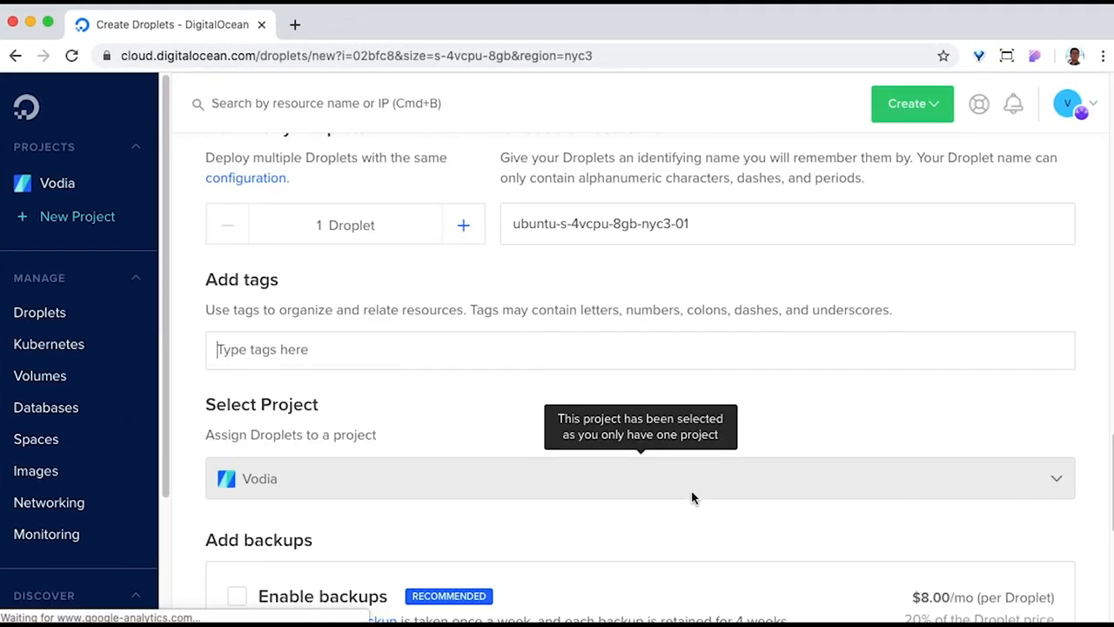
Create the 3 GB / 1 CPU New York Ubuntu droplet using one-time password authentication
scroll("up", 3)
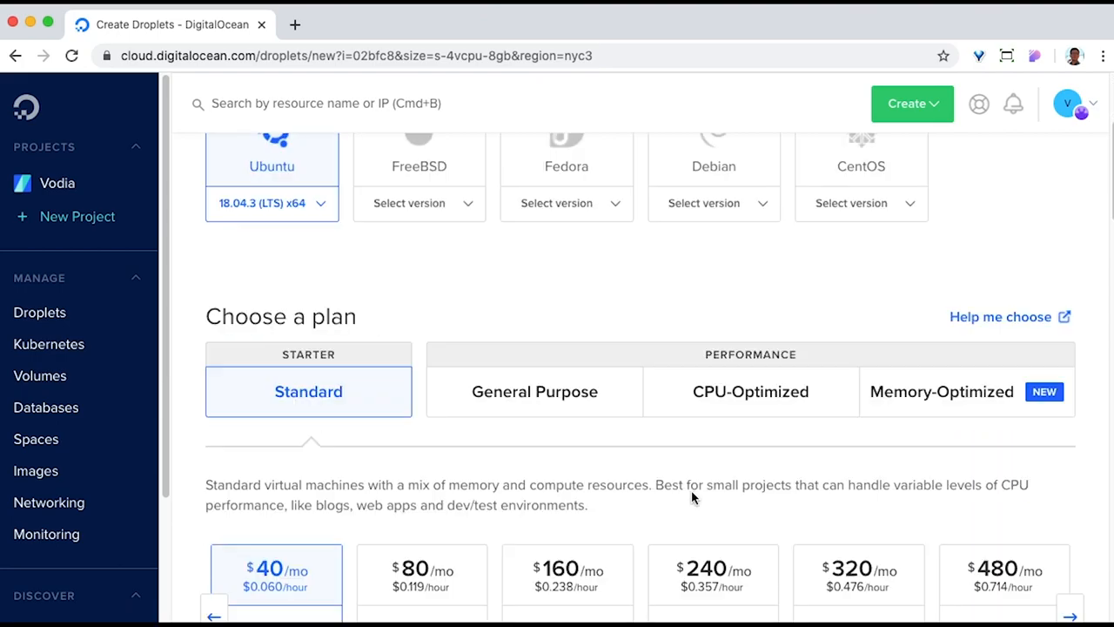
scroll("down", 3)
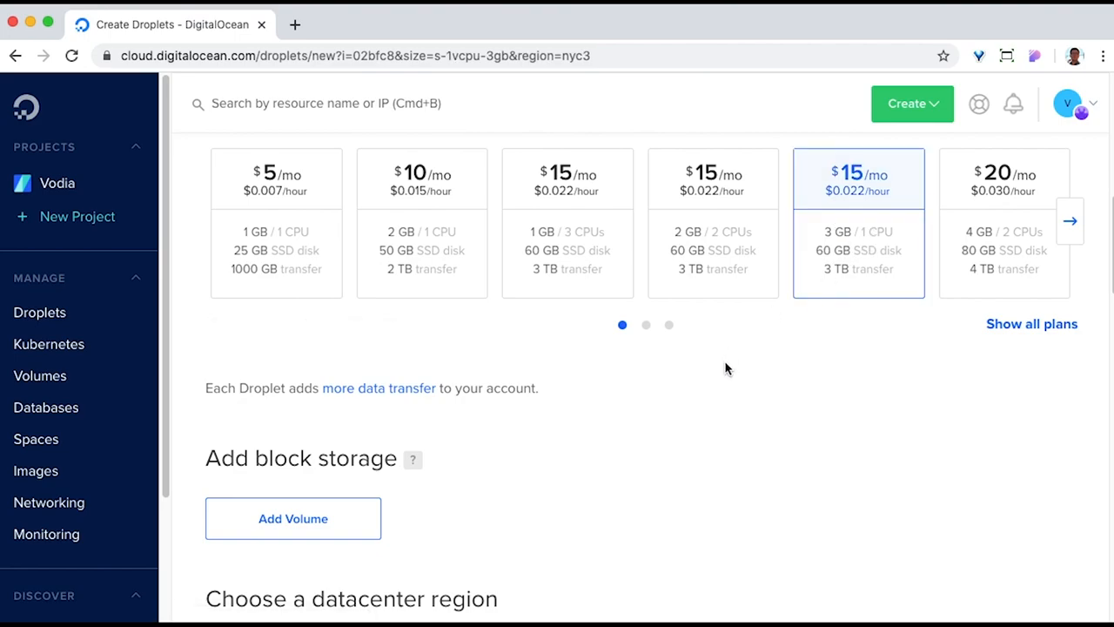
scroll("down", 3)
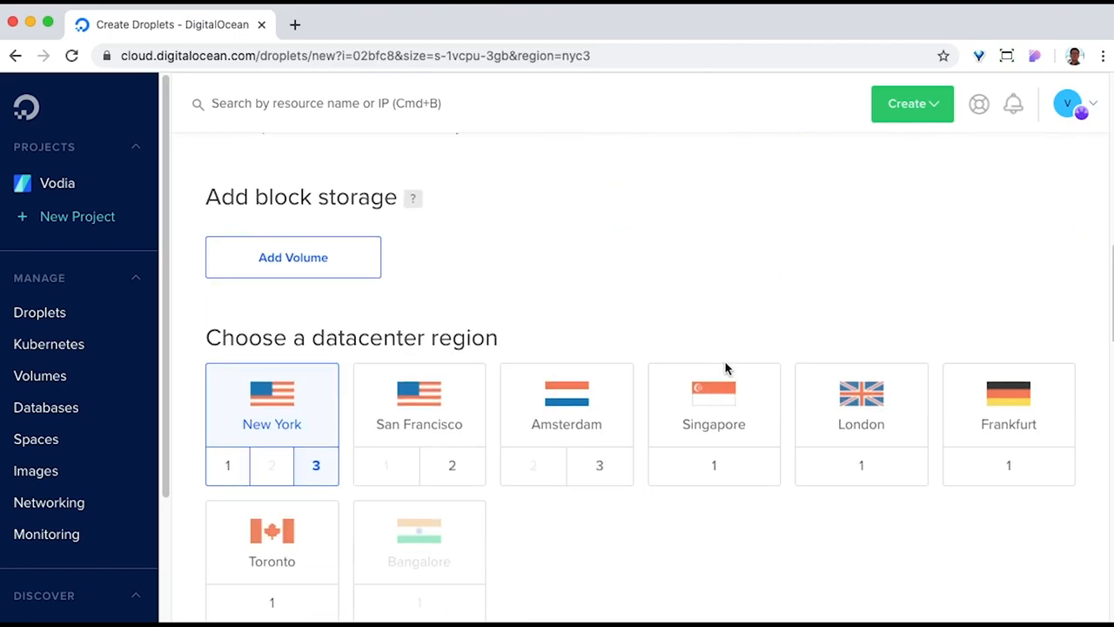
scroll("down", 3)
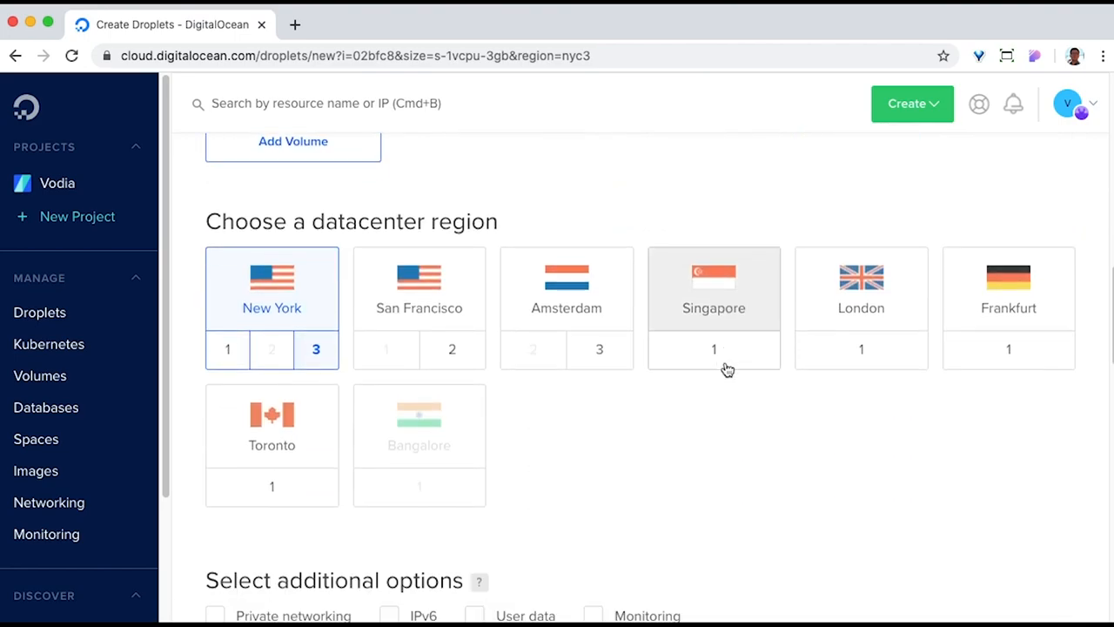
scroll("down", 3)
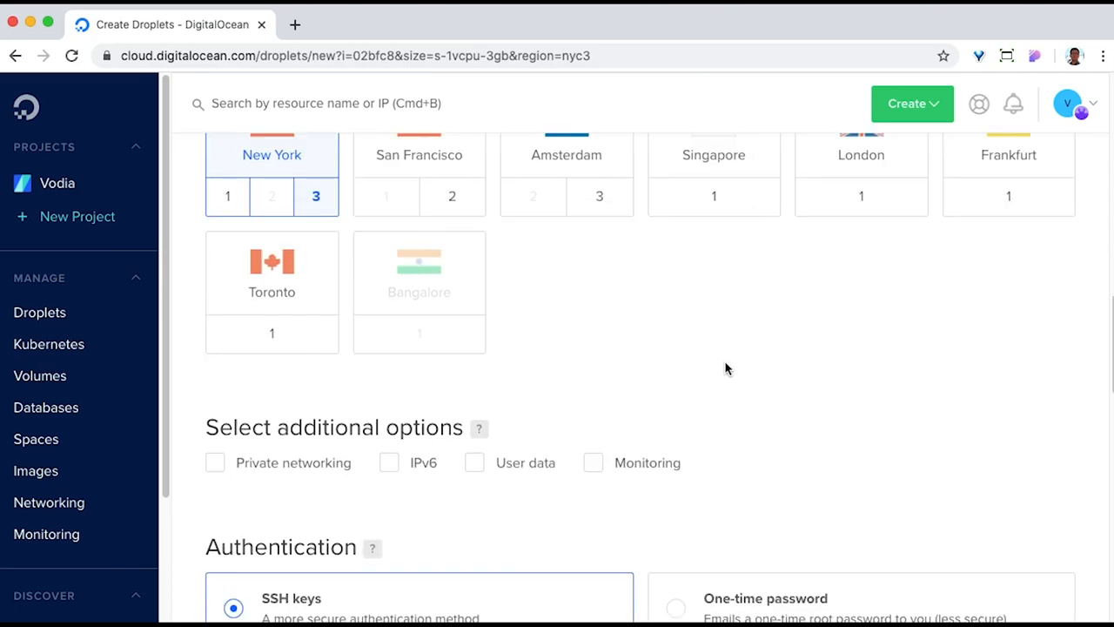
left_click(676, 607)
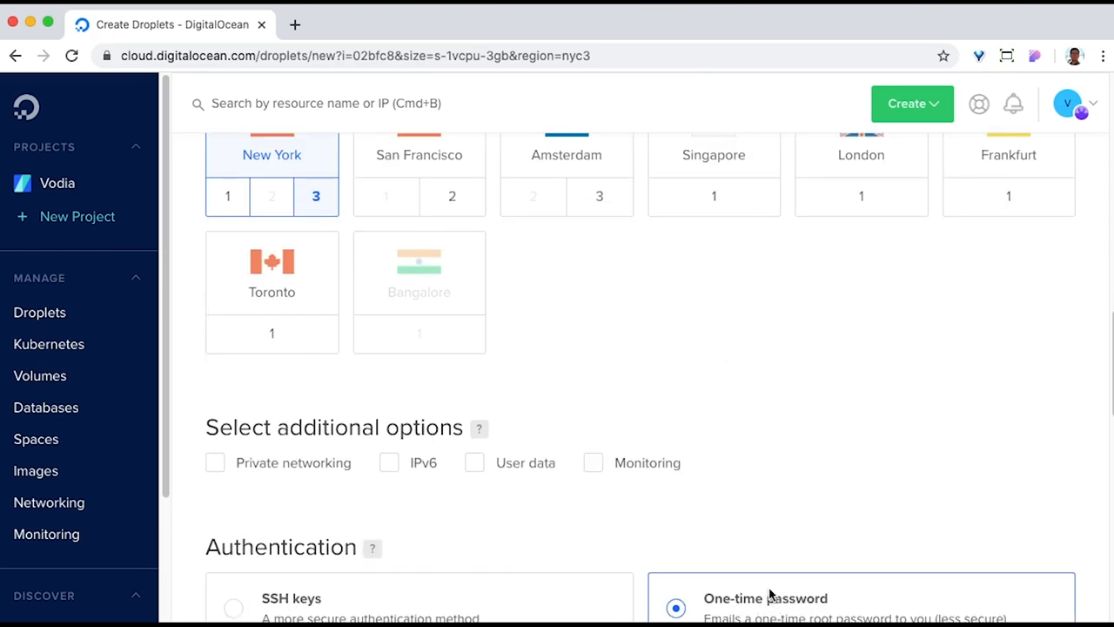
scroll("down", 3)
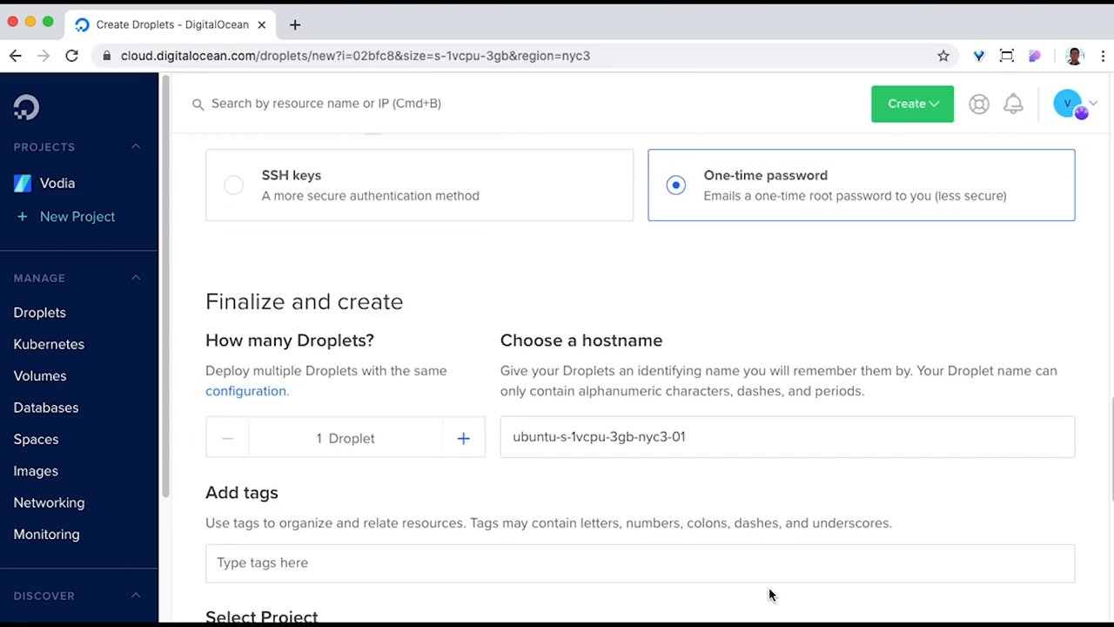
scroll("down", 3)
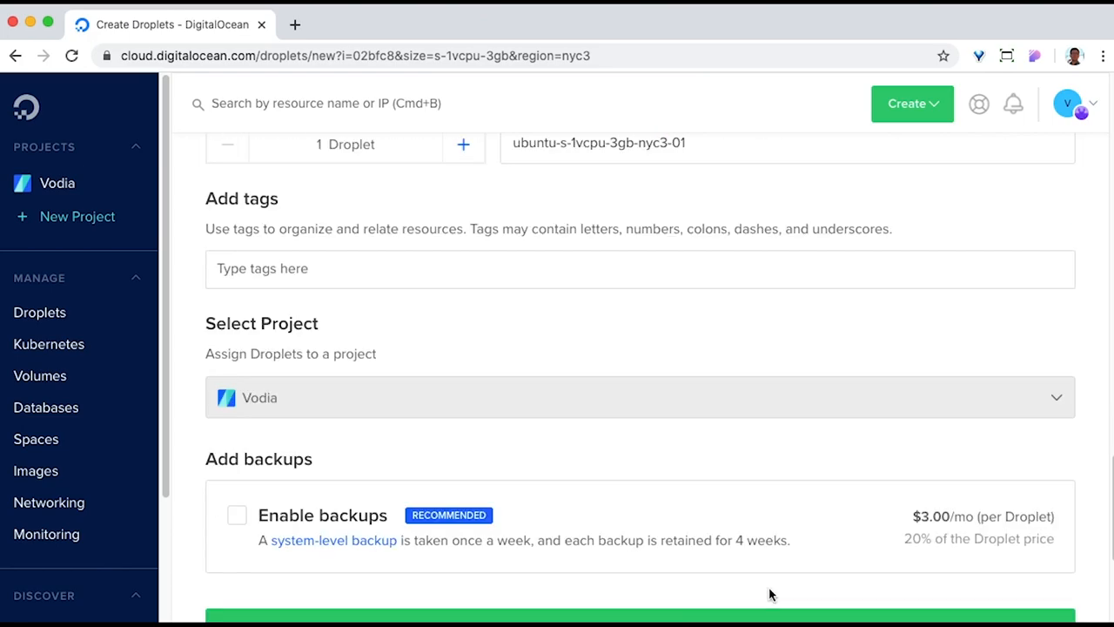
left_click(639, 502)
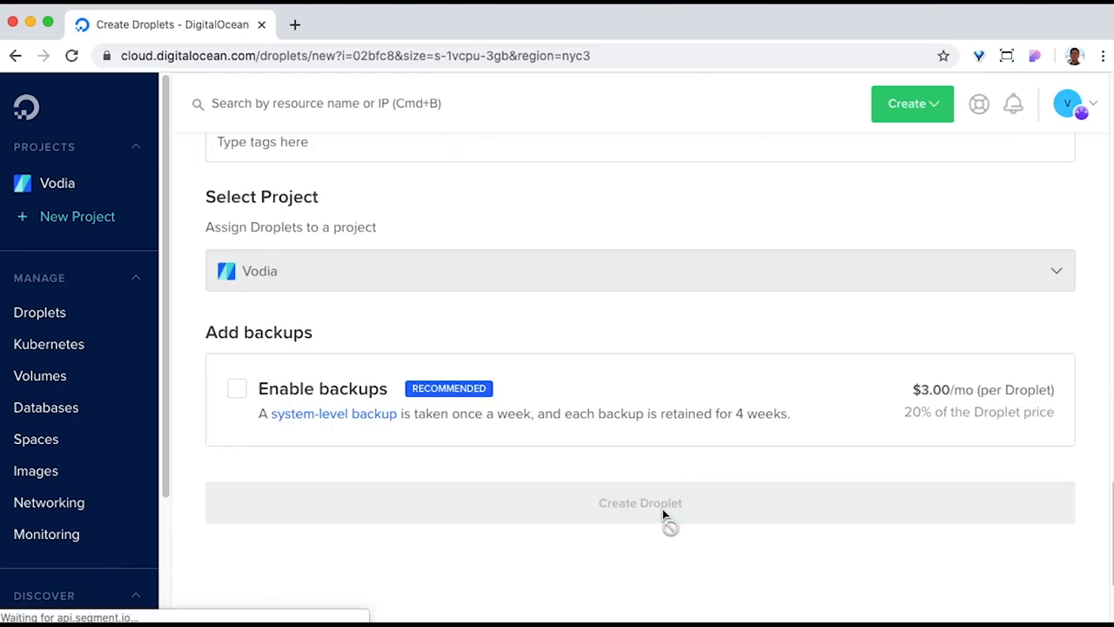
left_click(639, 502)
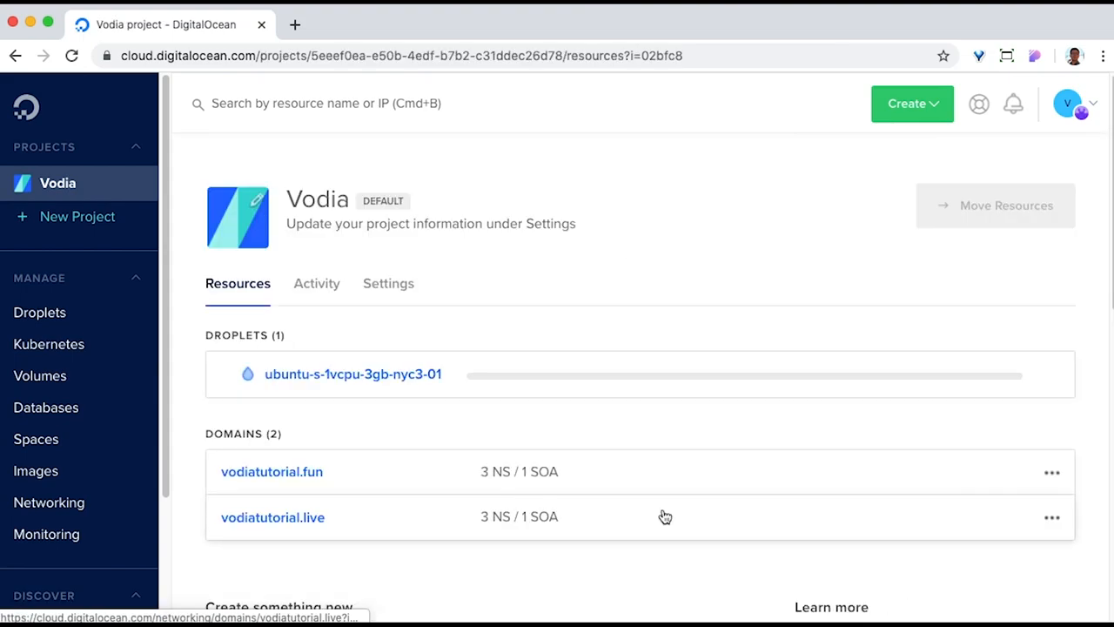
mouse_move(536, 402)
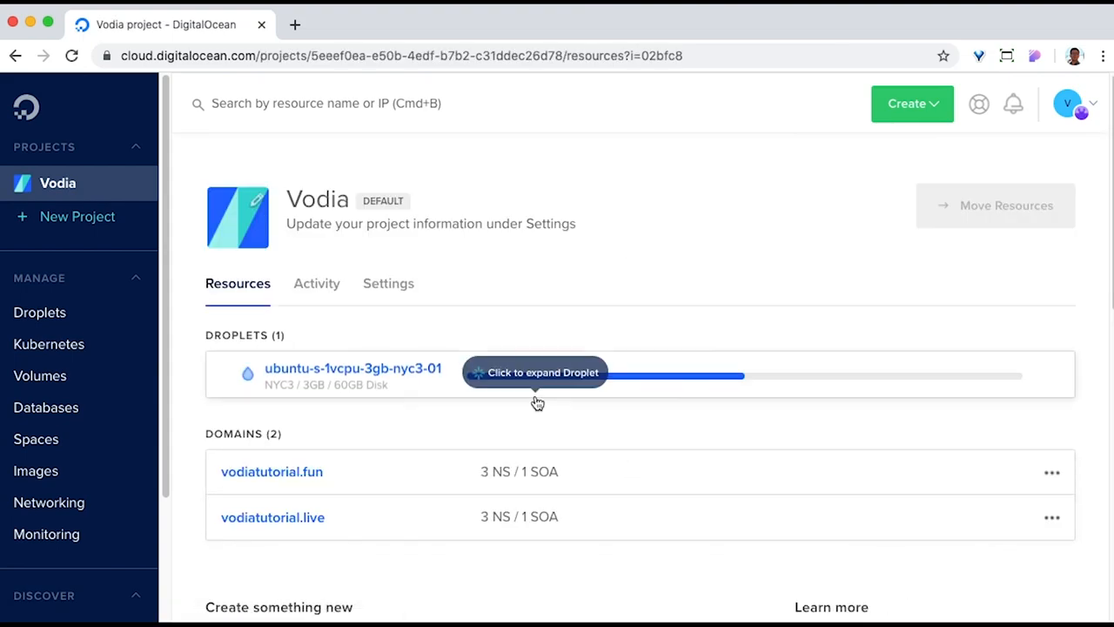
mouse_move(365, 438)
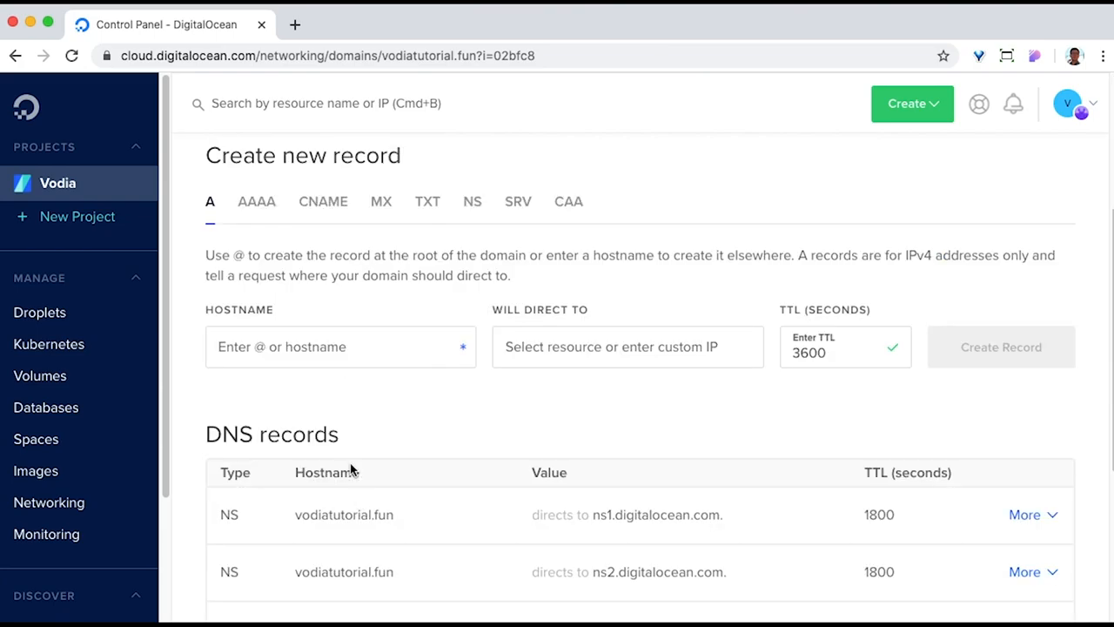
Add A records for hostnames @ and pbx, both directed to the new droplet
type("@")
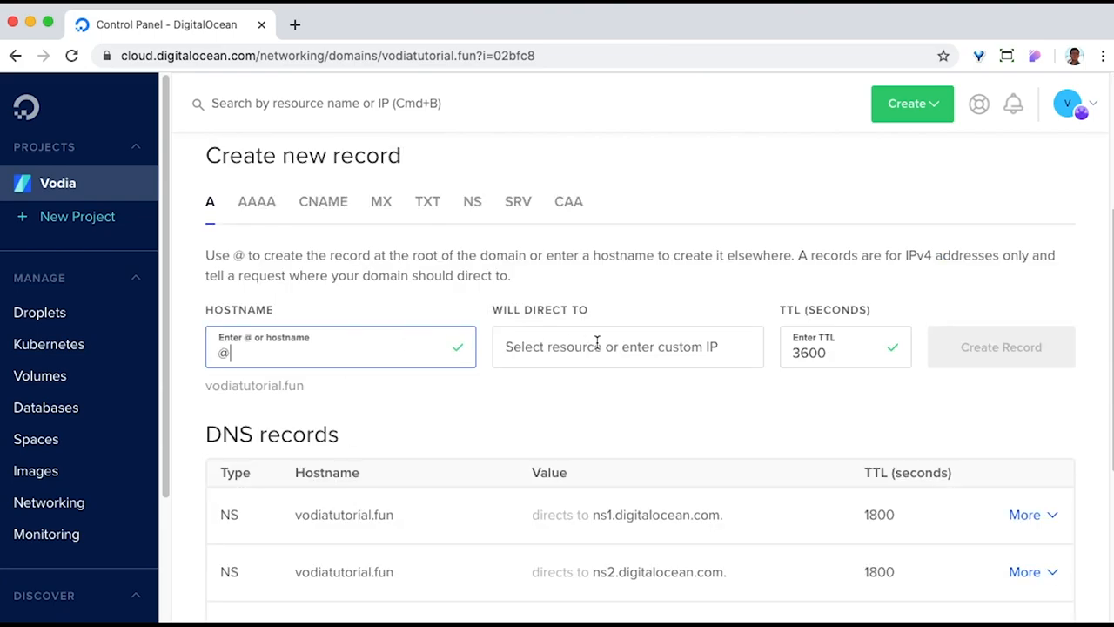
left_click(609, 346)
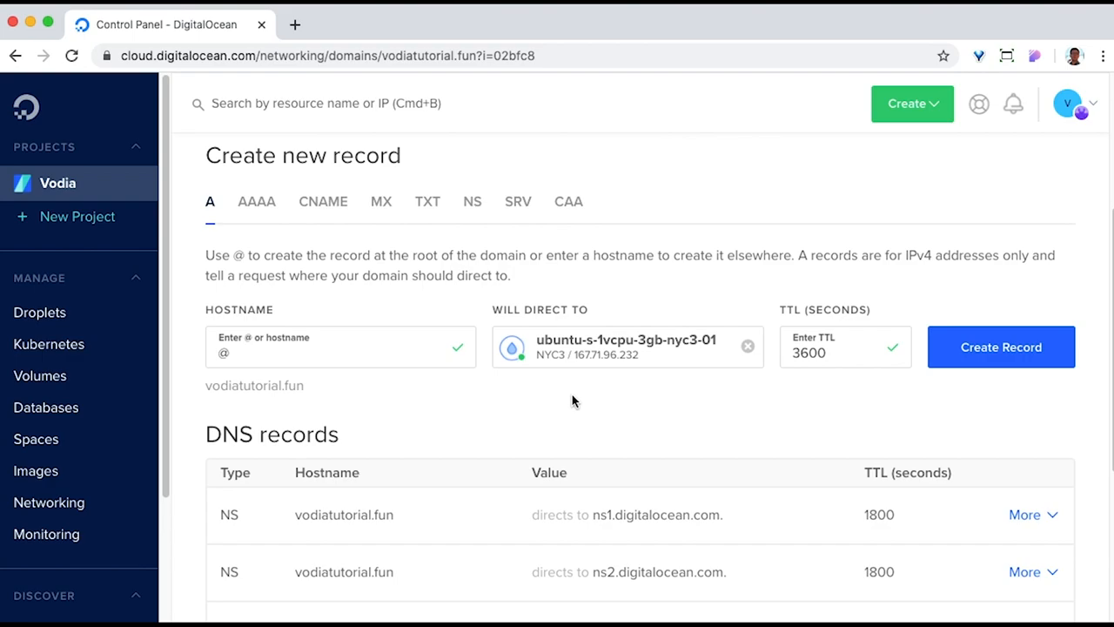
left_click(1000, 347)
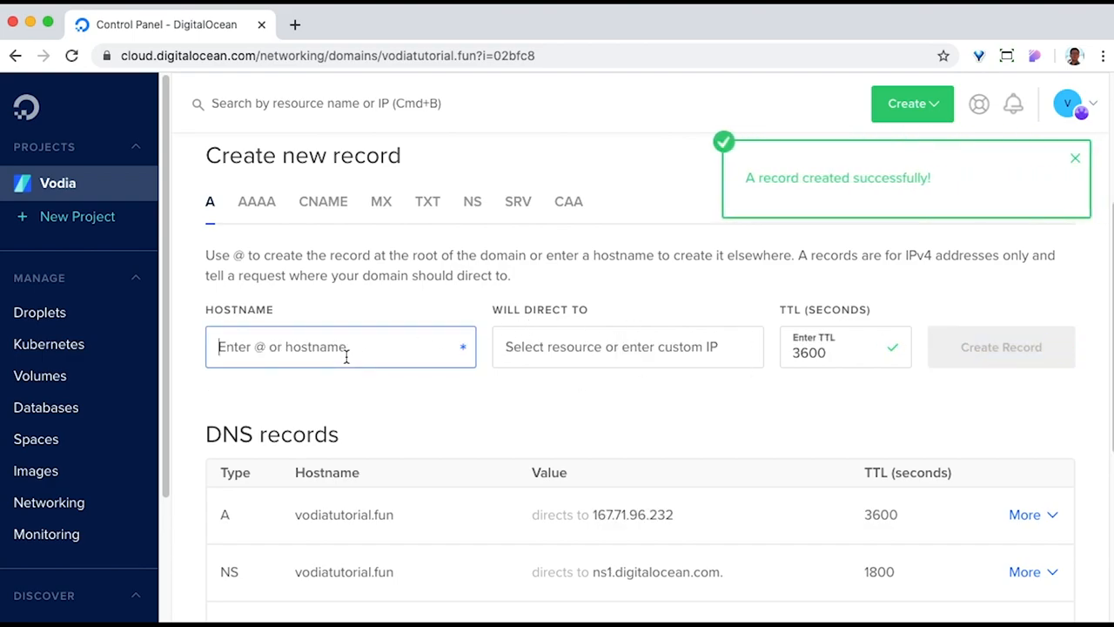
type("pbx")
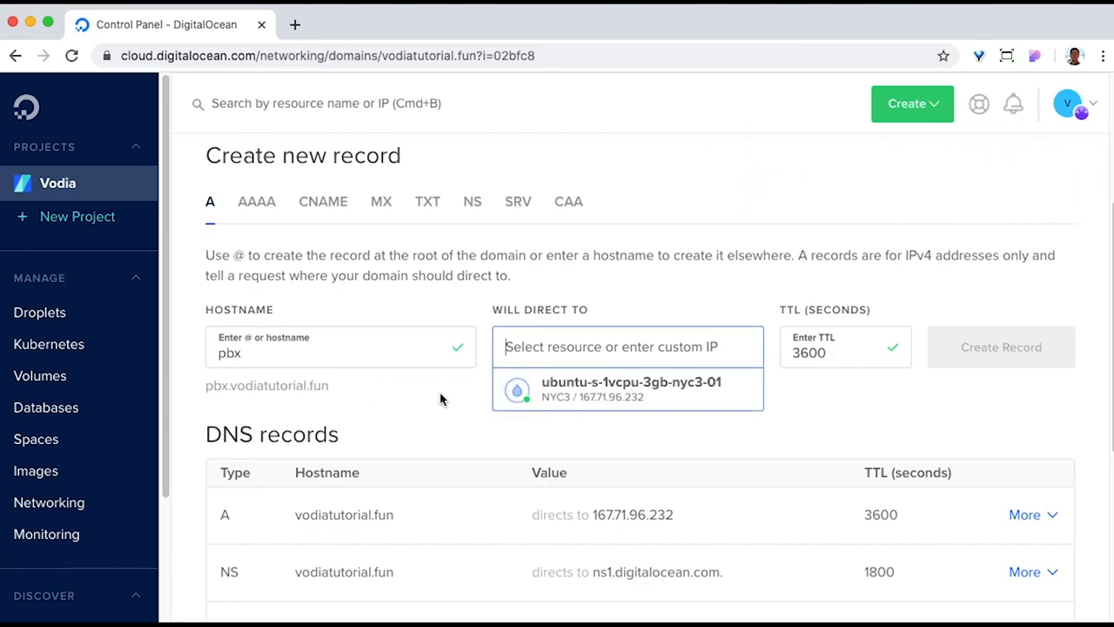
left_click(631, 388)
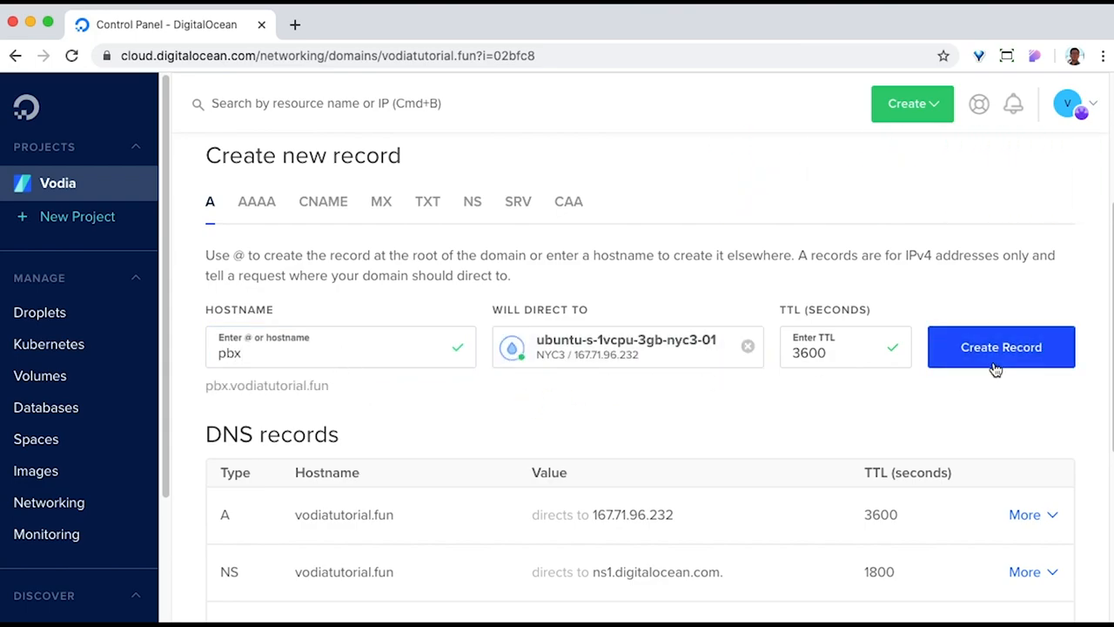
left_click(1001, 346)
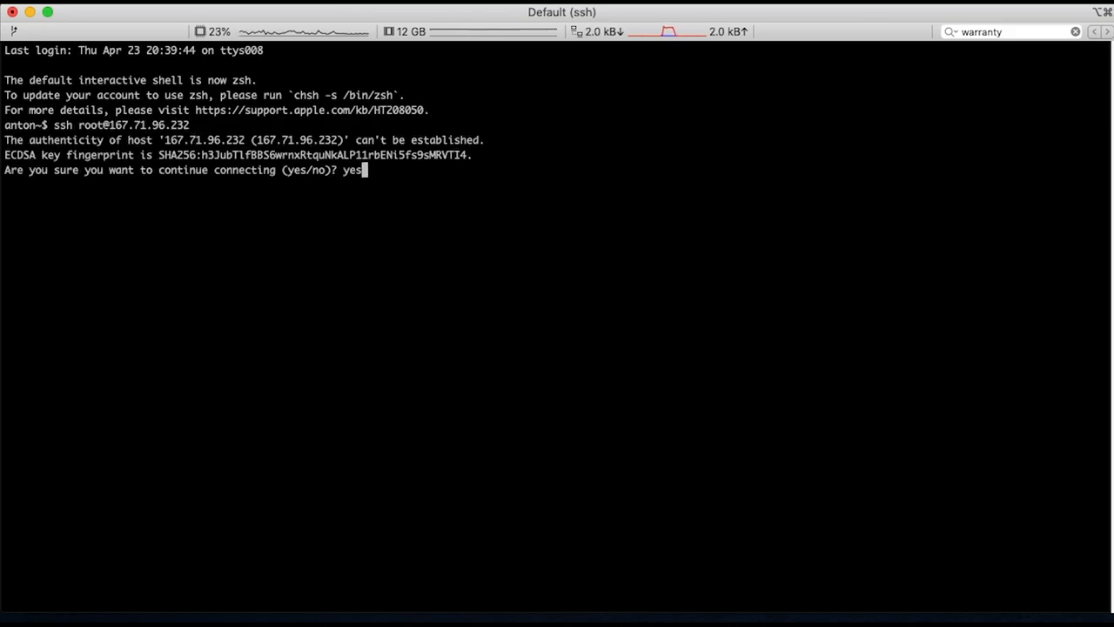
Trust the server's host key and copy the Debian wget and install commands from the Linux docs
key("Return")
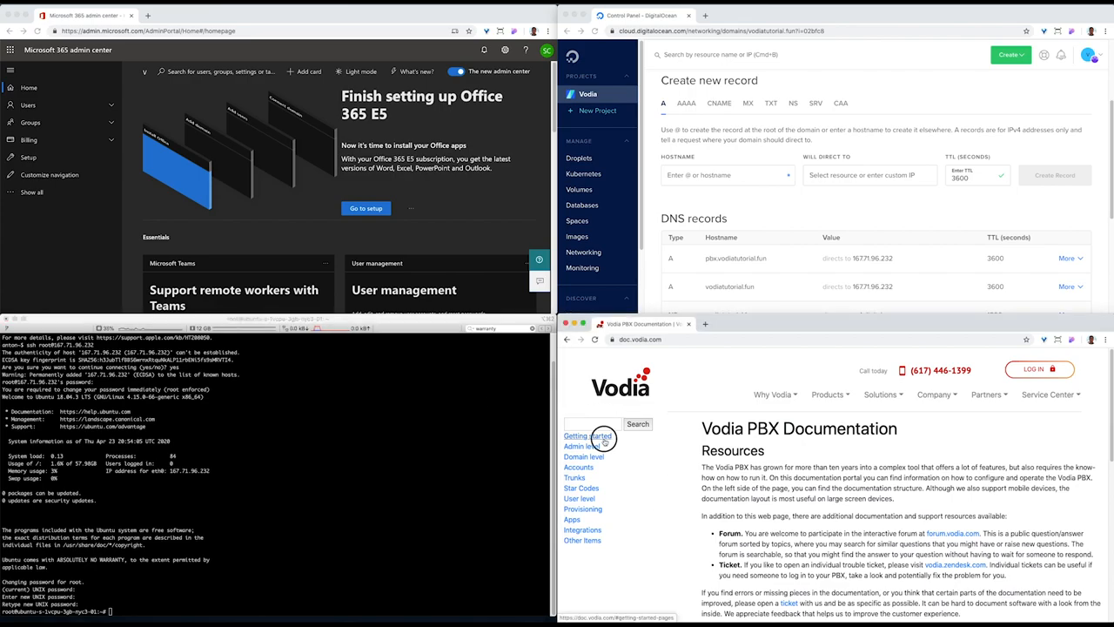
left_click(588, 435)
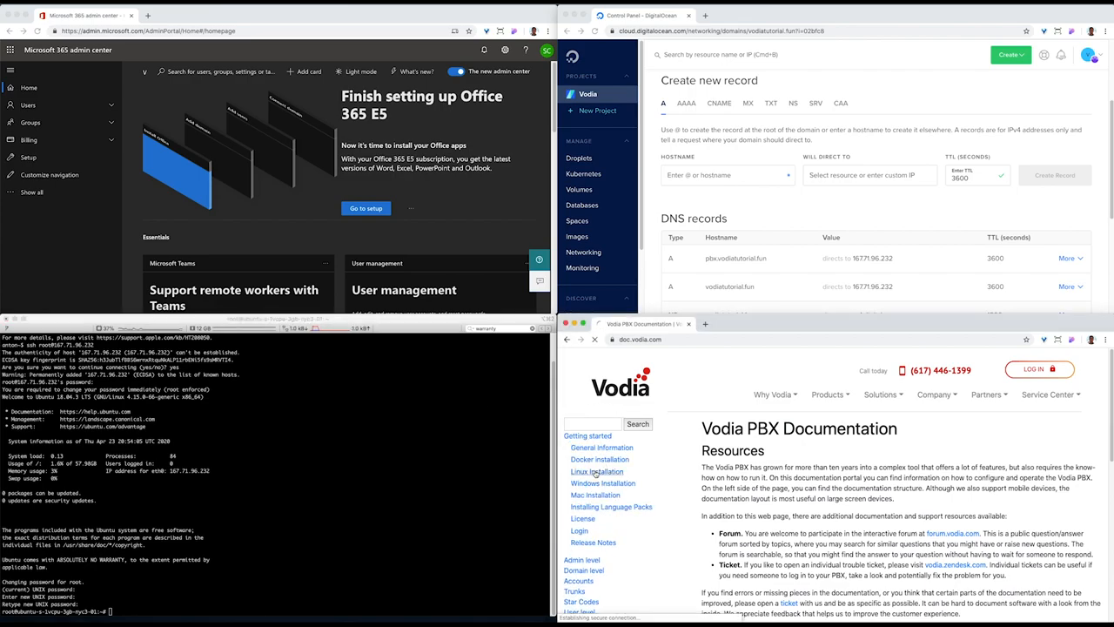
left_click(596, 471)
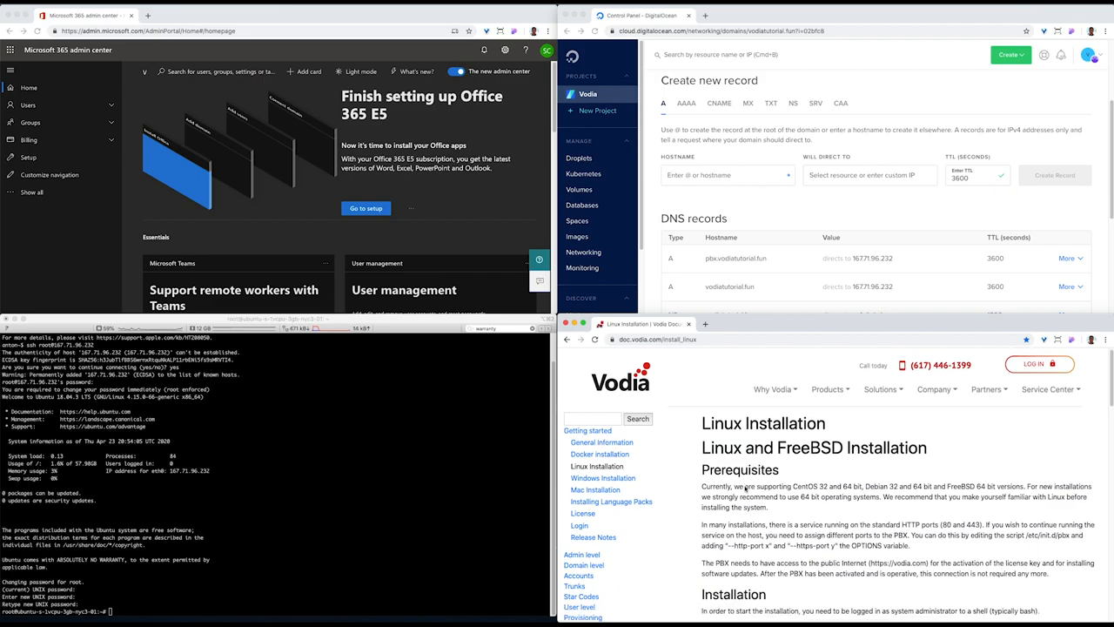
scroll("down", 3)
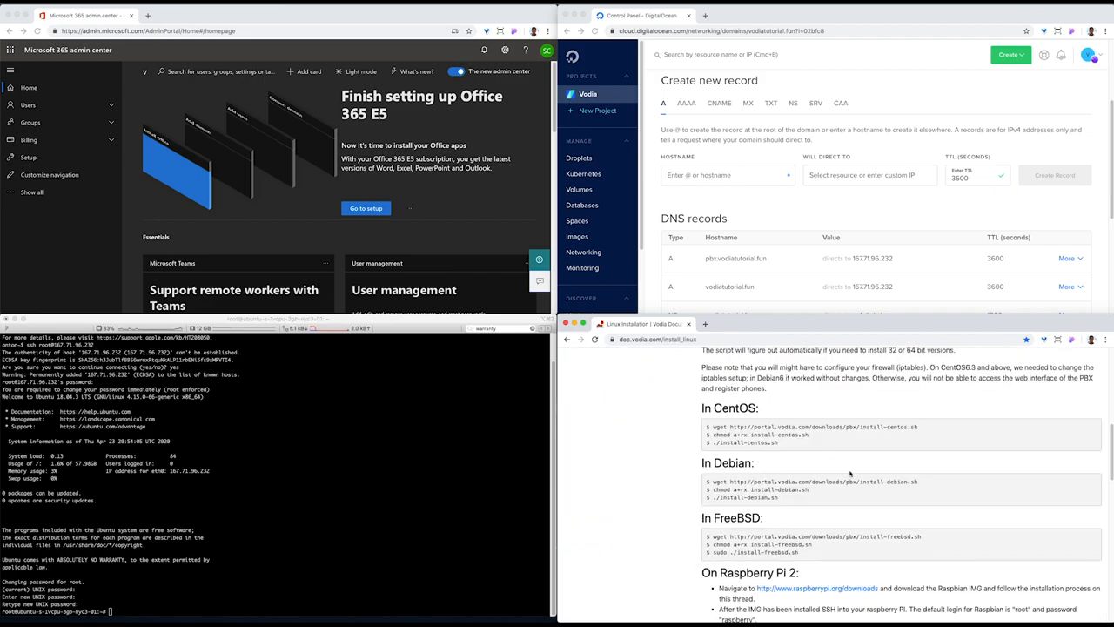
double_click(809, 481)
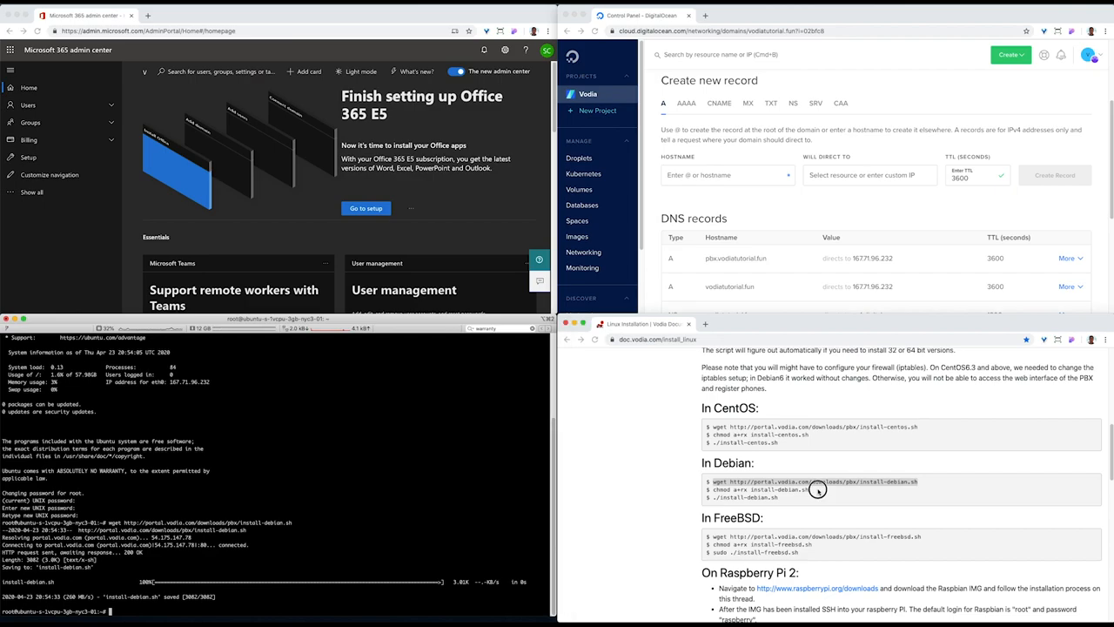
double_click(749, 489)
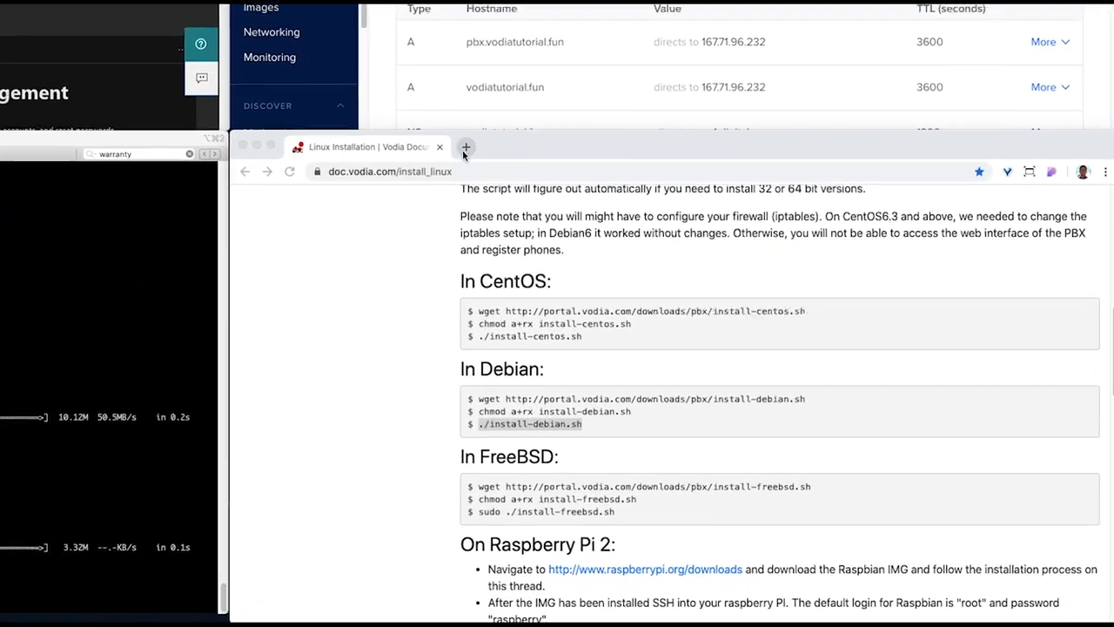
Sign in to vodiatutorial.fun as admin and accept the license agreement
left_click(465, 146)
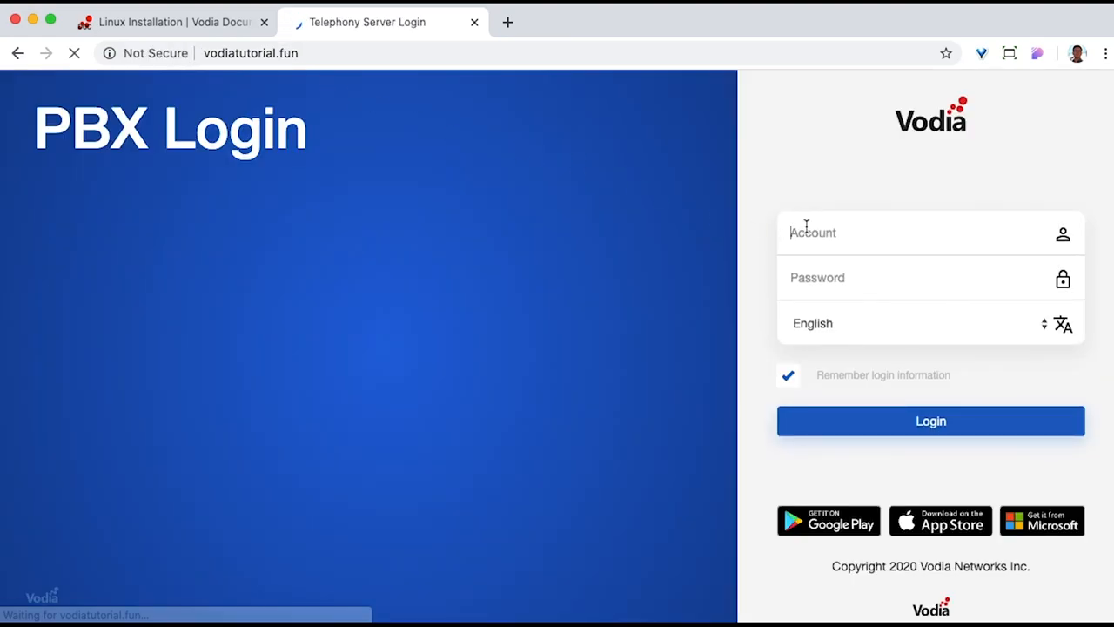
type("ad")
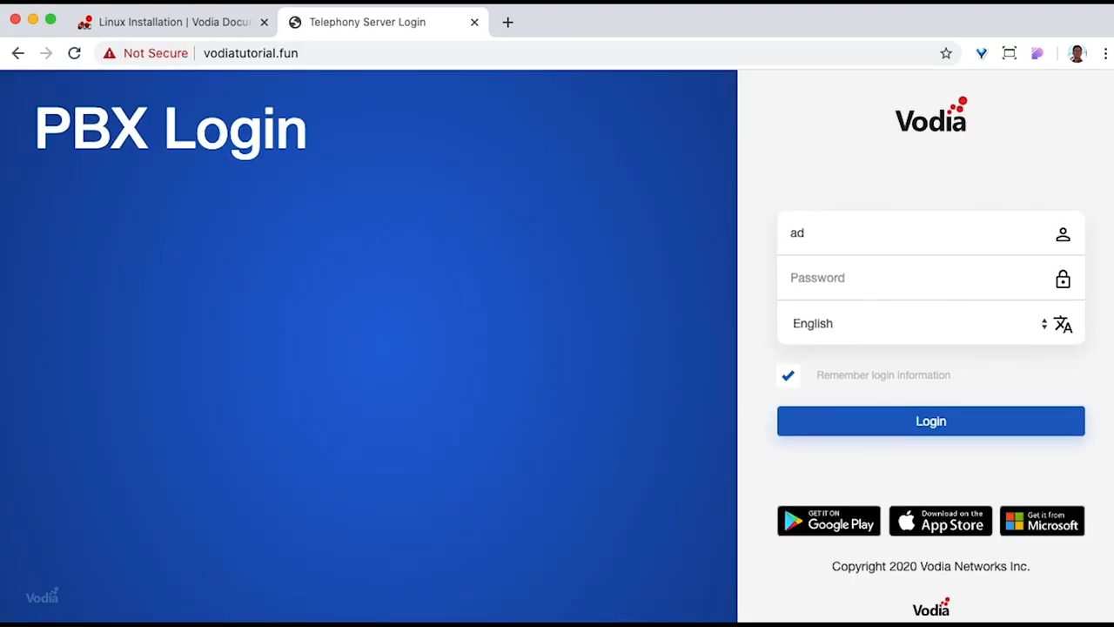
type("min")
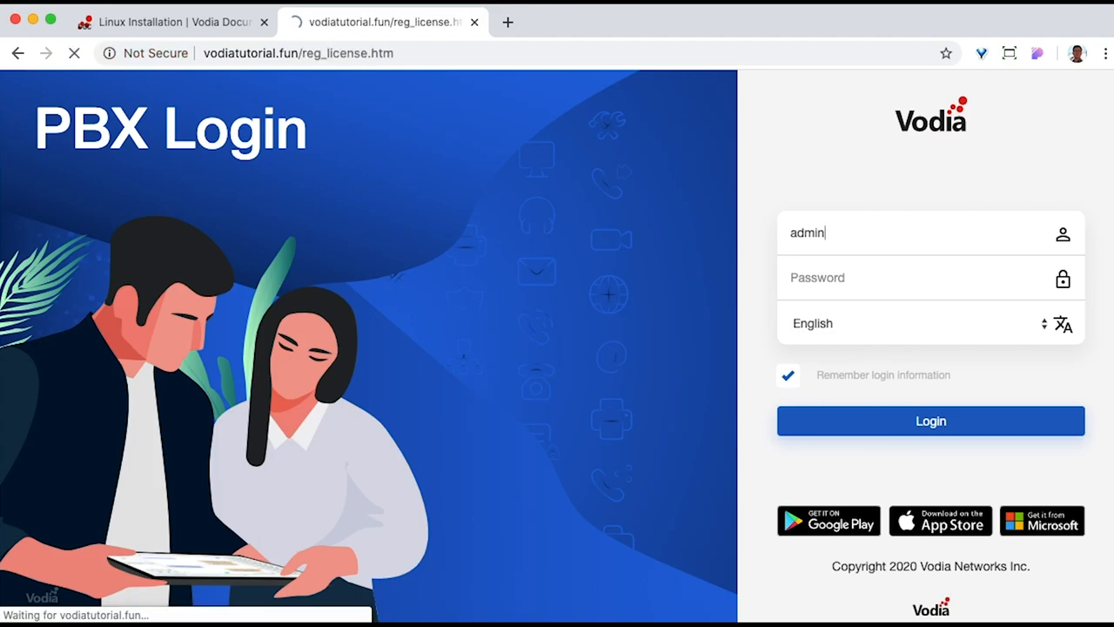
left_click(930, 420)
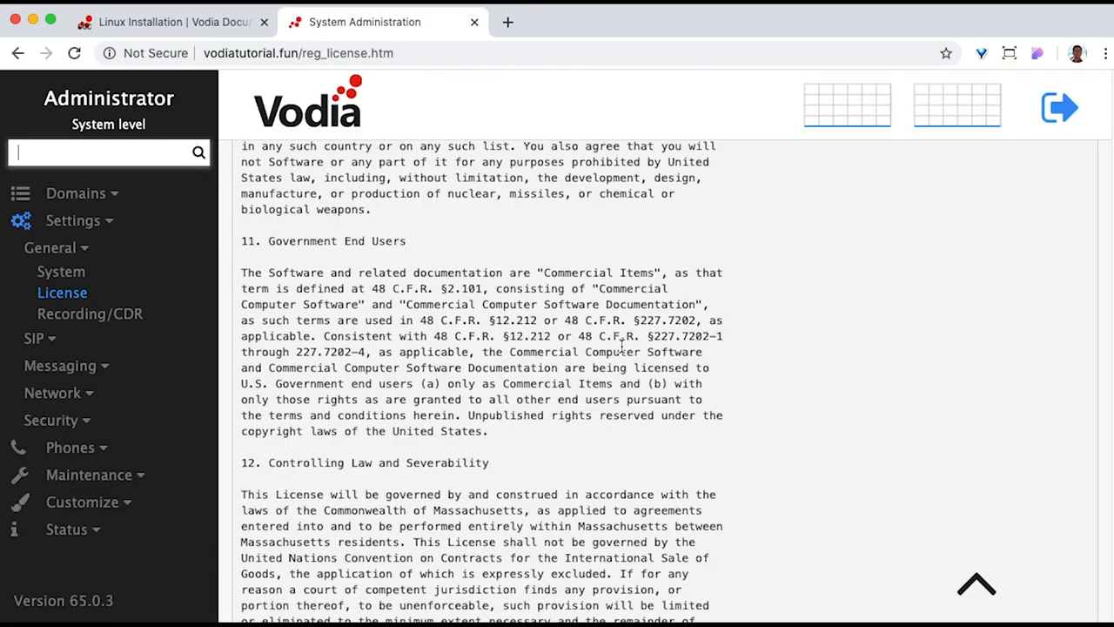
scroll("down", 3)
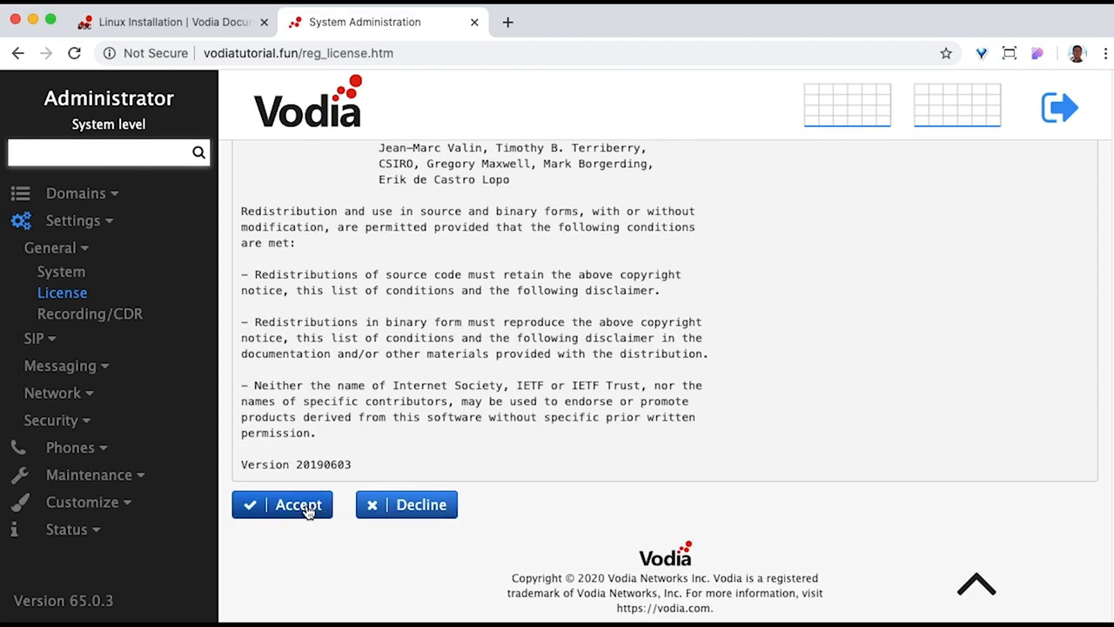
left_click(282, 505)
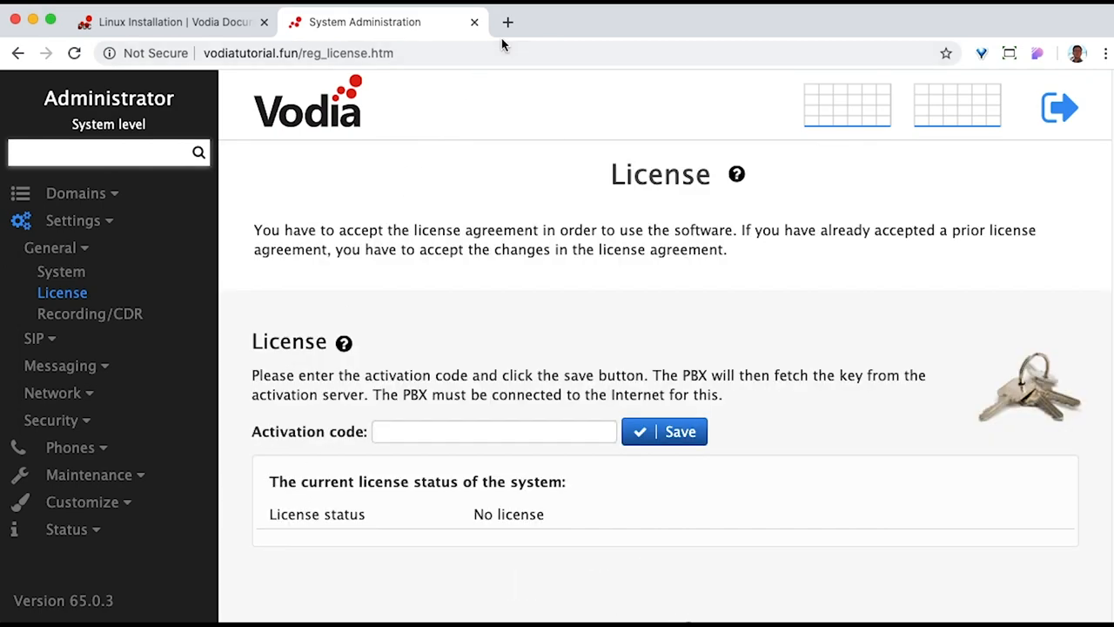
left_click(508, 22)
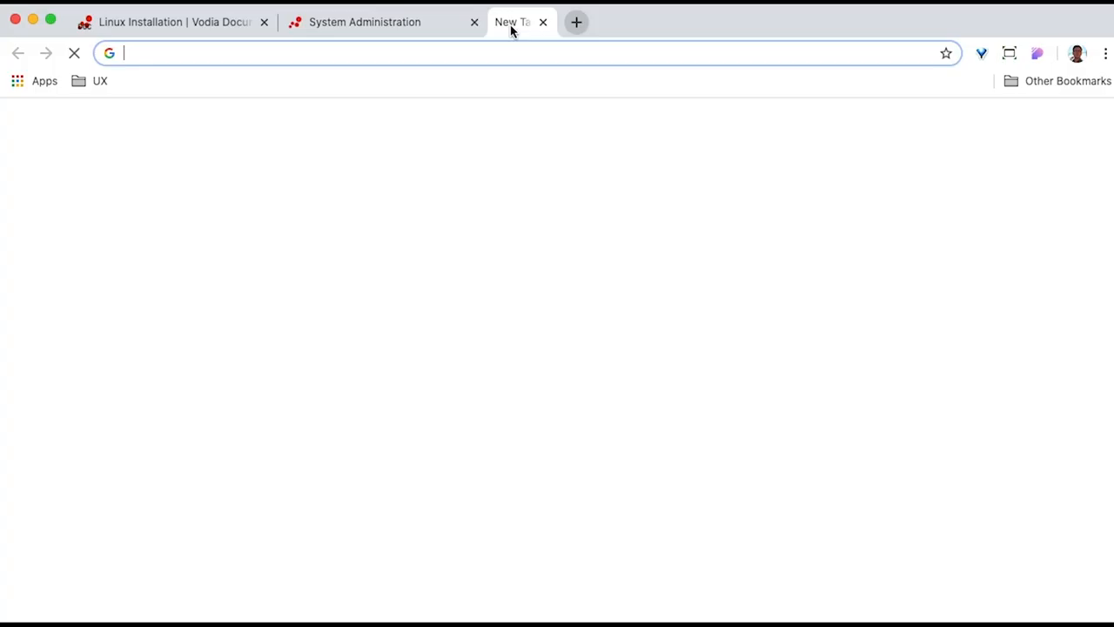
Copy the free demo key from vodia.com's Microsoft Teams page and activate the PBX license with it
type("vodia.com")
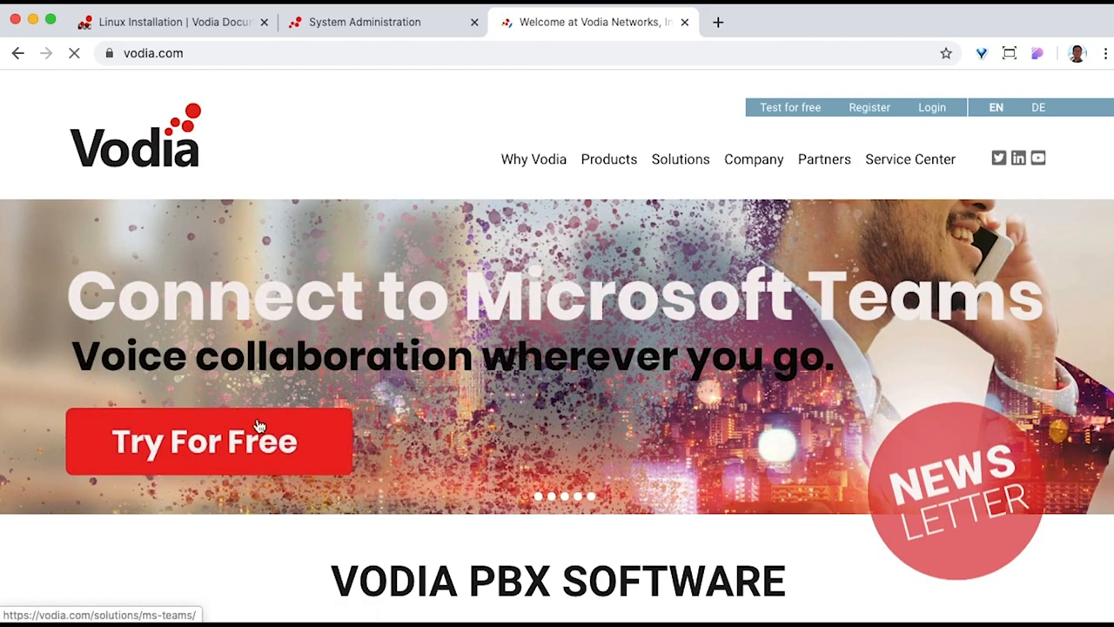
left_click(207, 441)
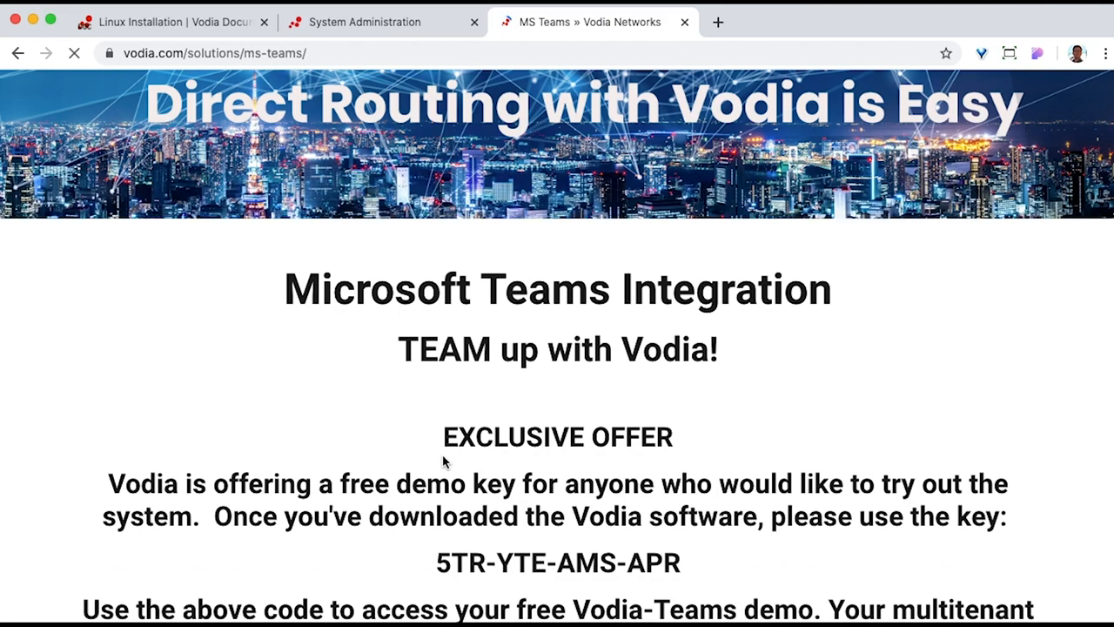
double_click(557, 562)
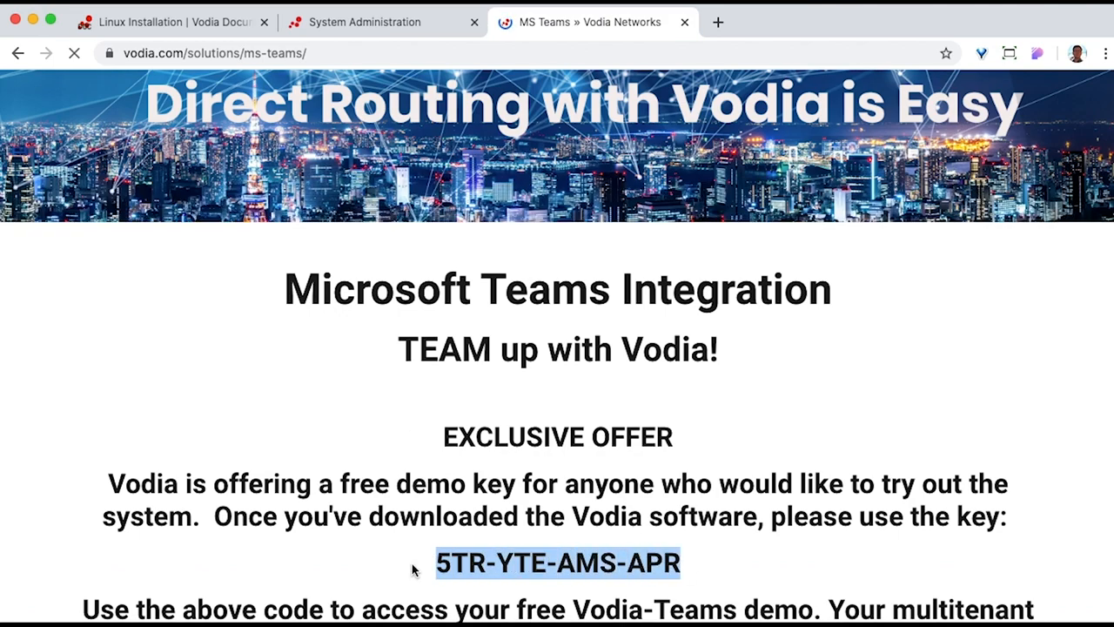
left_click(364, 22)
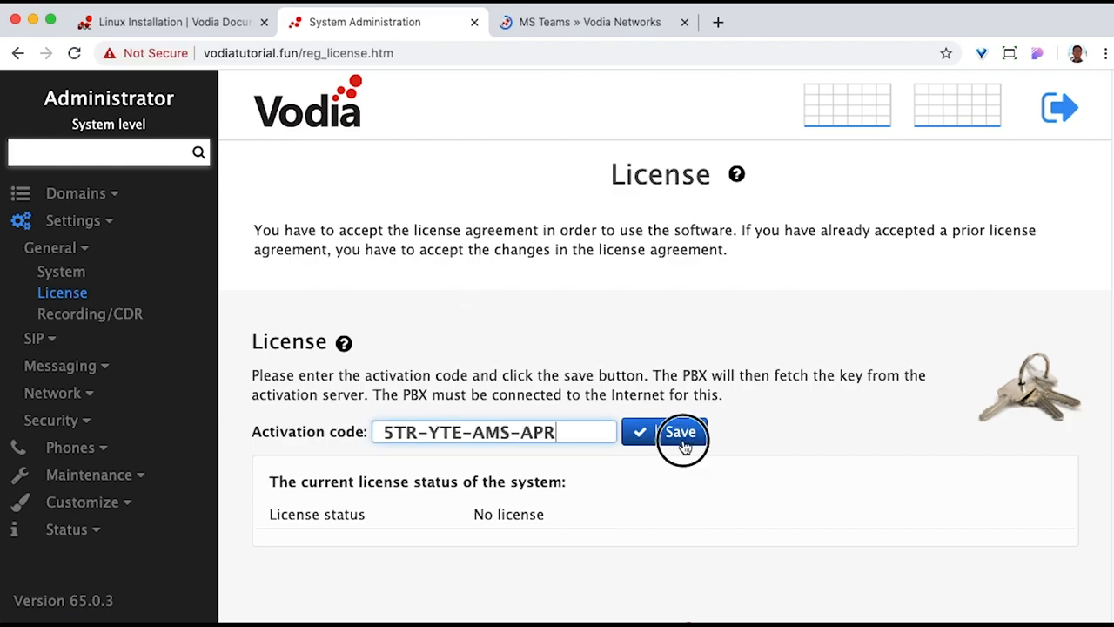
left_click(680, 432)
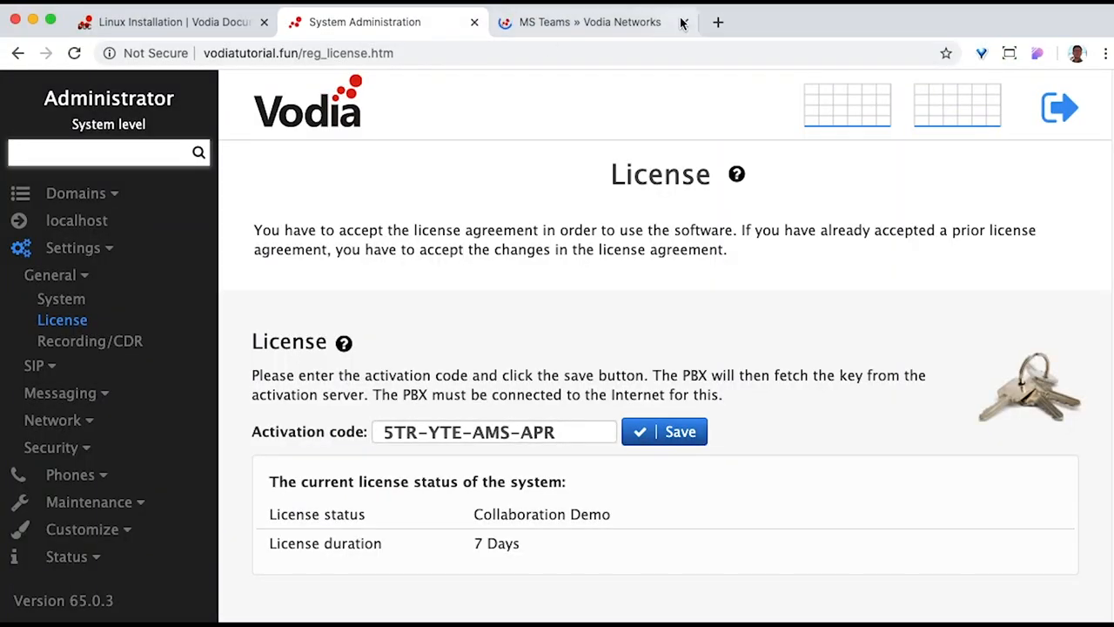
Enter and confirm a new administrator password under Settings > Security
left_click(683, 22)
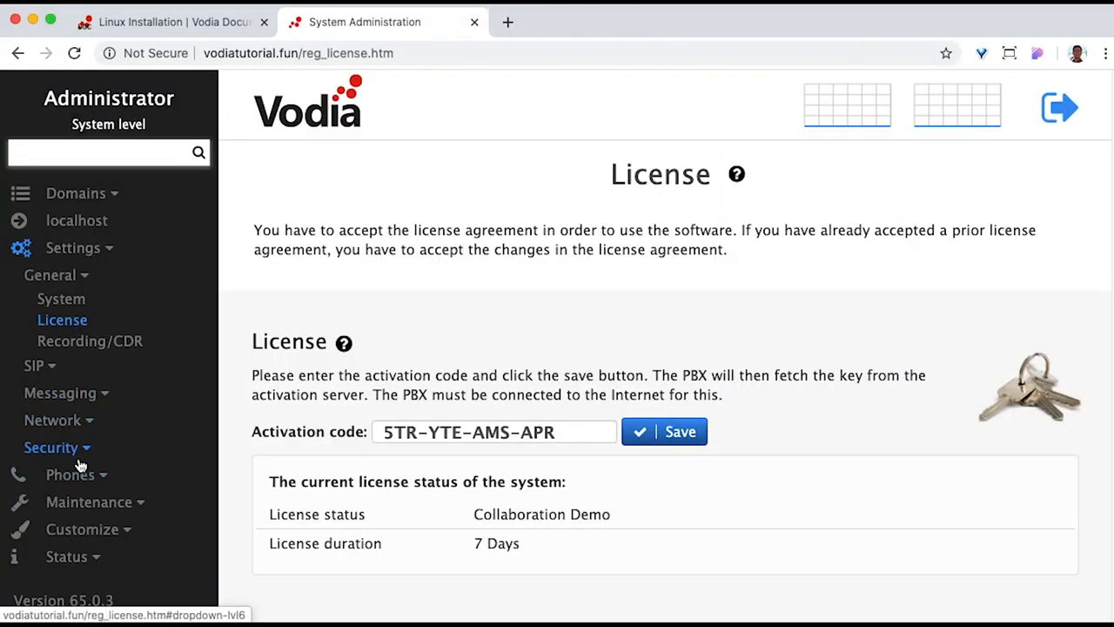
left_click(62, 407)
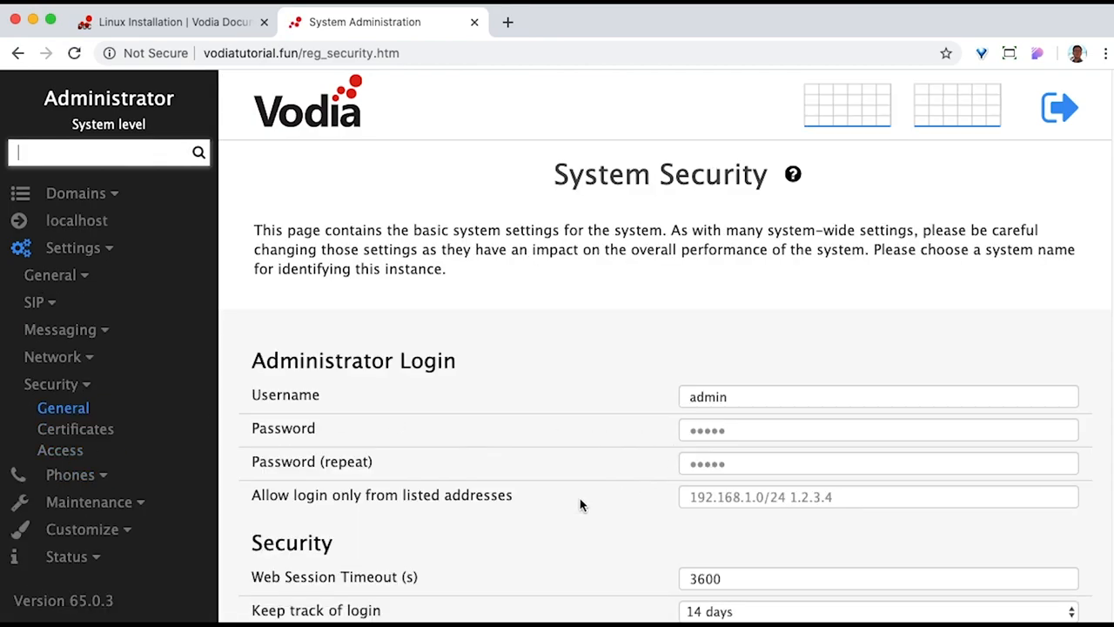
left_click(878, 429)
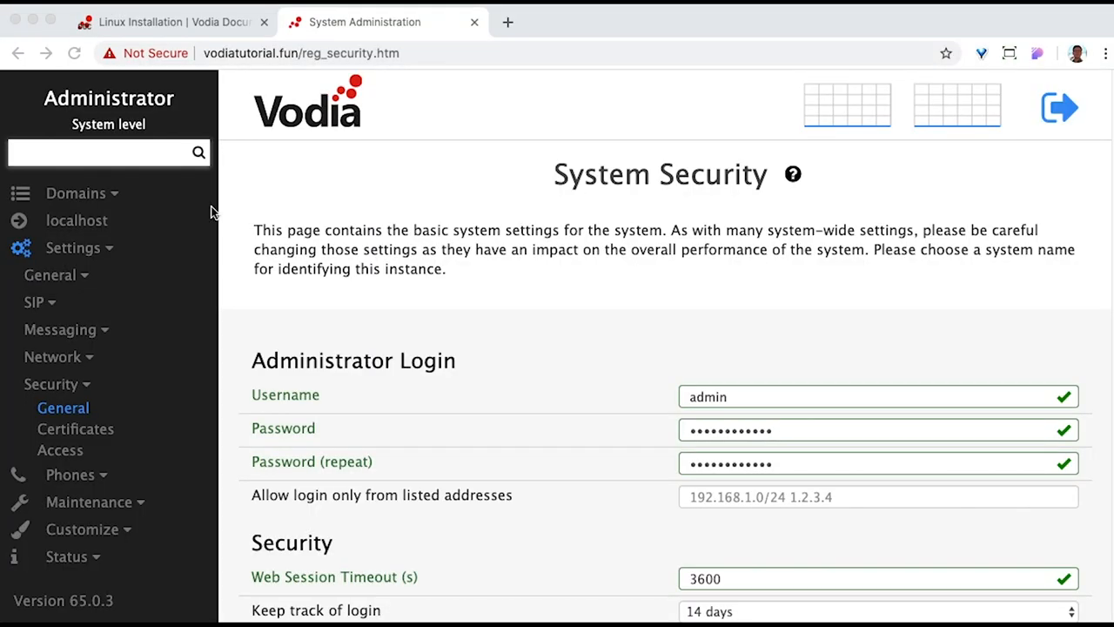
left_click(76, 192)
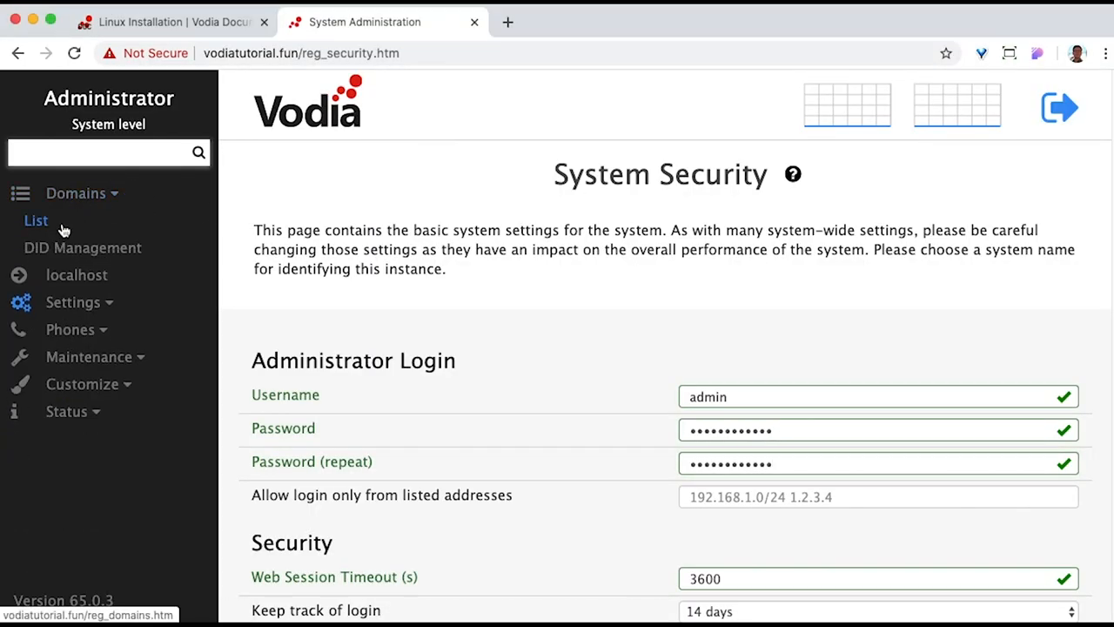
Create domain pbx.vodiatutorial.fun with country code 1 from the domain list
left_click(36, 220)
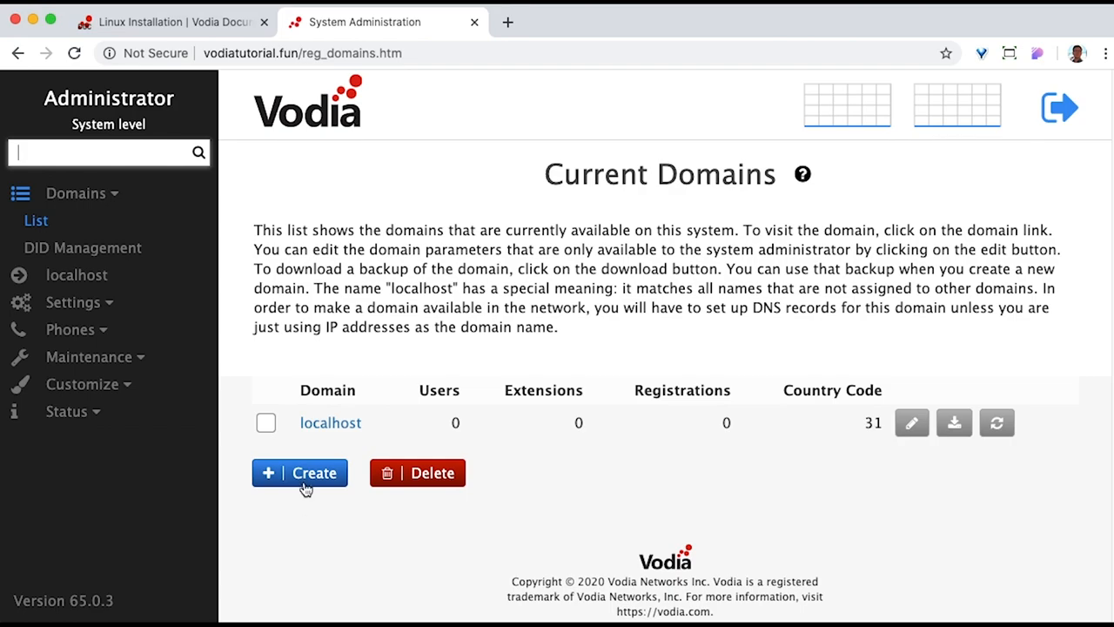
left_click(299, 472)
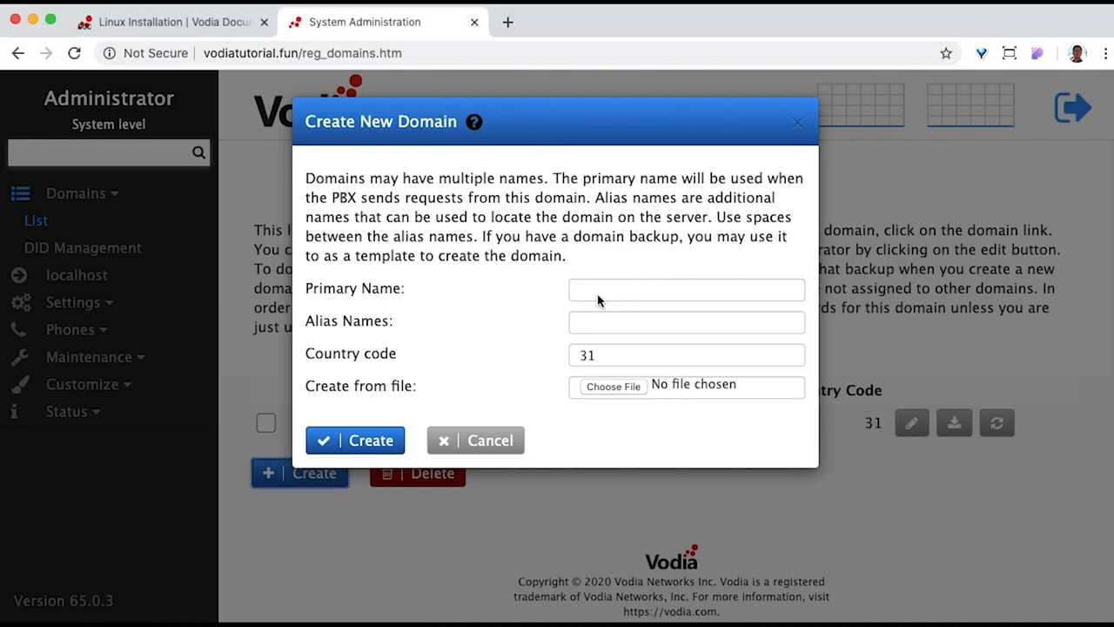
type("pbx.vodiatutorial.fun")
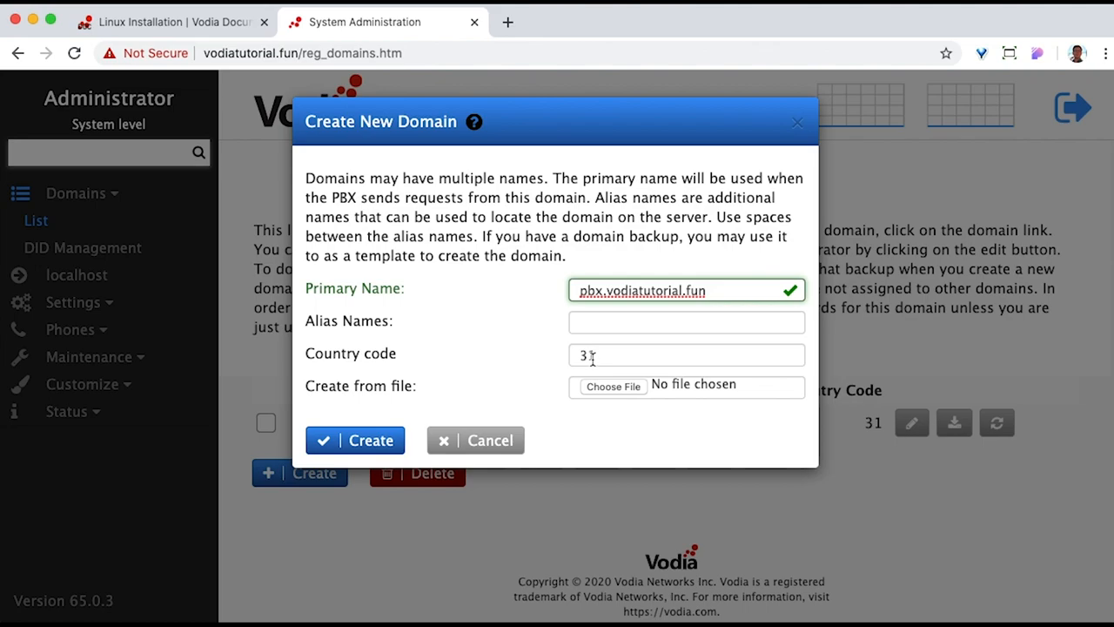
type("1")
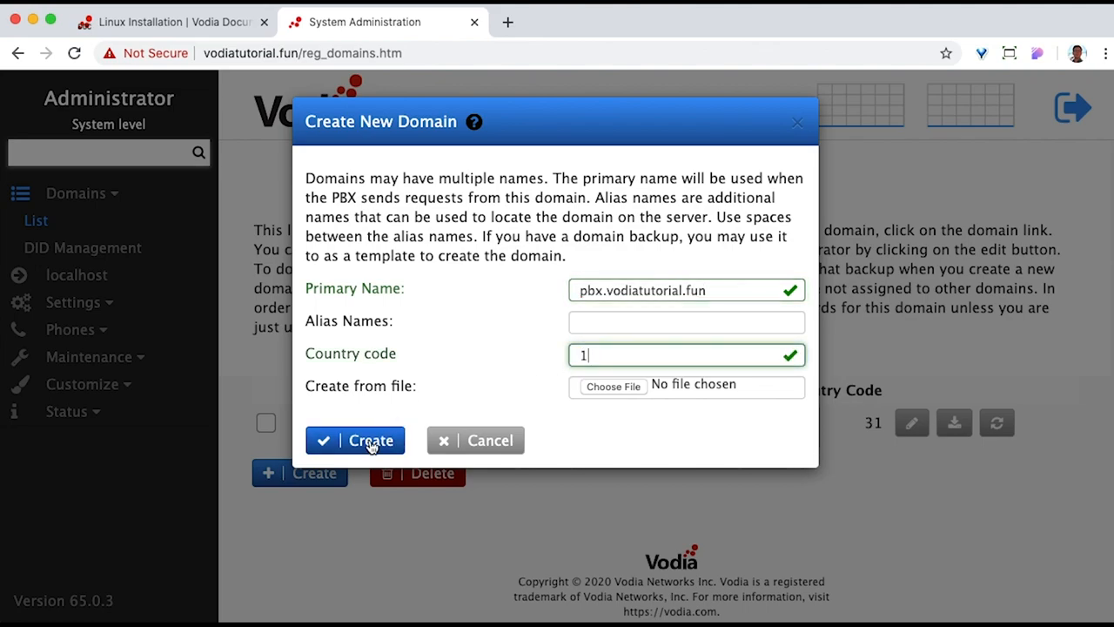
left_click(355, 439)
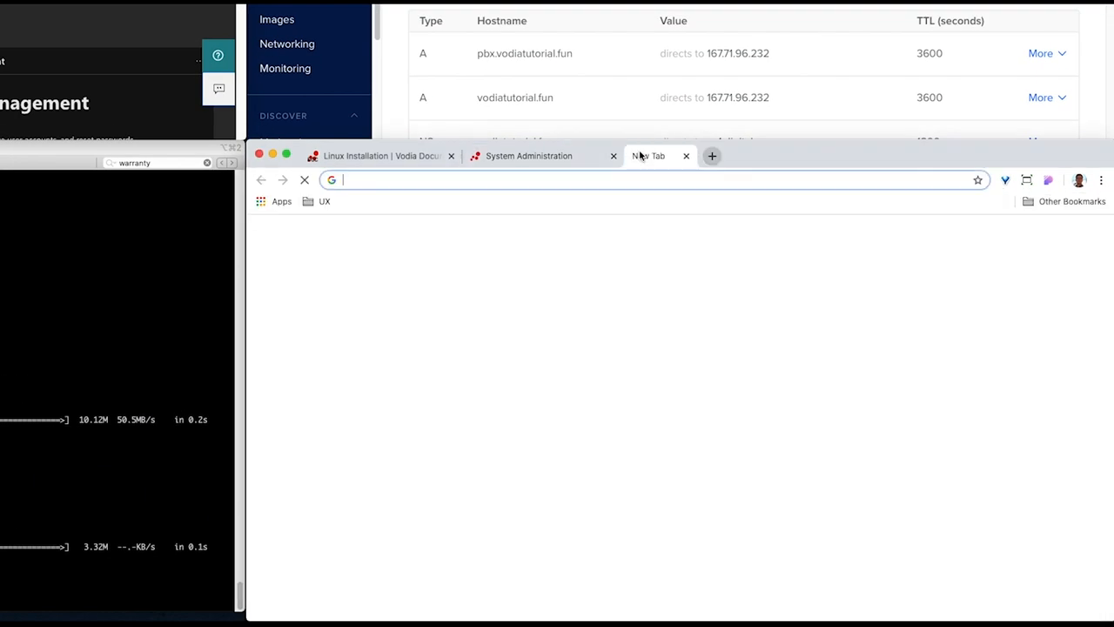
type("https://pbx.vodiatutorial.fun/")
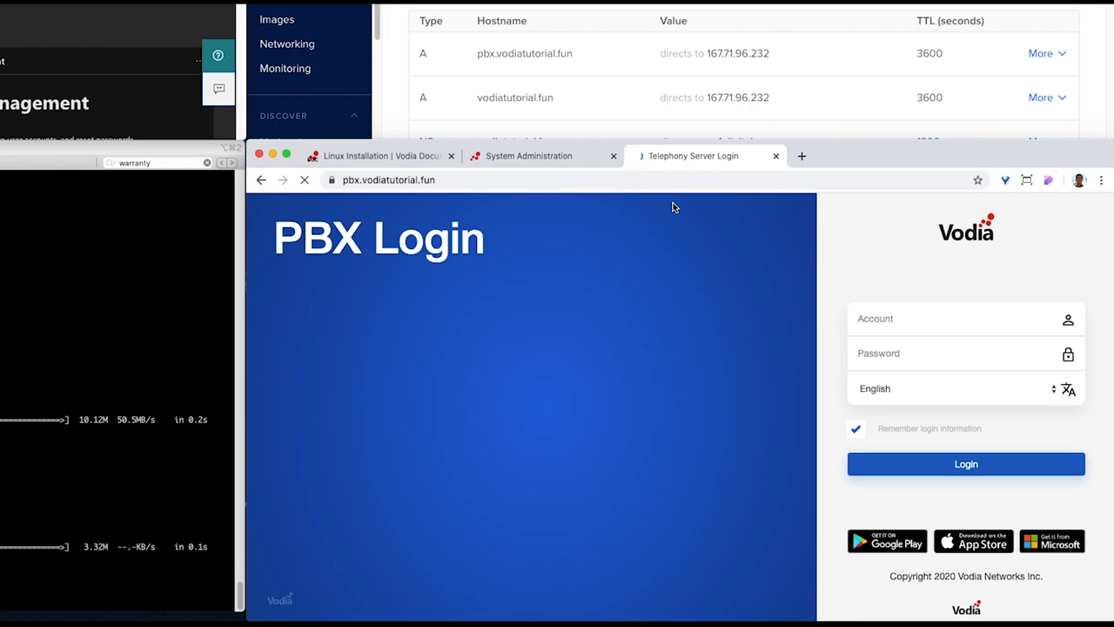
left_click(332, 179)
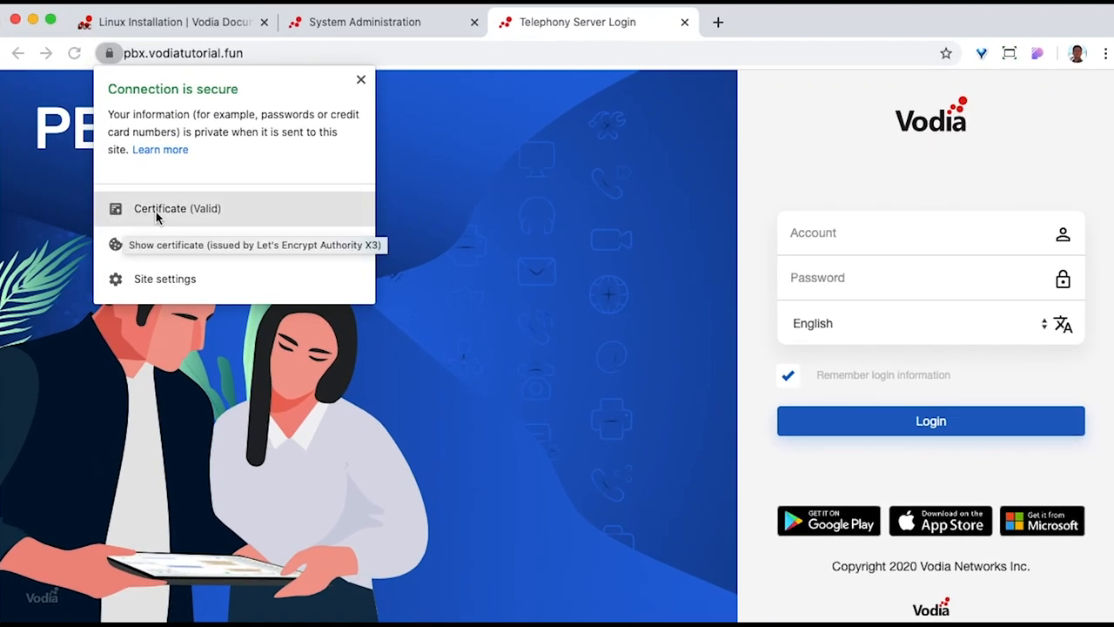
left_click(360, 80)
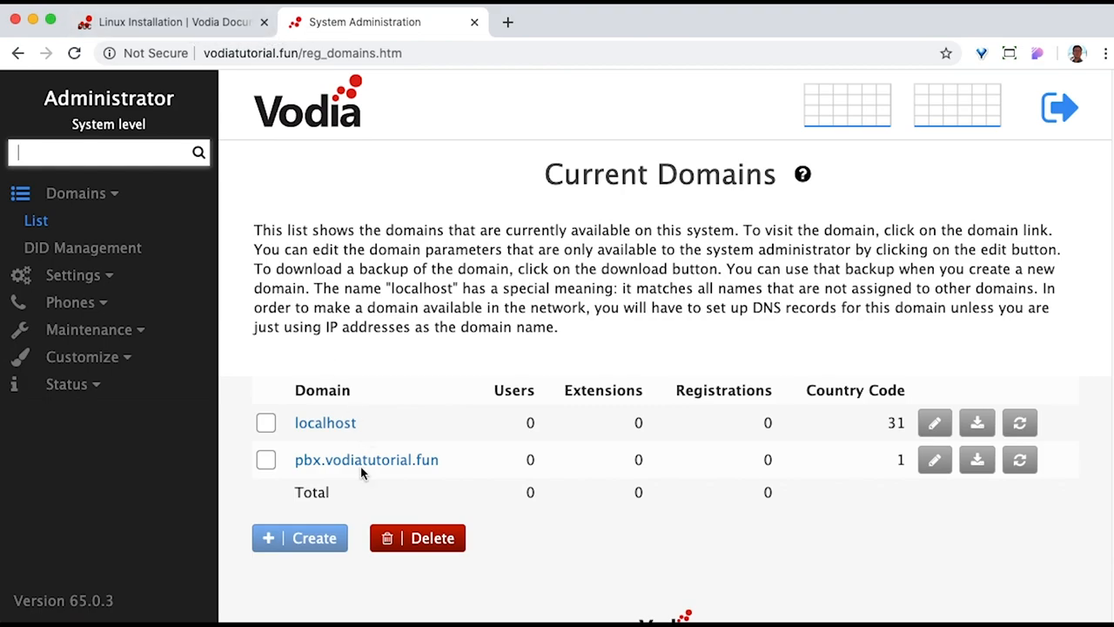
Enter the pbx.vodiatutorial.fun domain and set extension 4001's feature set to Teams
left_click(366, 459)
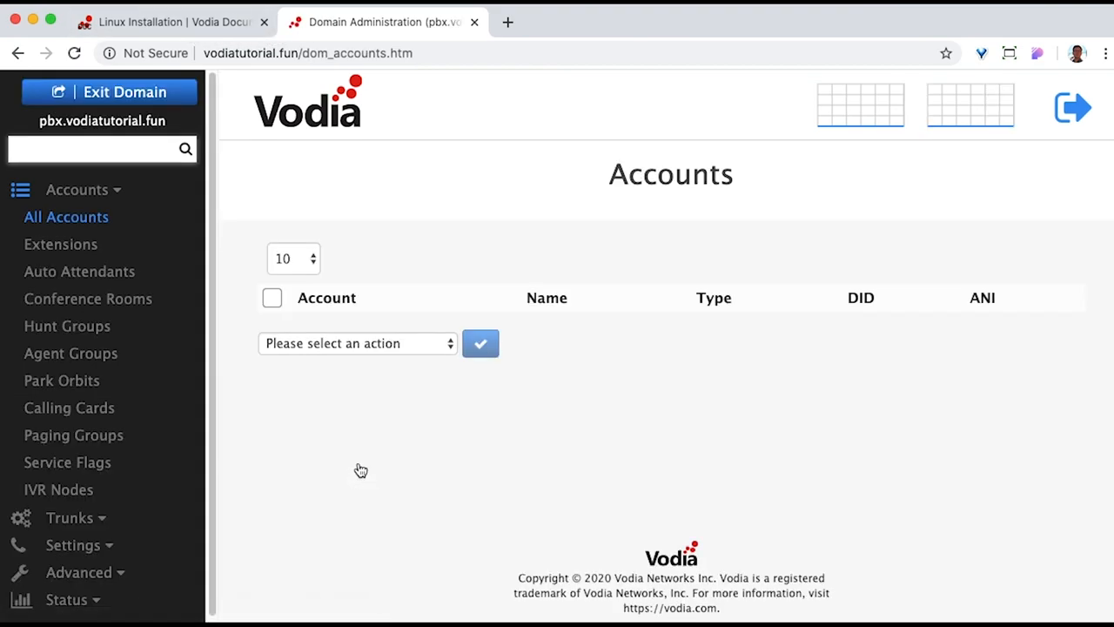
left_click(60, 244)
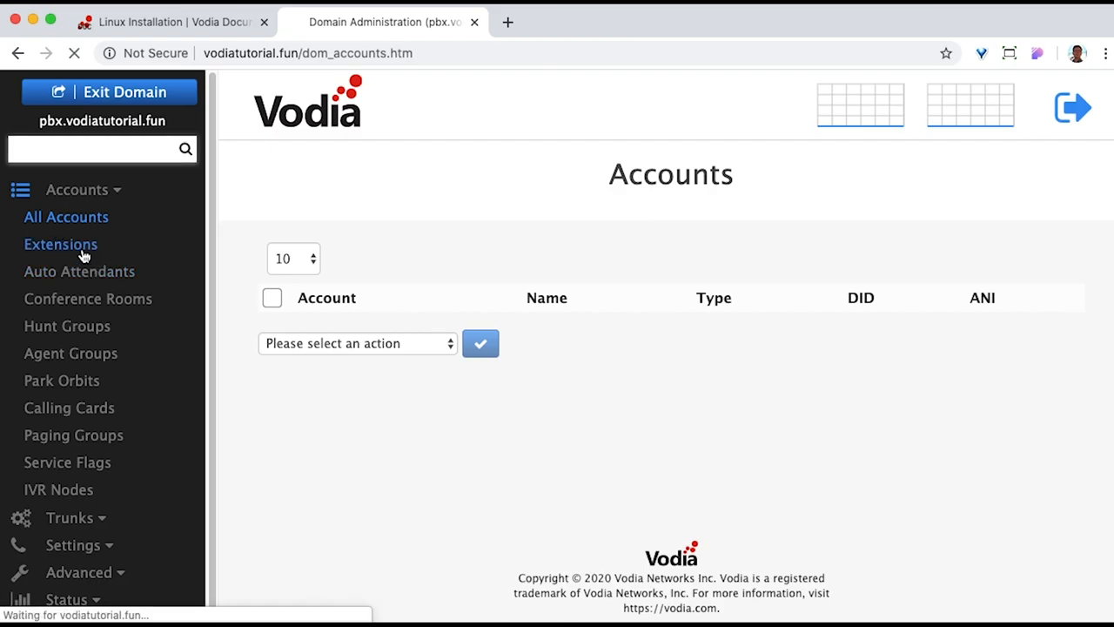
left_click(60, 244)
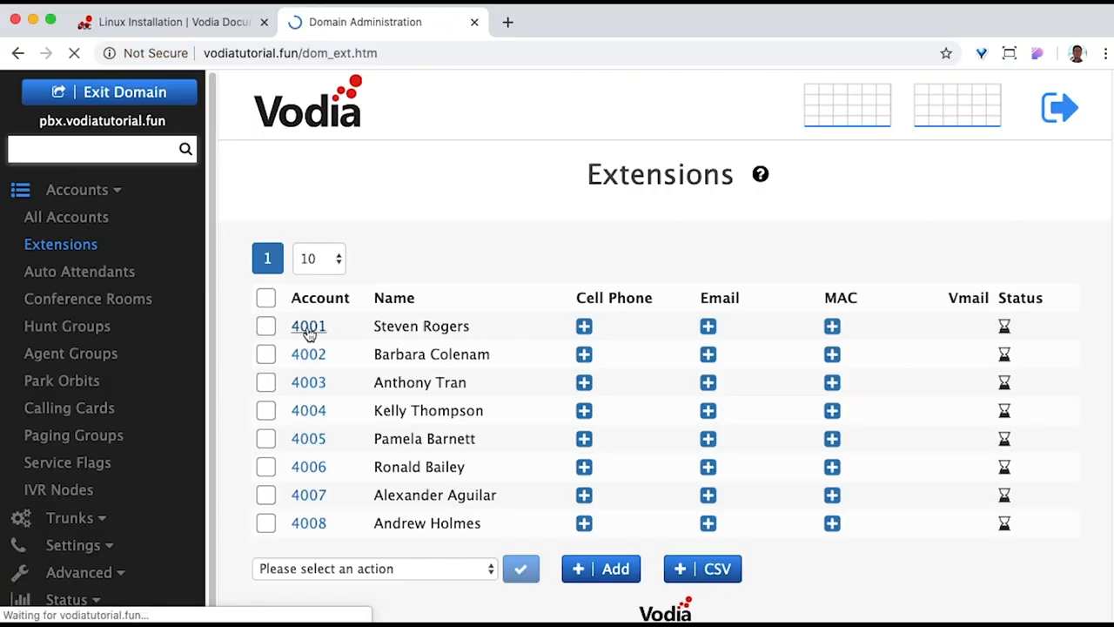
left_click(308, 325)
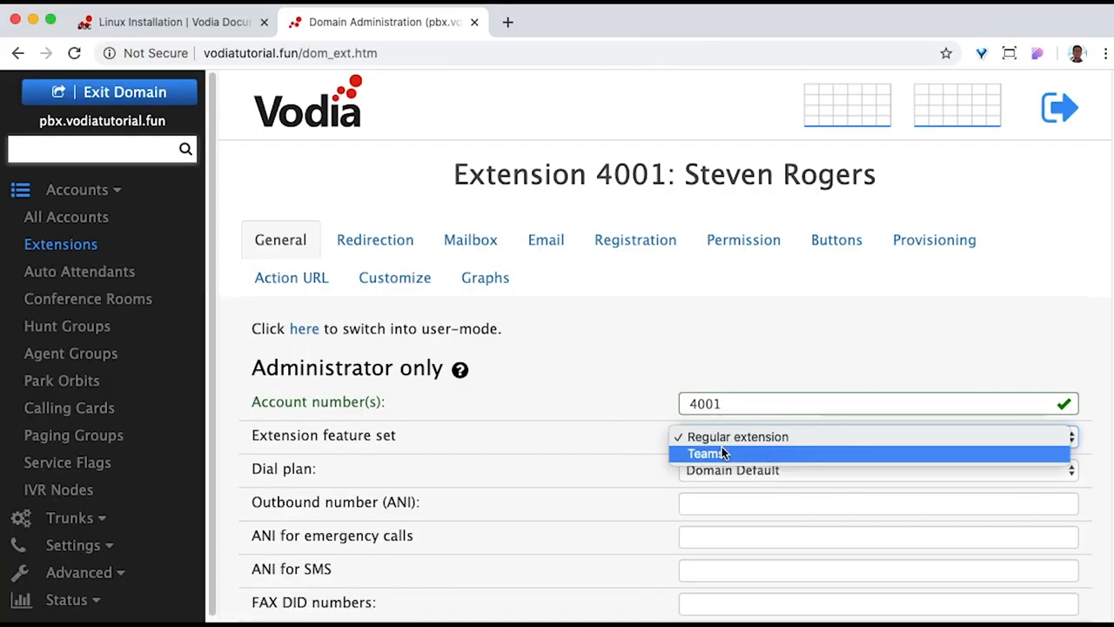
left_click(705, 452)
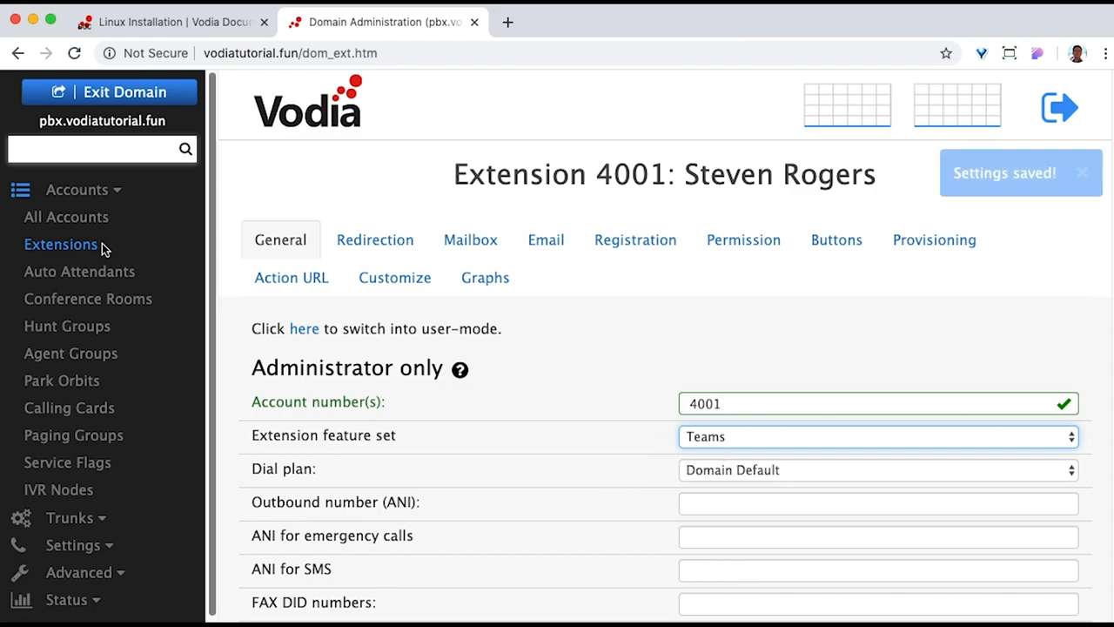
left_click(61, 244)
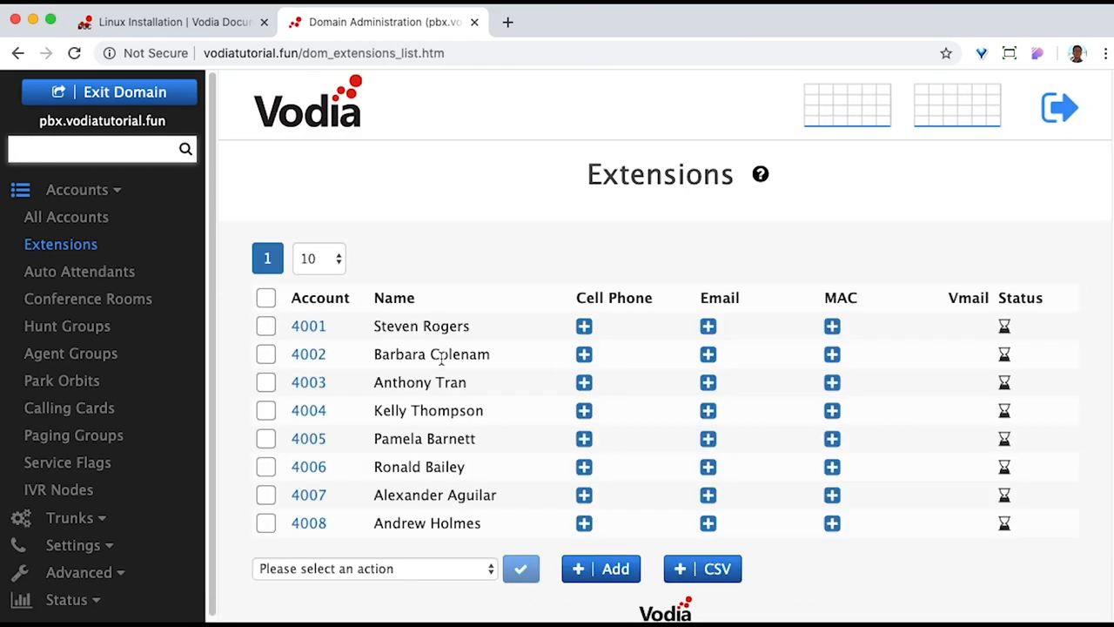
Set extensions 4002 and 4003 to the Teams feature set
left_click(599, 568)
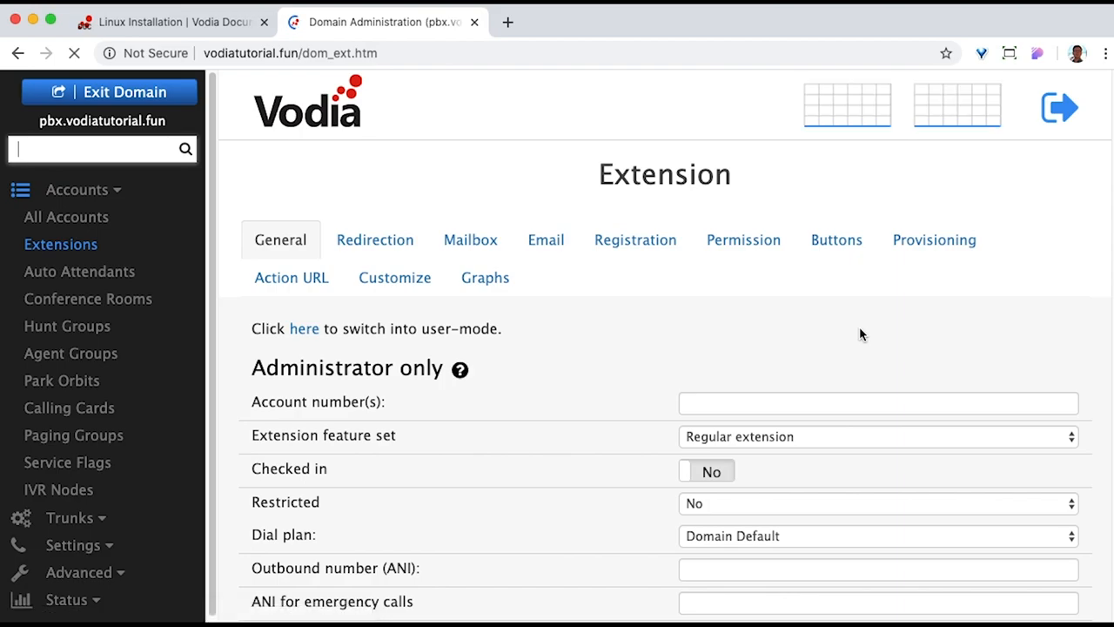
left_click(877, 436)
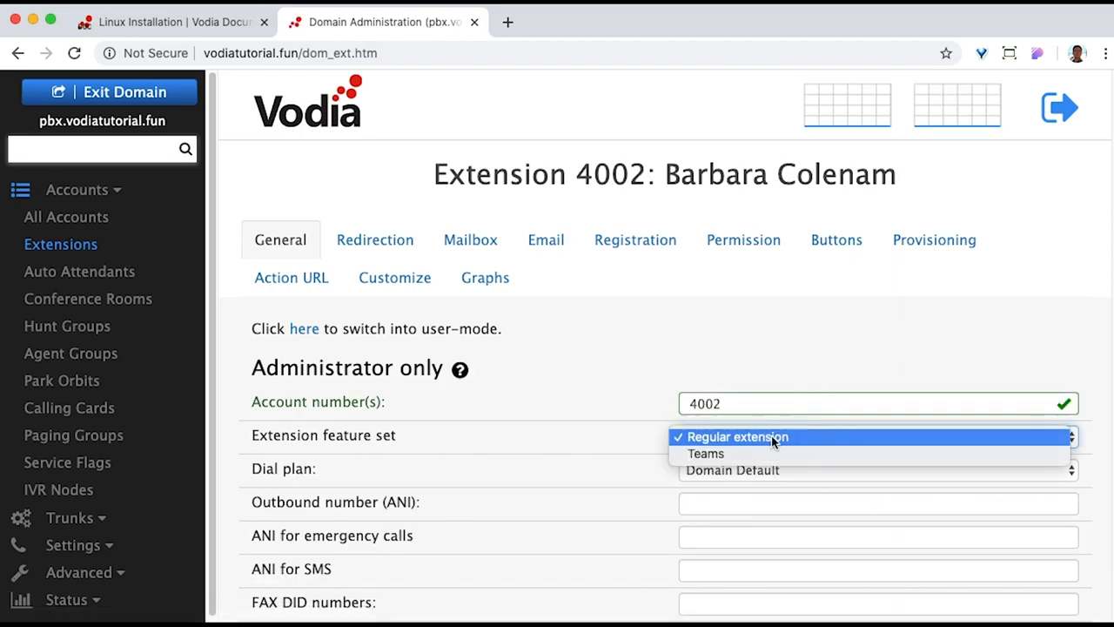
left_click(706, 452)
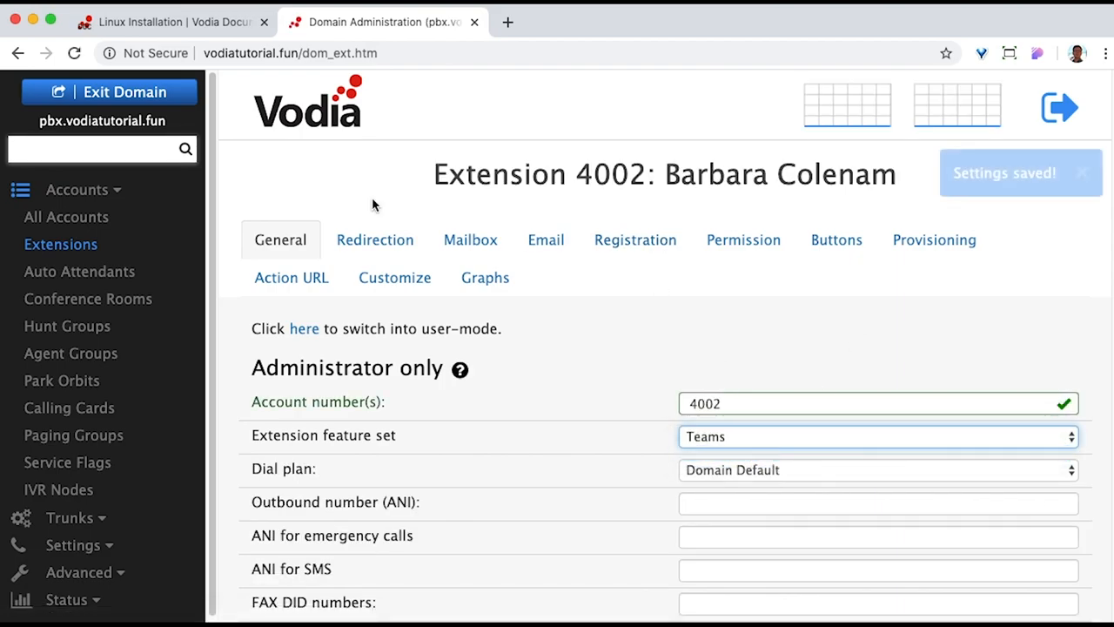
left_click(60, 244)
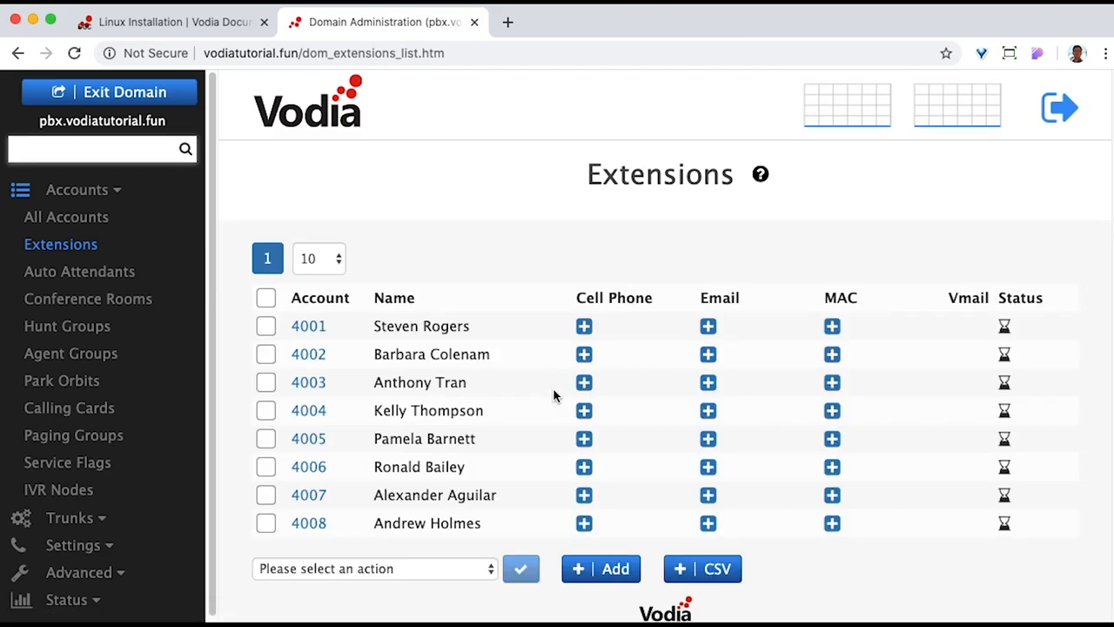
left_click(308, 382)
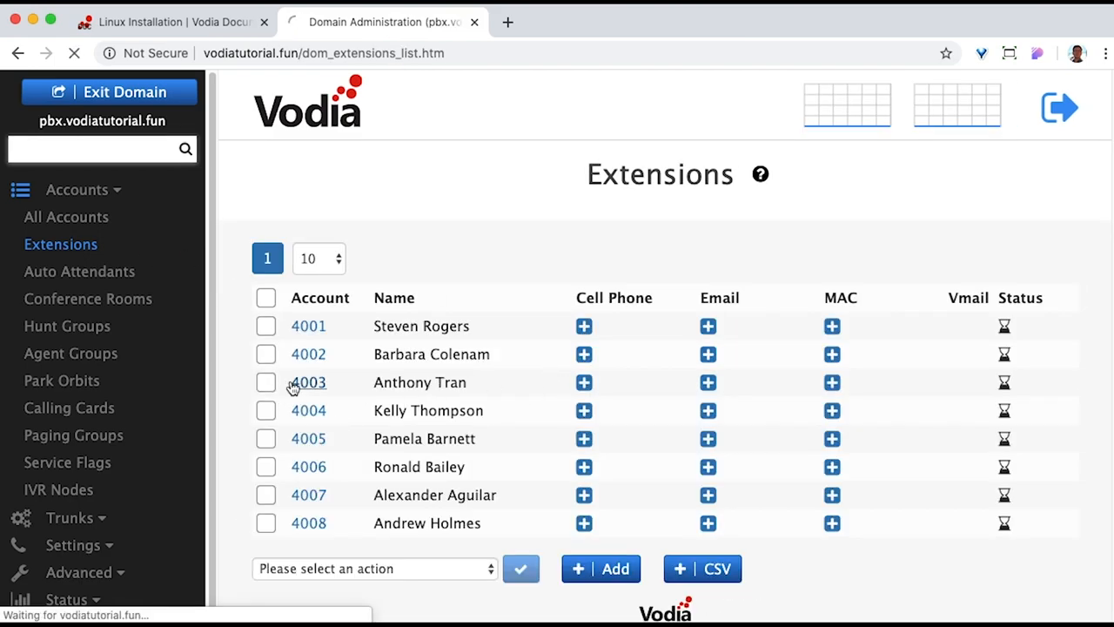
left_click(308, 382)
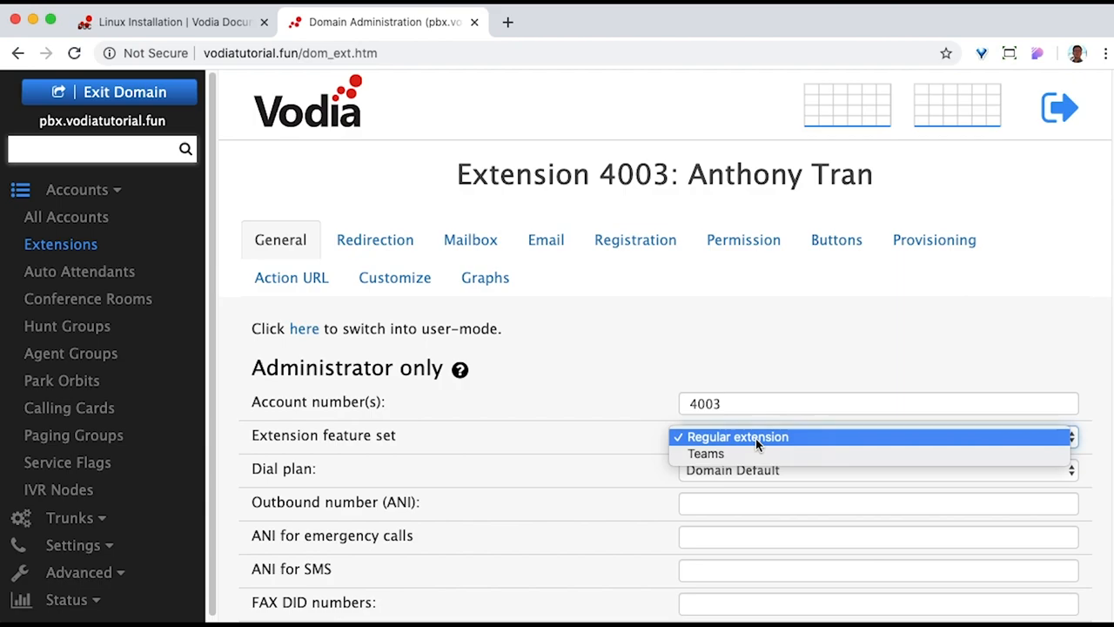
left_click(706, 453)
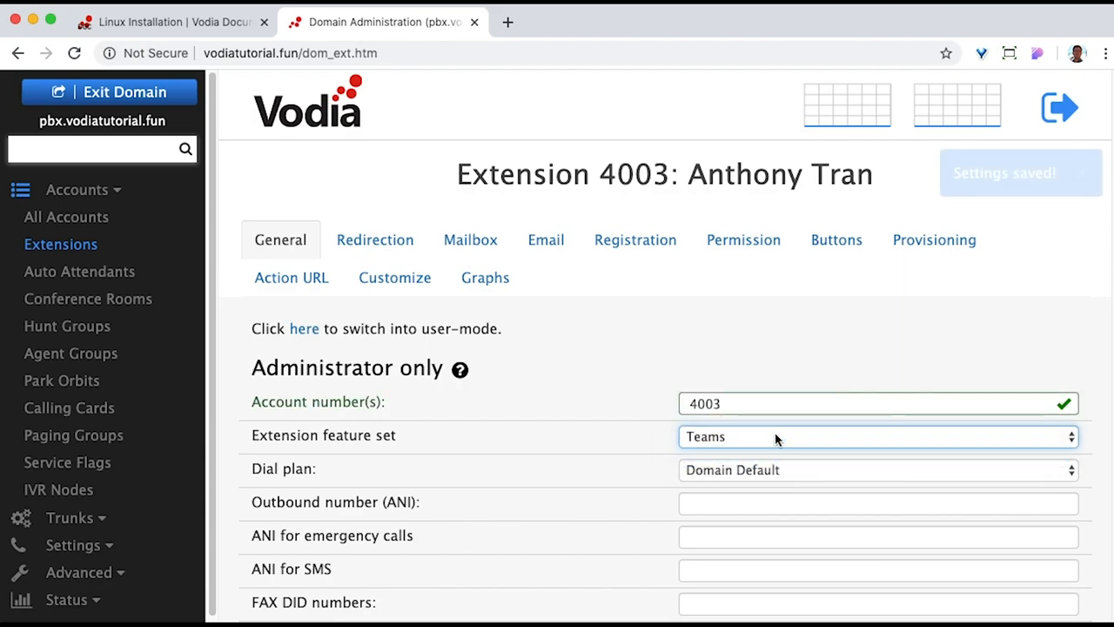
left_click(61, 243)
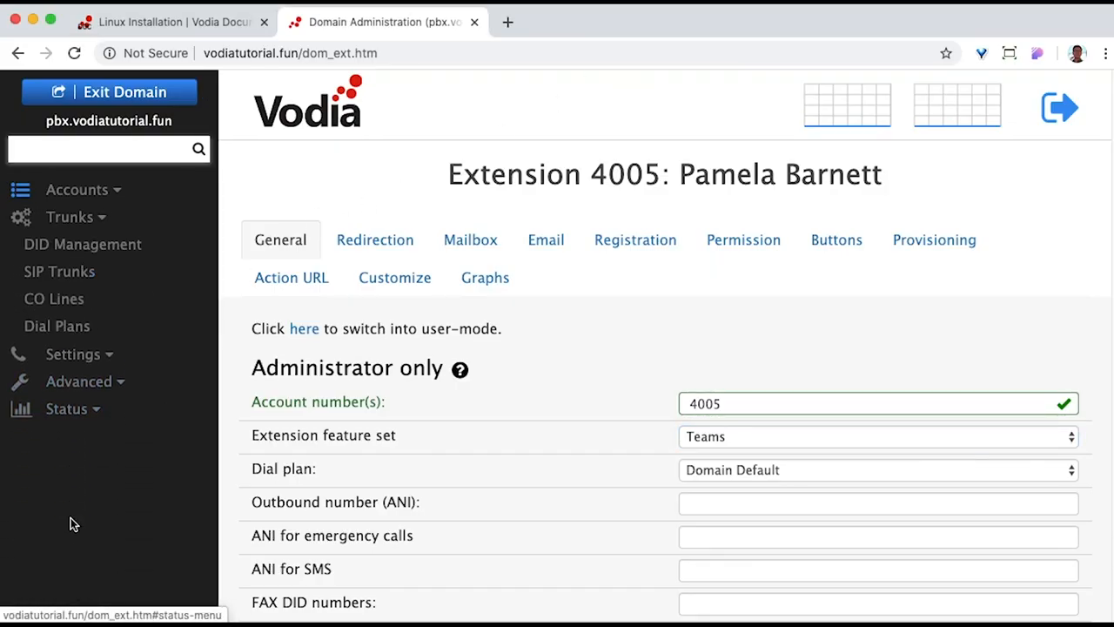
left_click(59, 271)
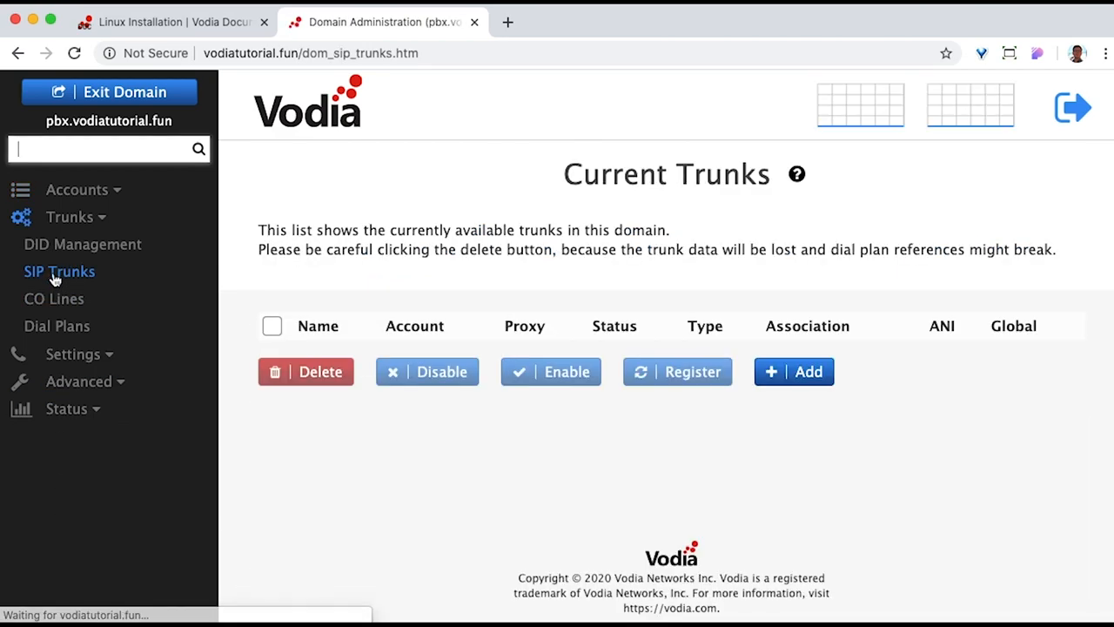
left_click(793, 371)
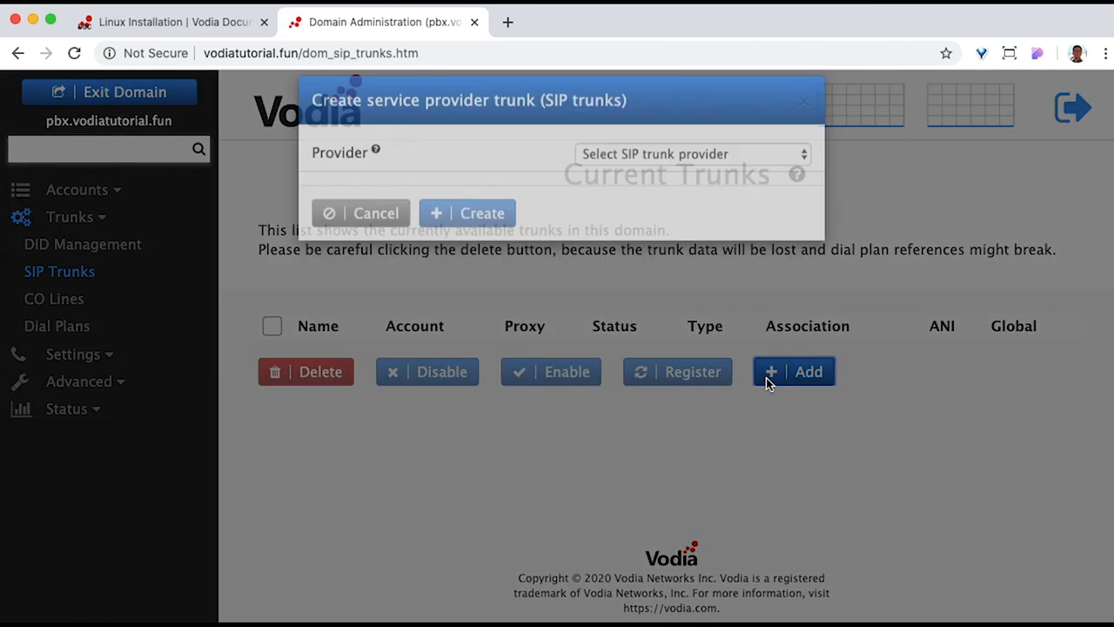
left_click(690, 153)
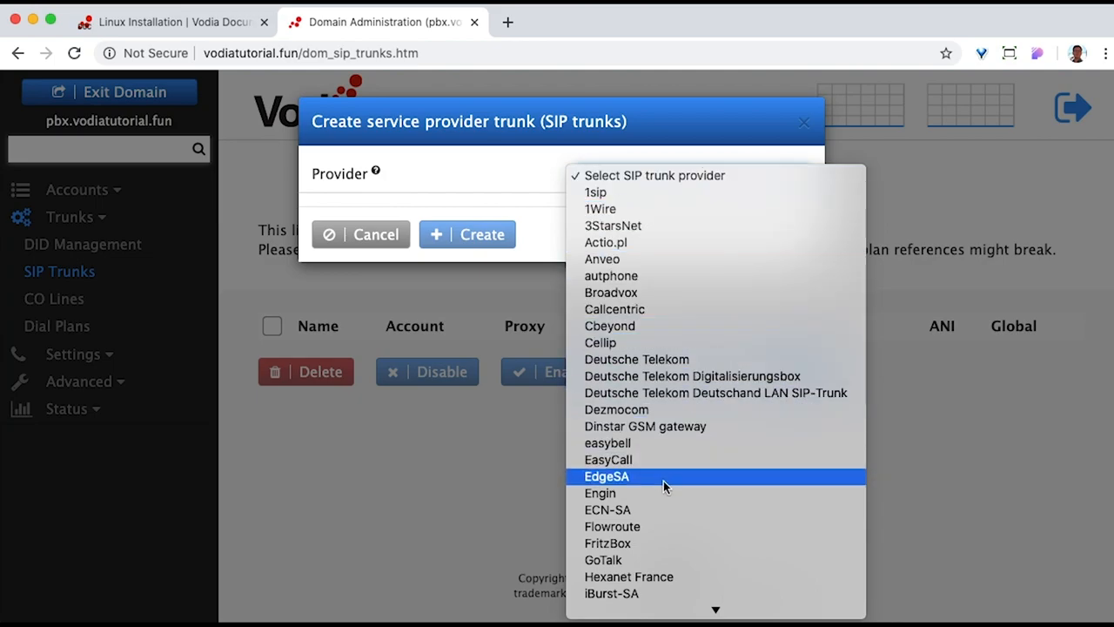
scroll("down", 3)
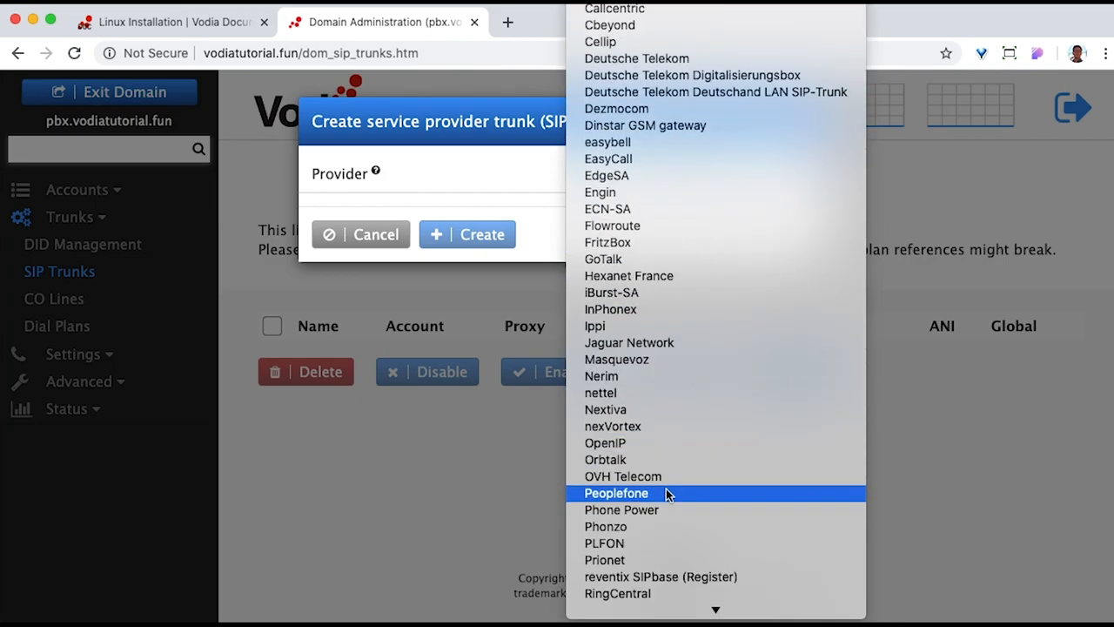
scroll("down", 3)
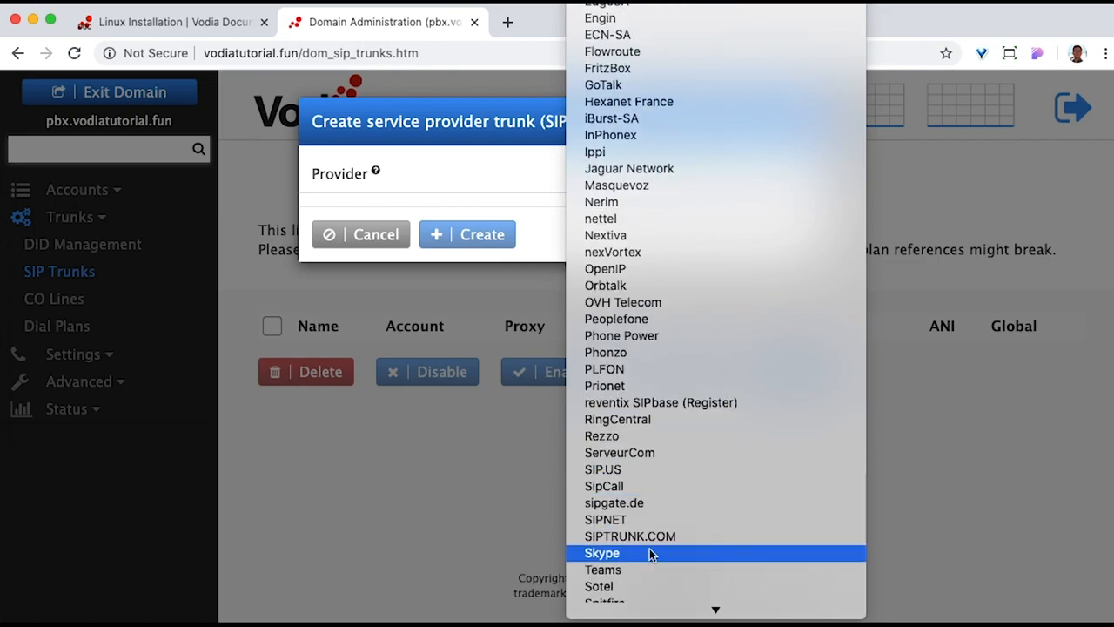
left_click(602, 569)
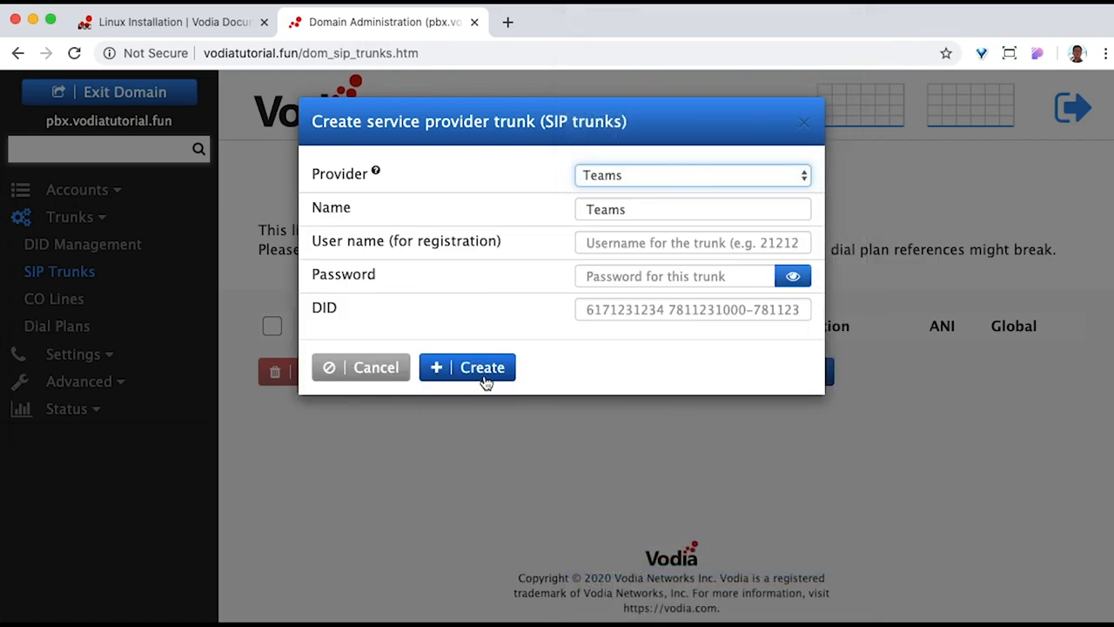
left_click(467, 366)
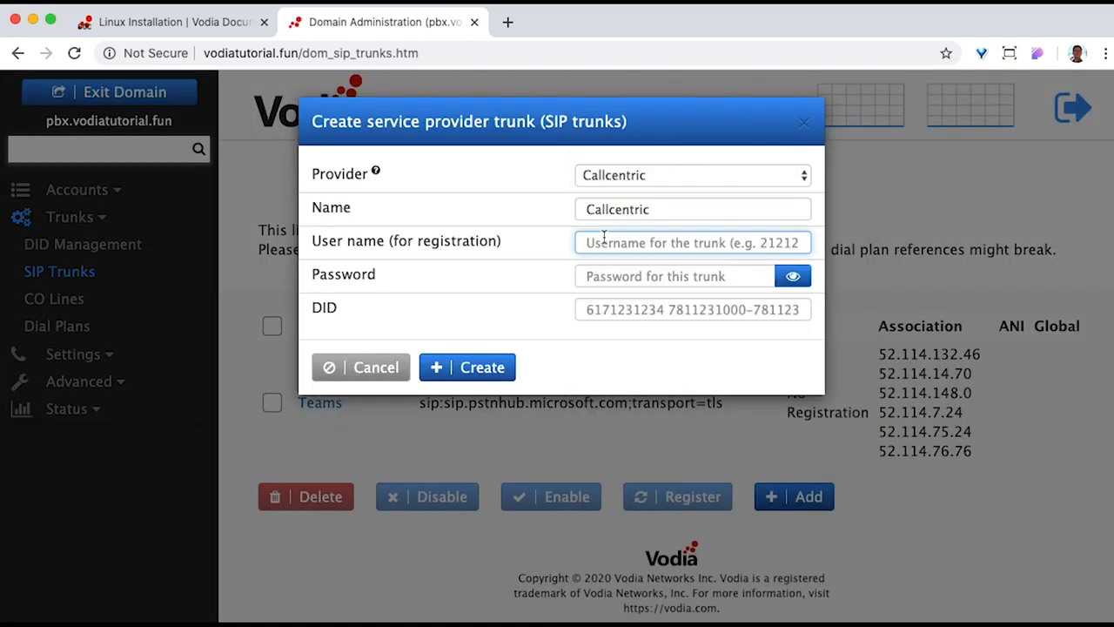
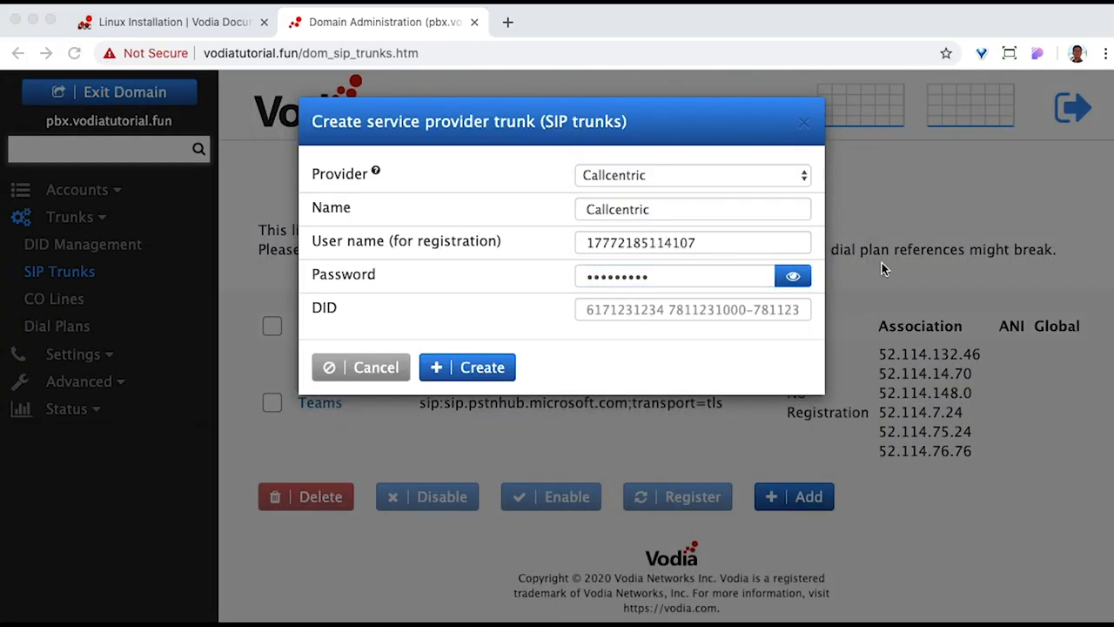
left_click(467, 366)
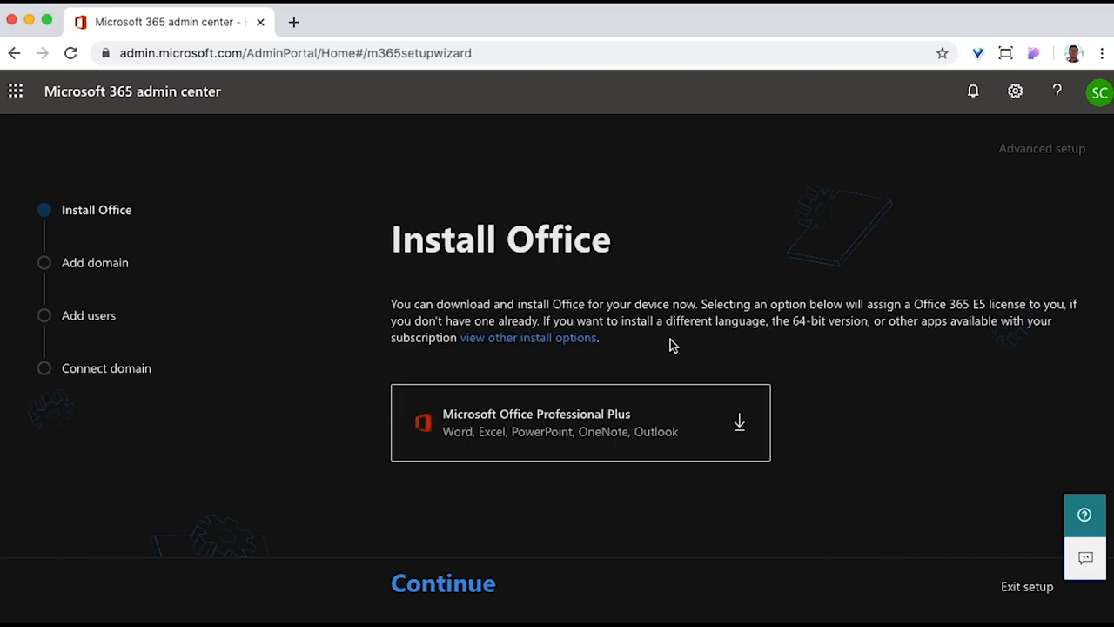
Skip the Office install and add vodiatutorial.fun as the organization's own domain
left_click(442, 583)
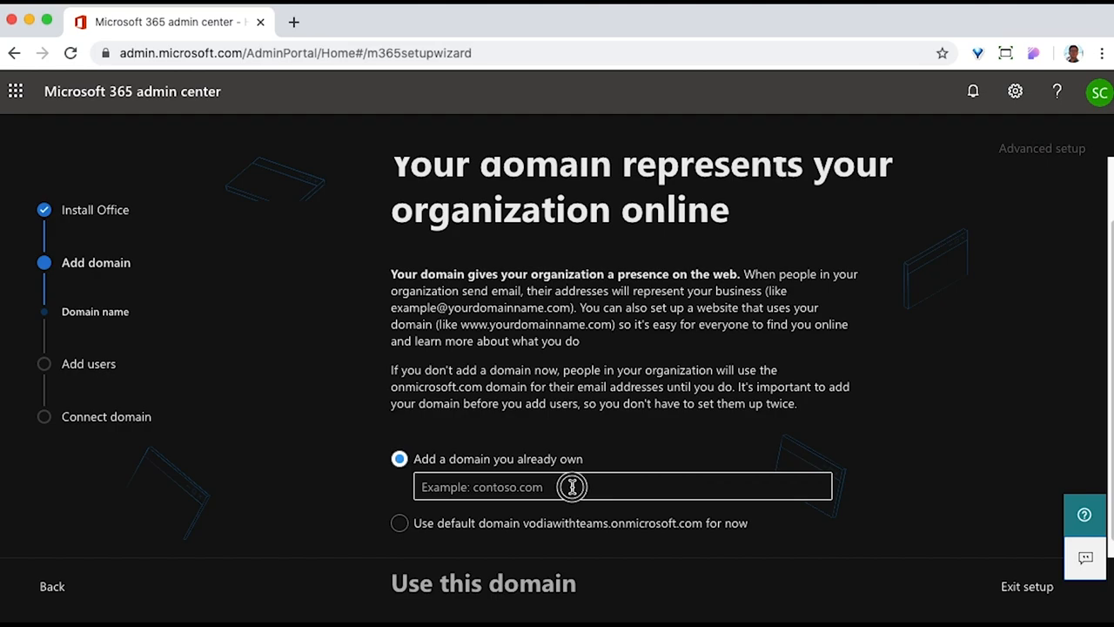
type("vodiatutorial.fun")
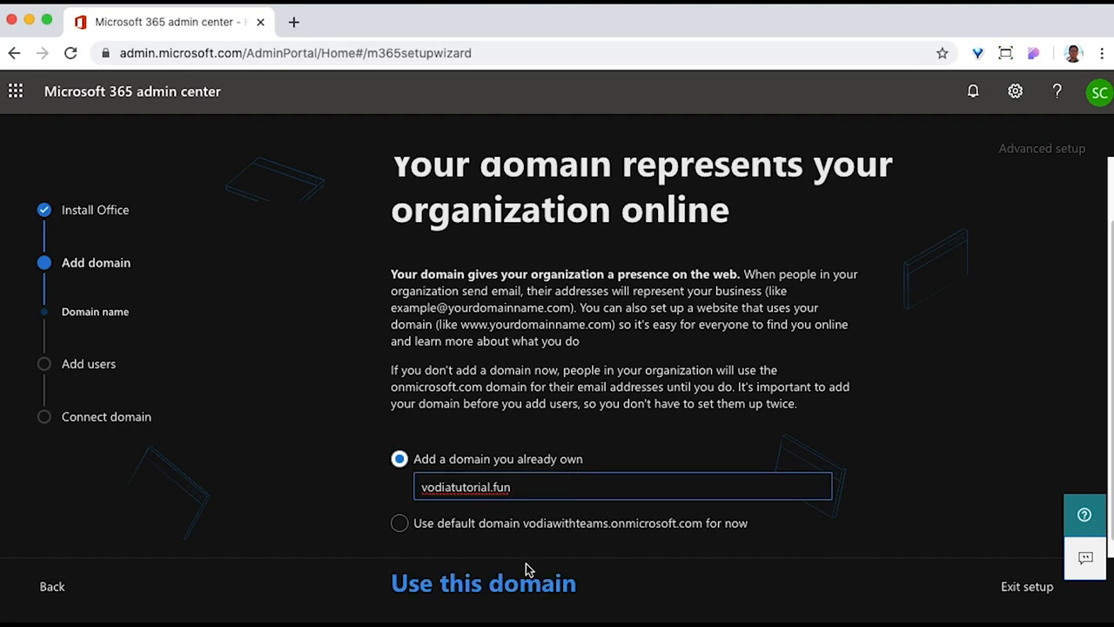
left_click(483, 582)
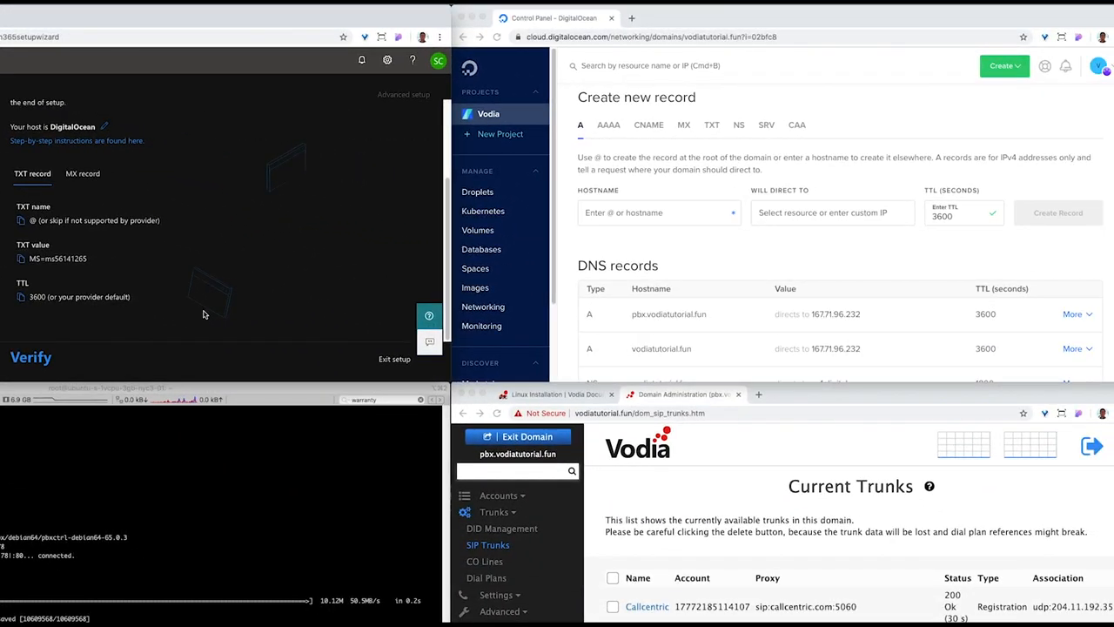
mouse_move(358, 284)
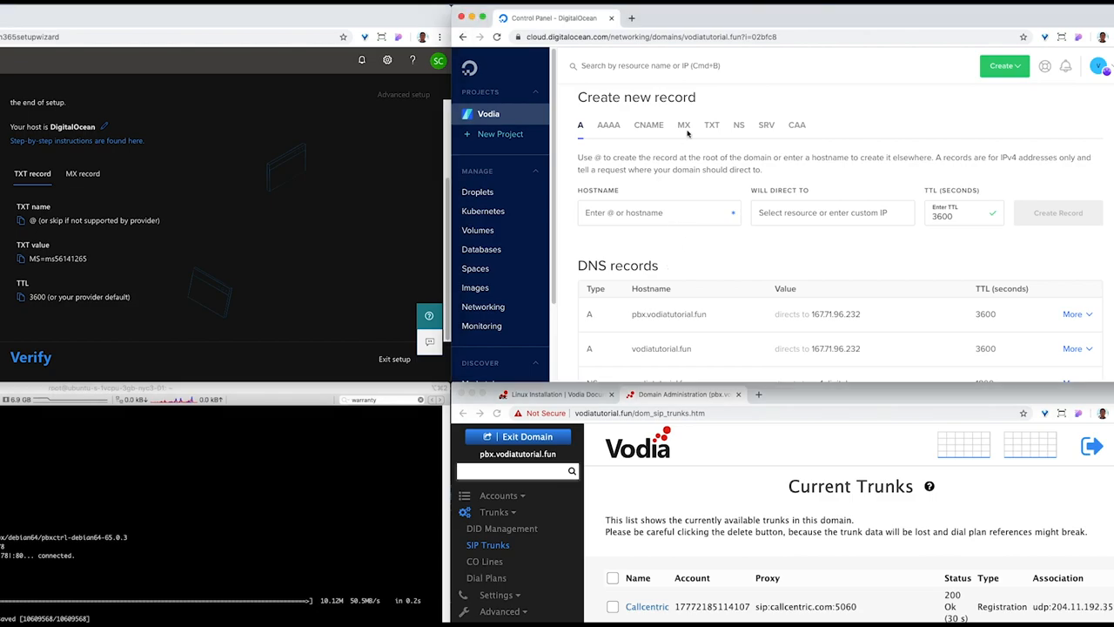
Create a TXT record with hostname @ and value MS=ms56141265 in DigitalOcean
left_click(710, 125)
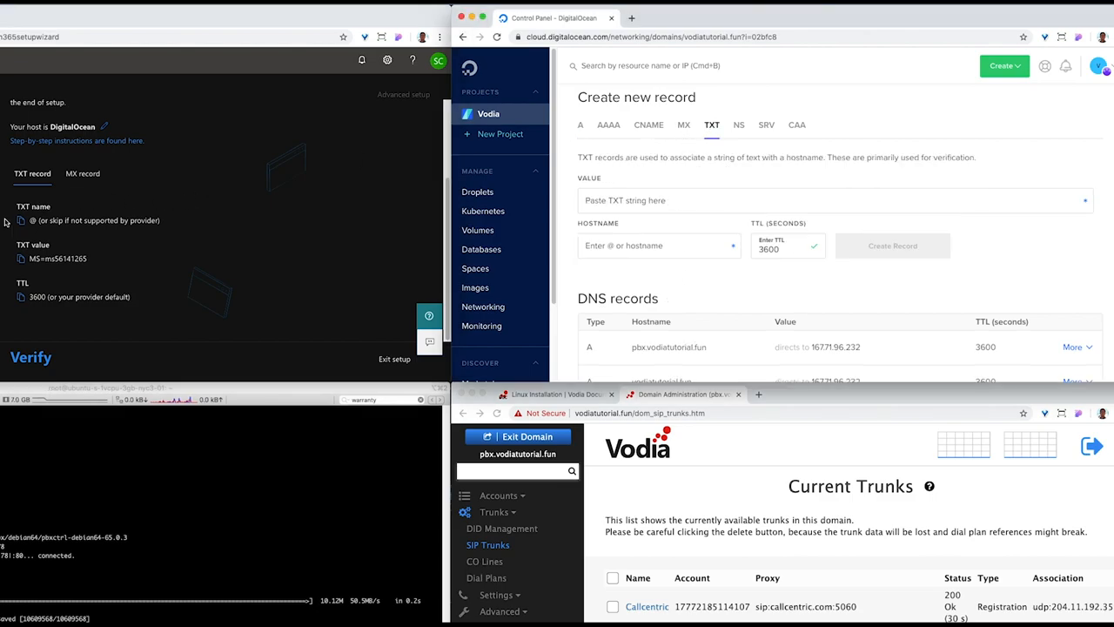
left_click(20, 220)
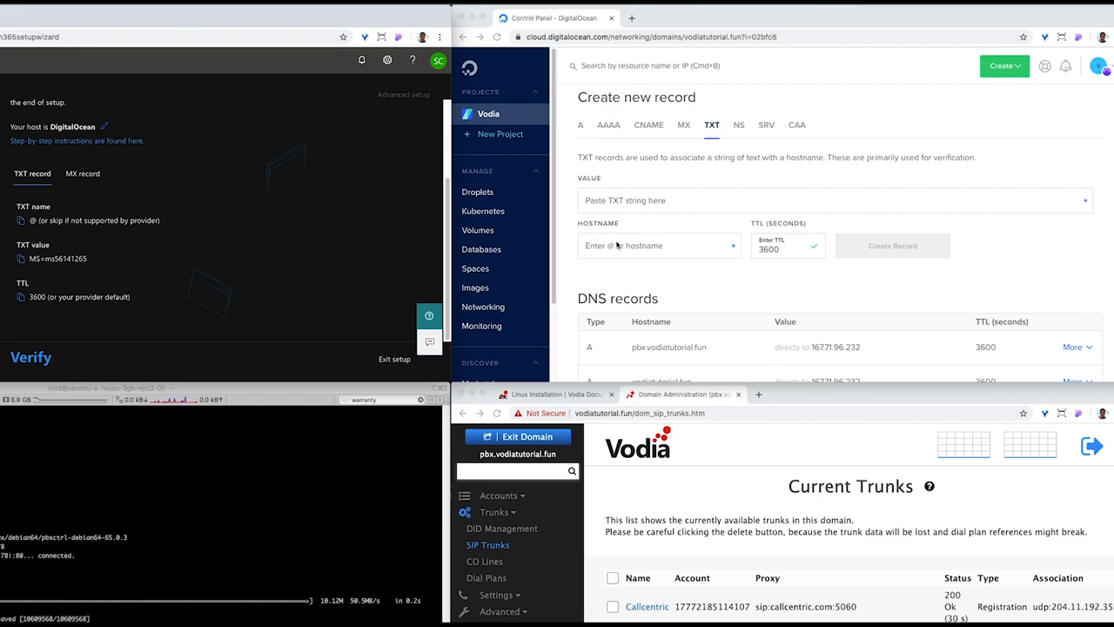
left_click(659, 246)
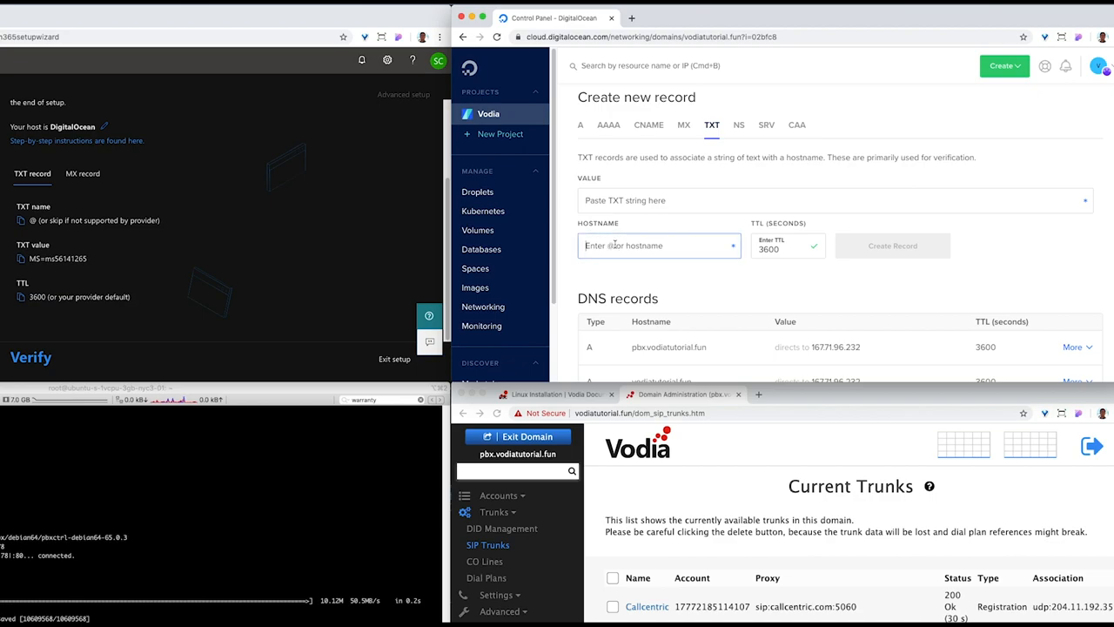
type("@")
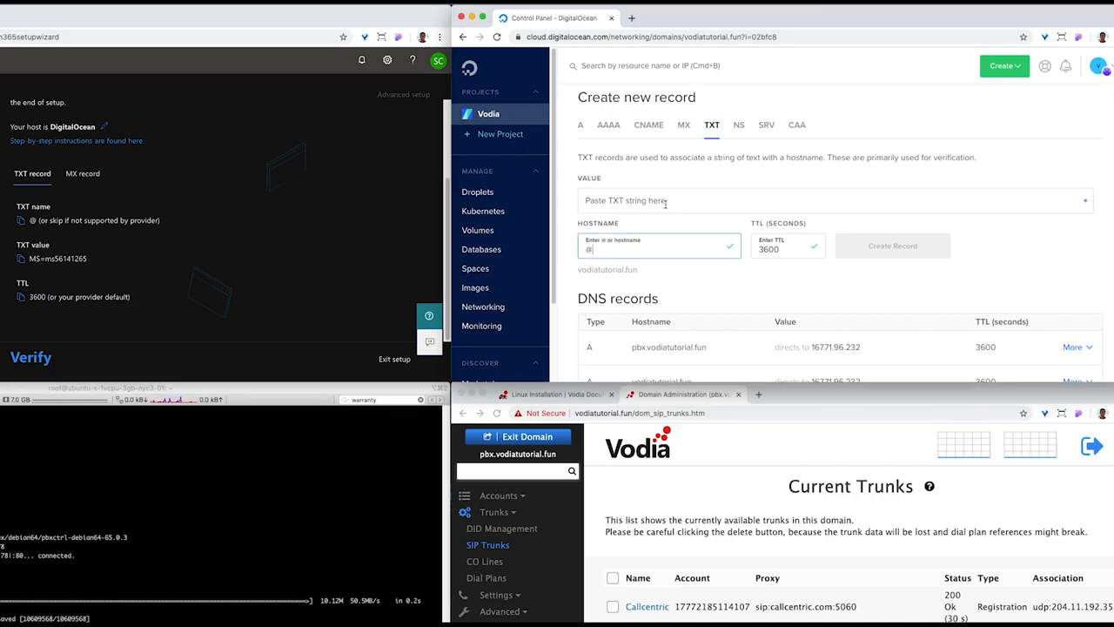
type("MS=ms56141265")
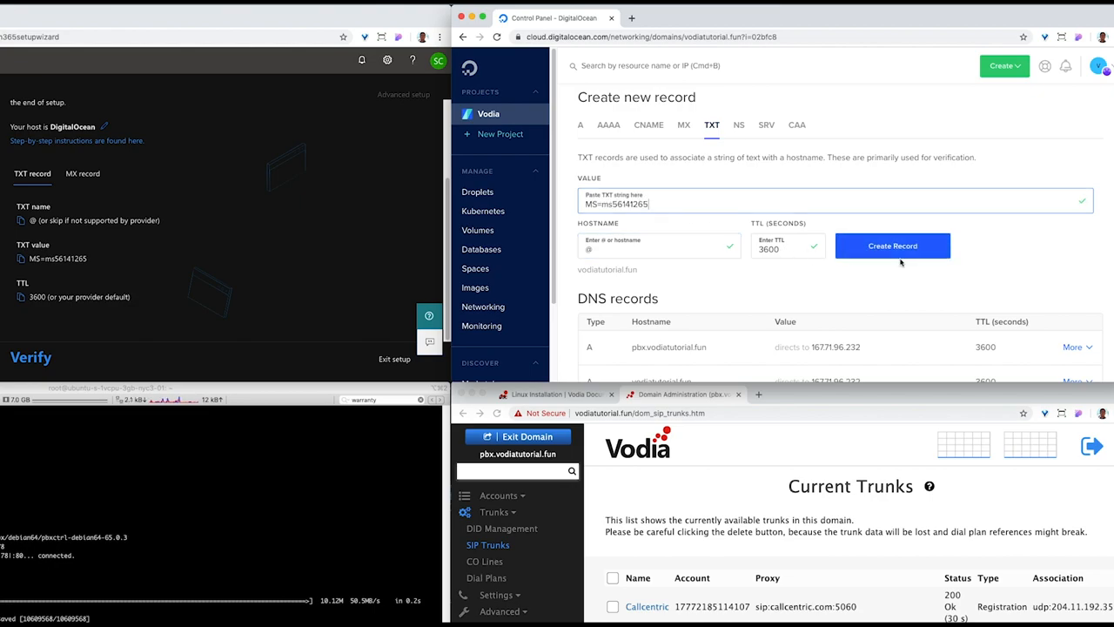
left_click(892, 245)
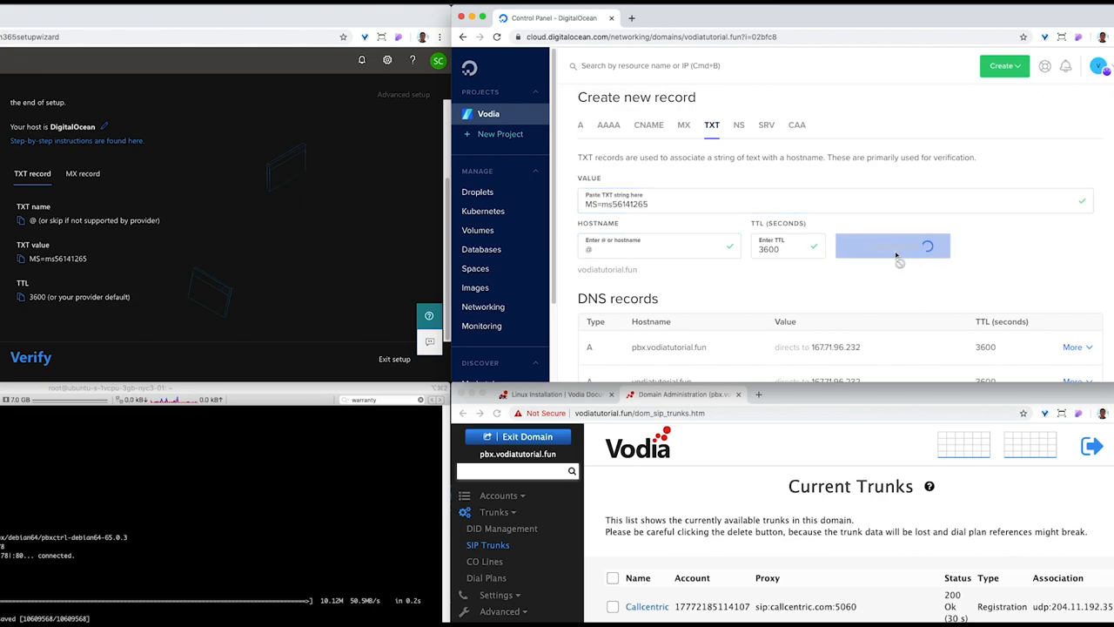
left_click(892, 245)
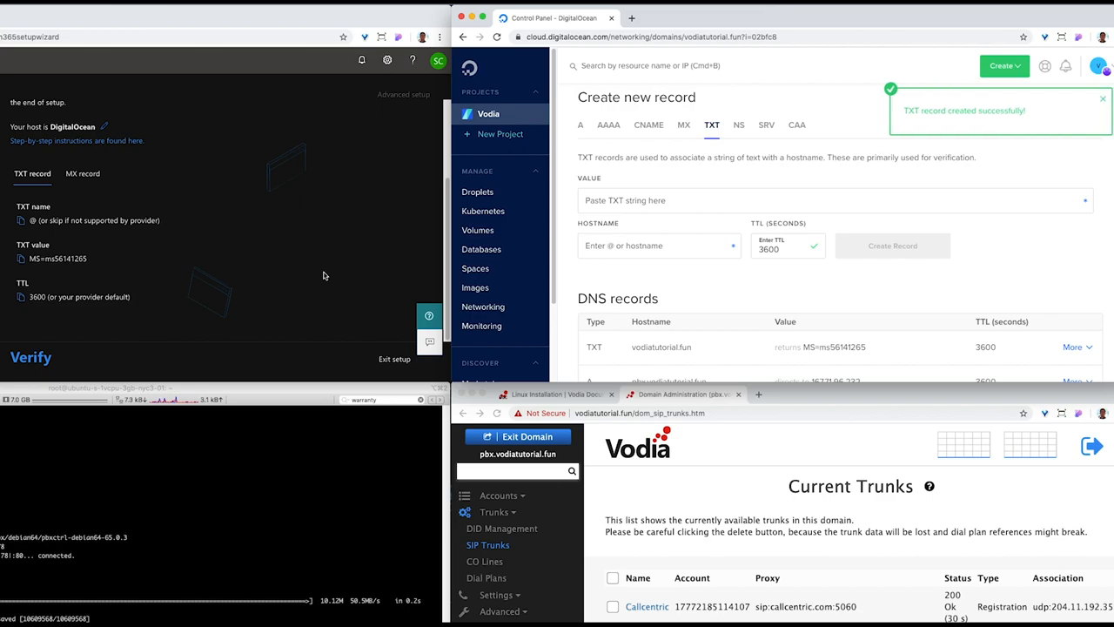
left_click(30, 357)
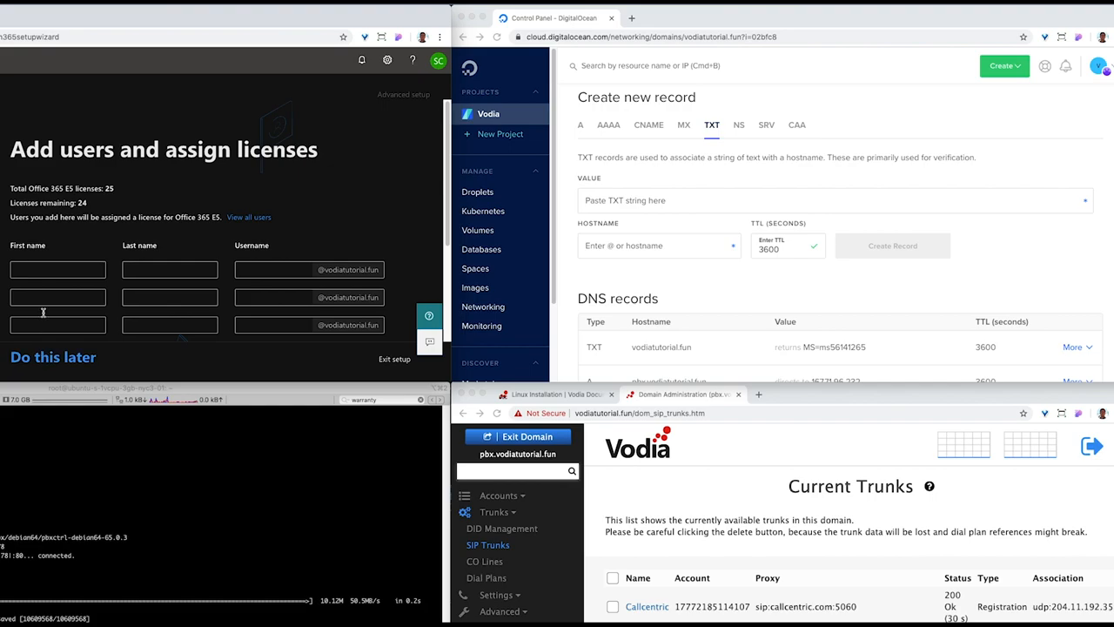
scroll("down", 3)
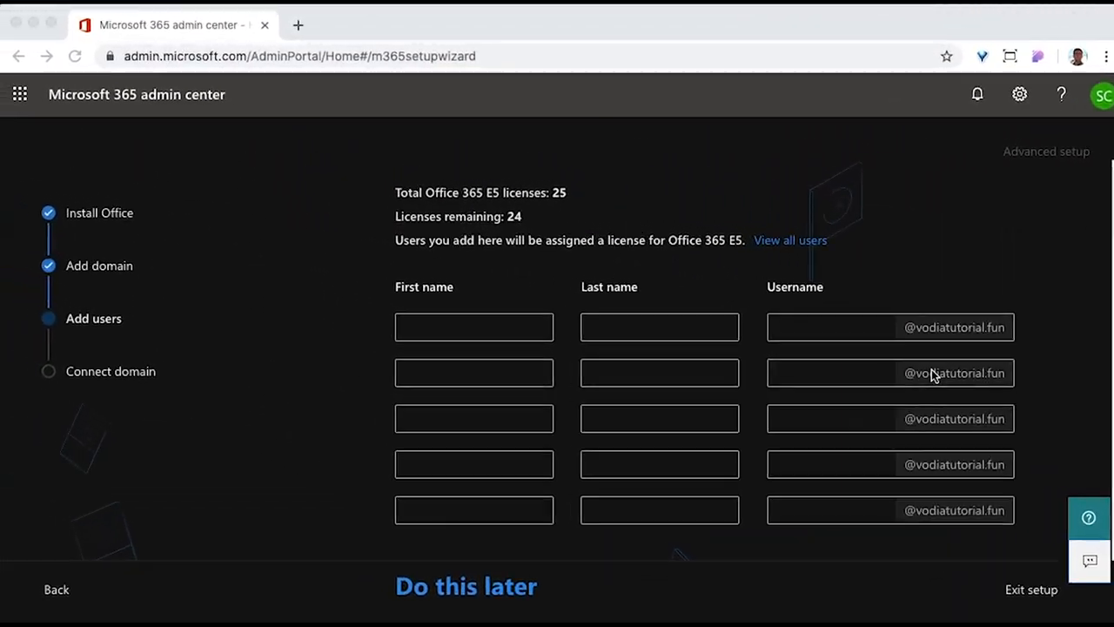
type("St")
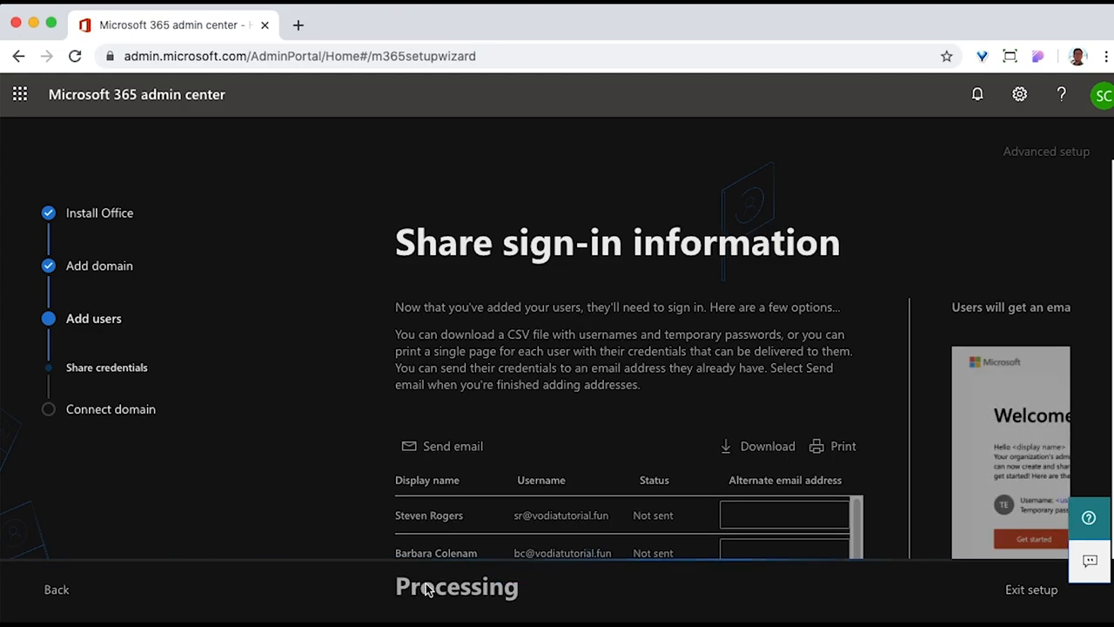
left_click(456, 585)
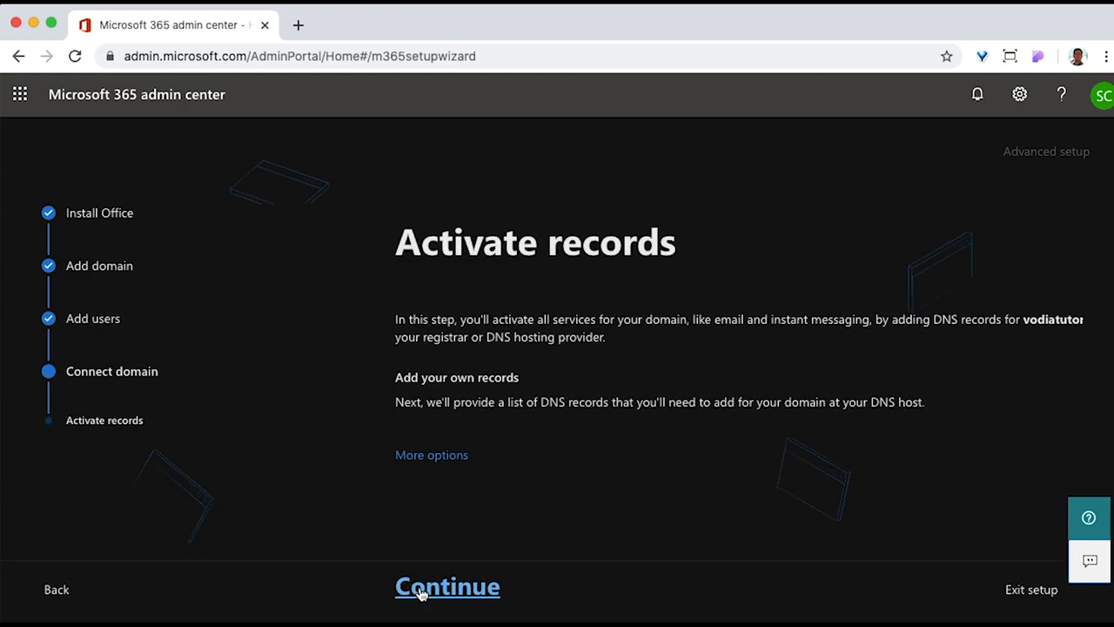
left_click(447, 586)
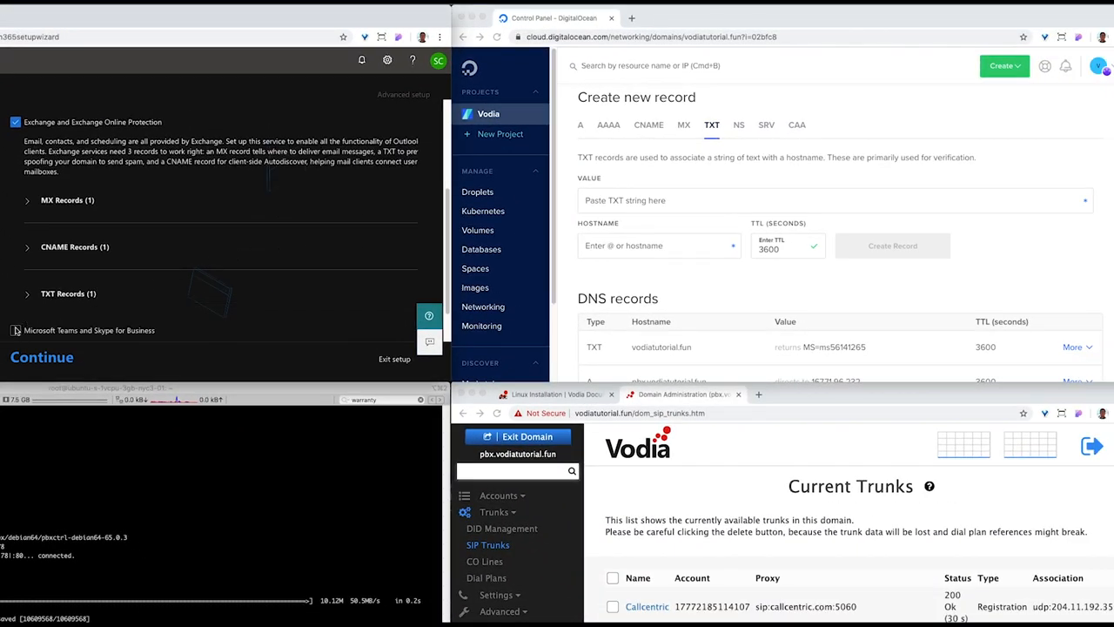
Include Teams records and create the Exchange MX record for vodiatutorial.fun in DigitalOcean
left_click(15, 330)
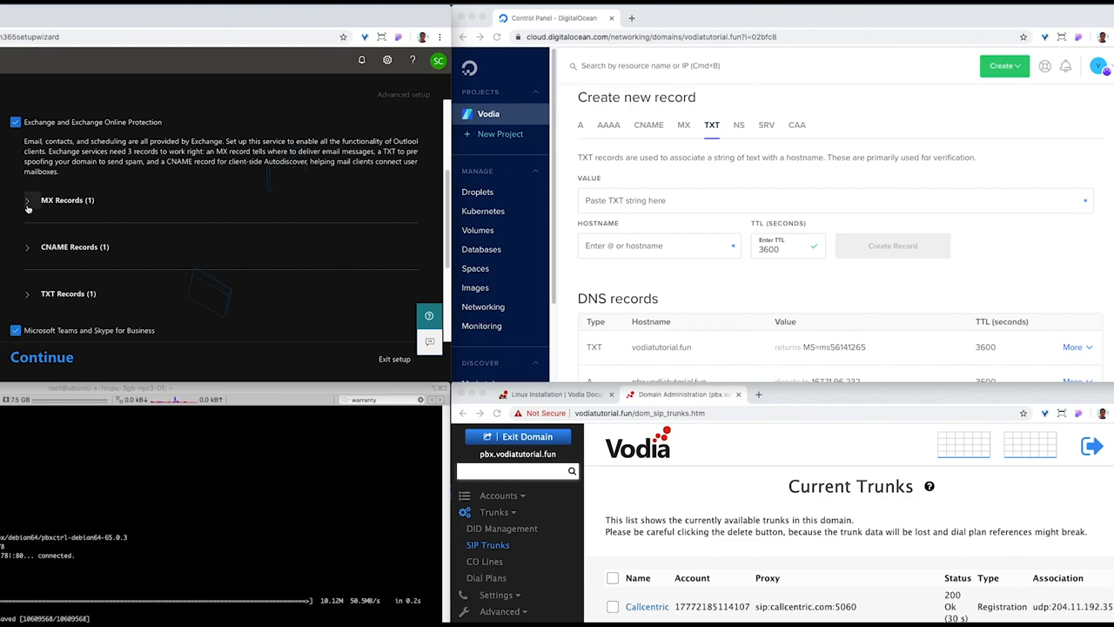
left_click(27, 200)
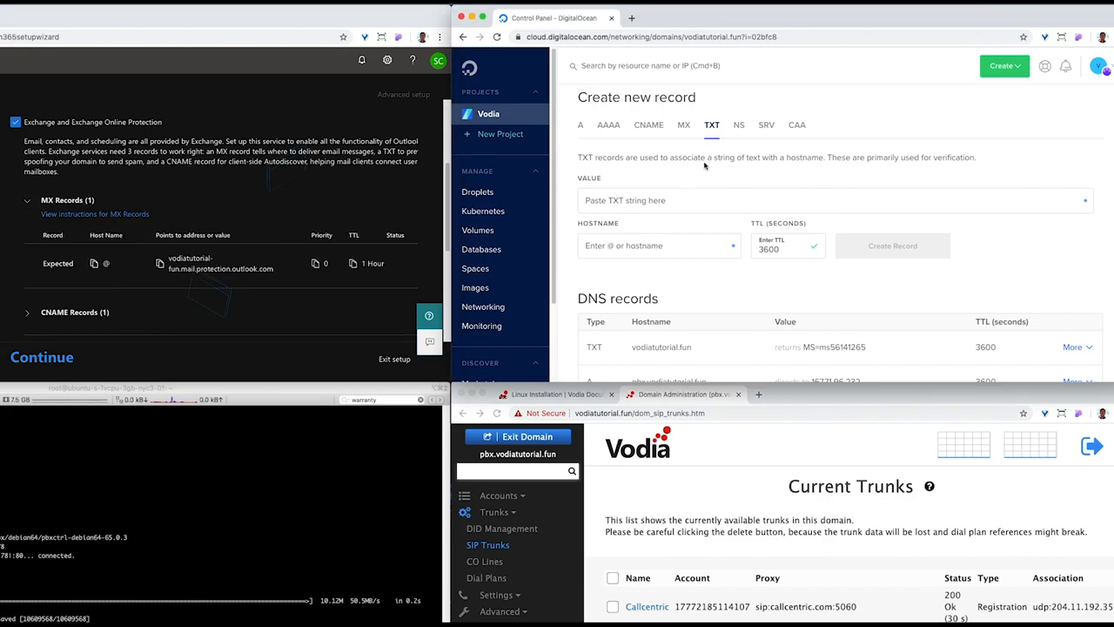
left_click(683, 124)
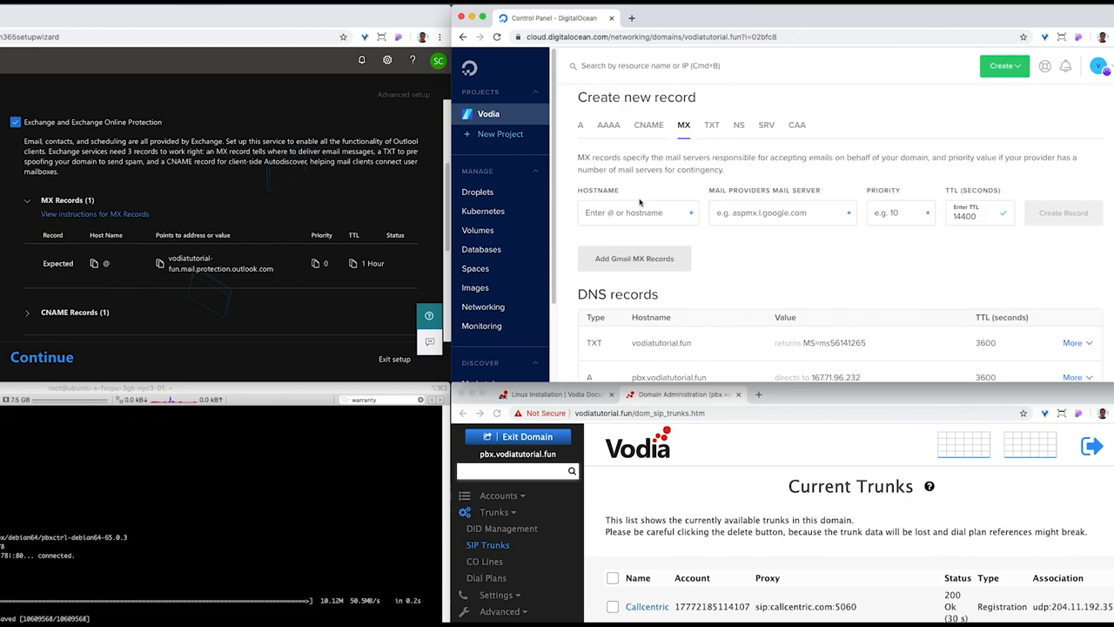
left_click(636, 213)
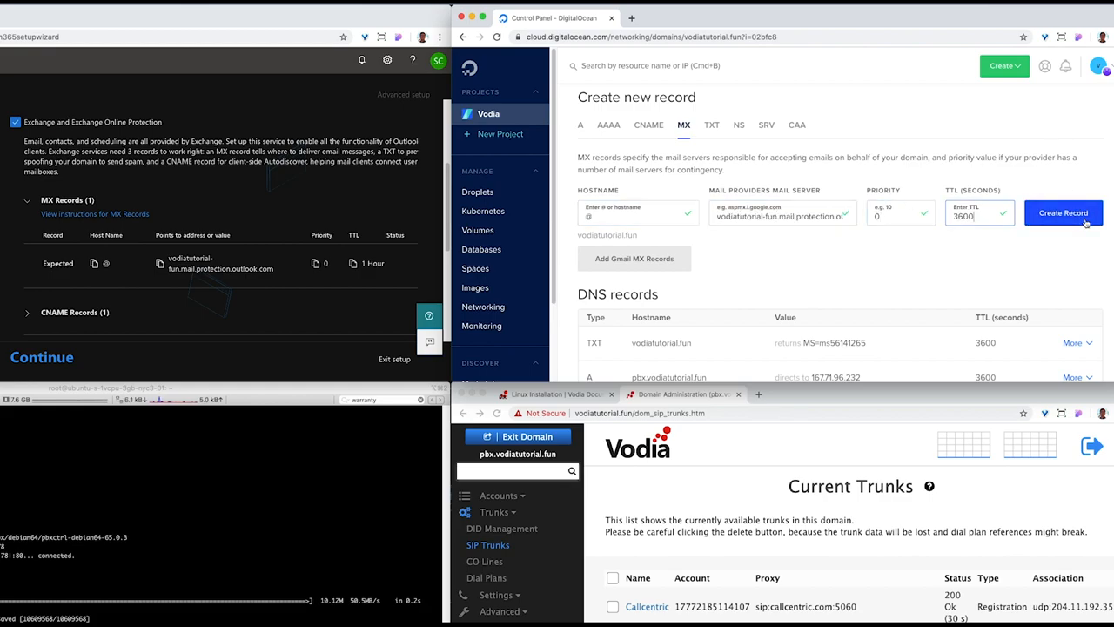
left_click(1063, 212)
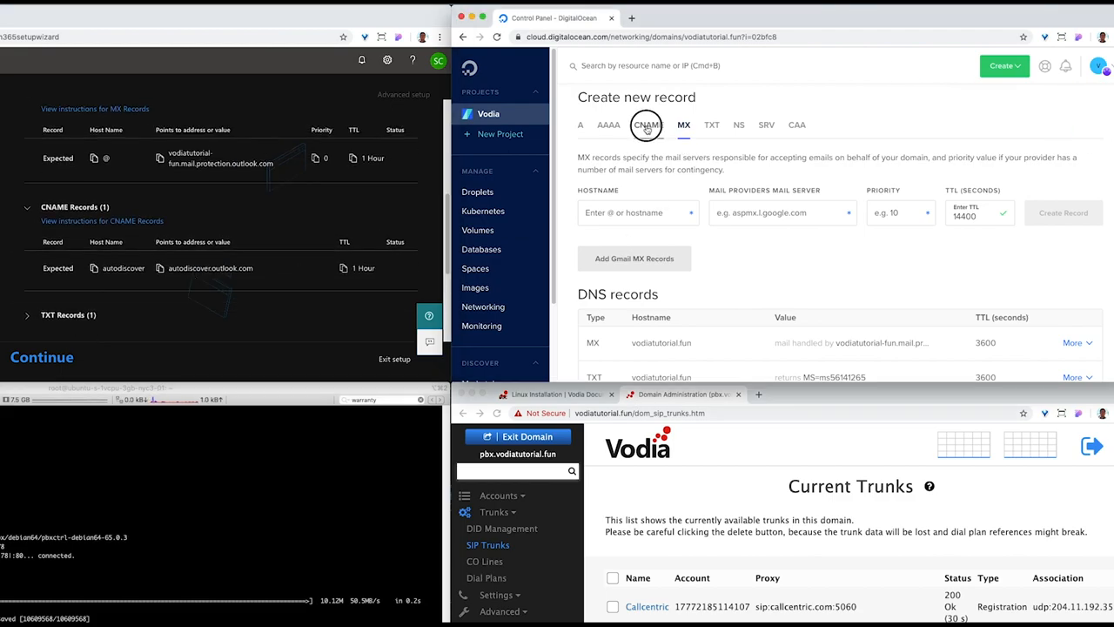
Create the autodiscover CNAME to autodiscover.outlook.com and replace the old TXT verification record
left_click(648, 124)
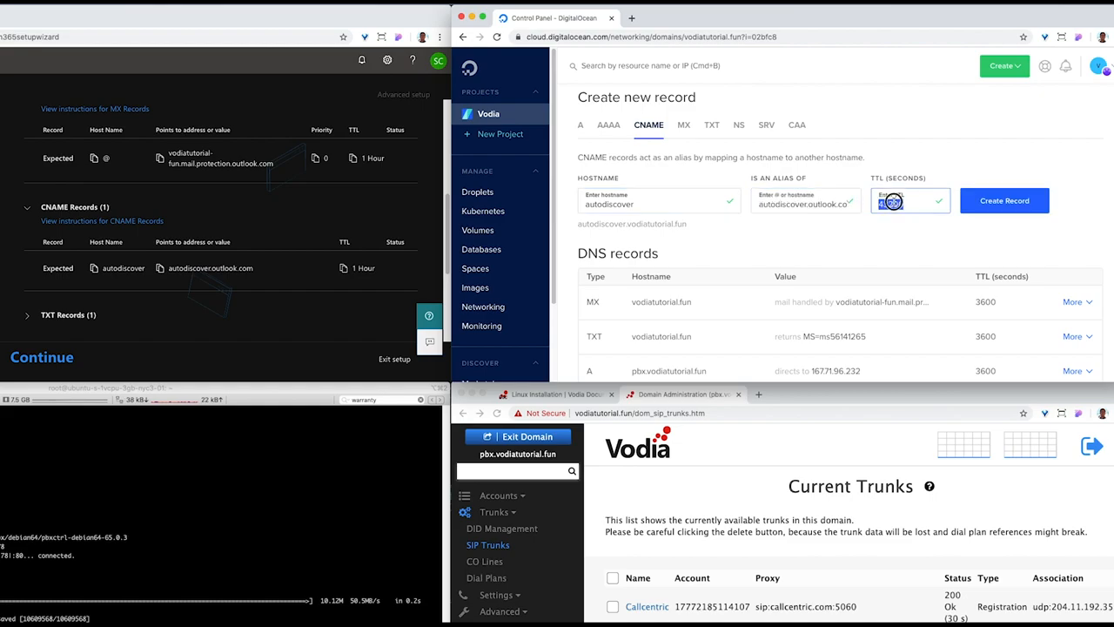
left_click(1004, 200)
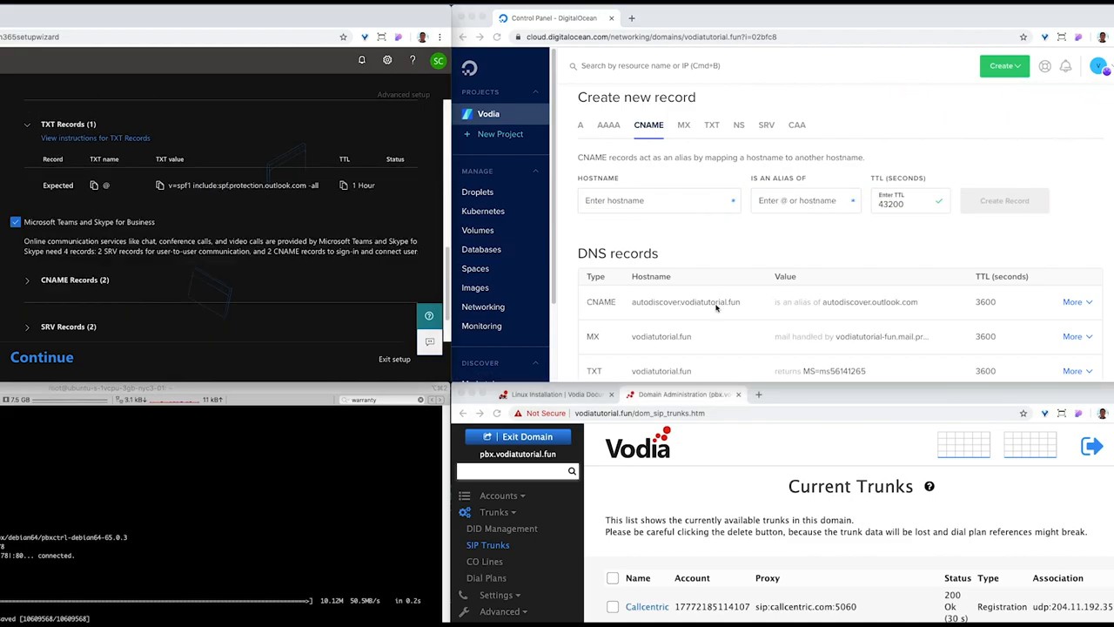
left_click(1075, 313)
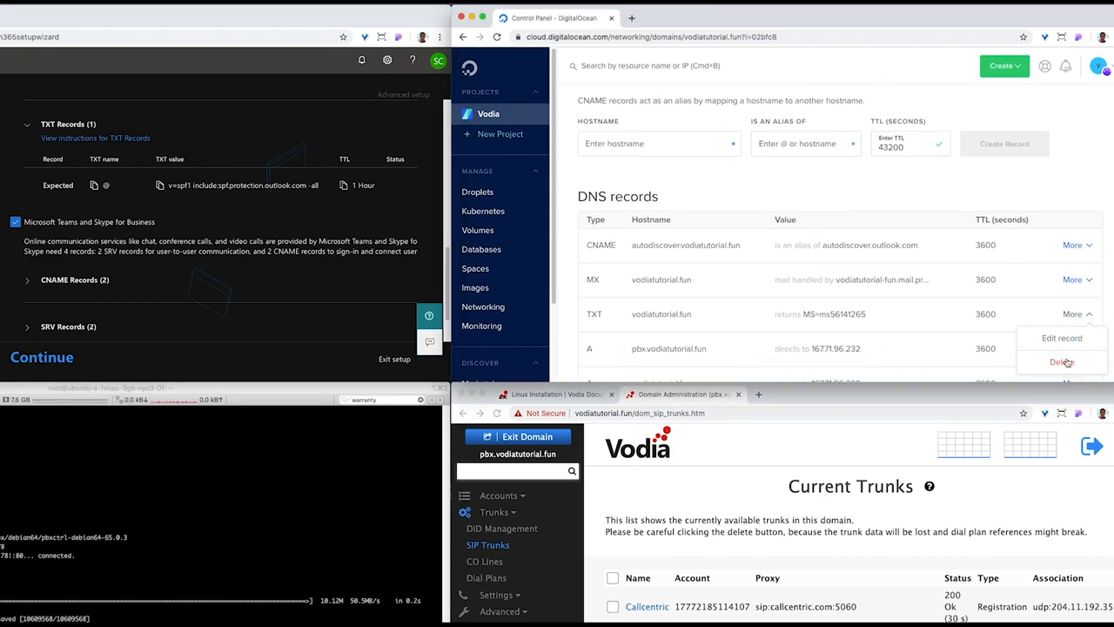
left_click(1061, 361)
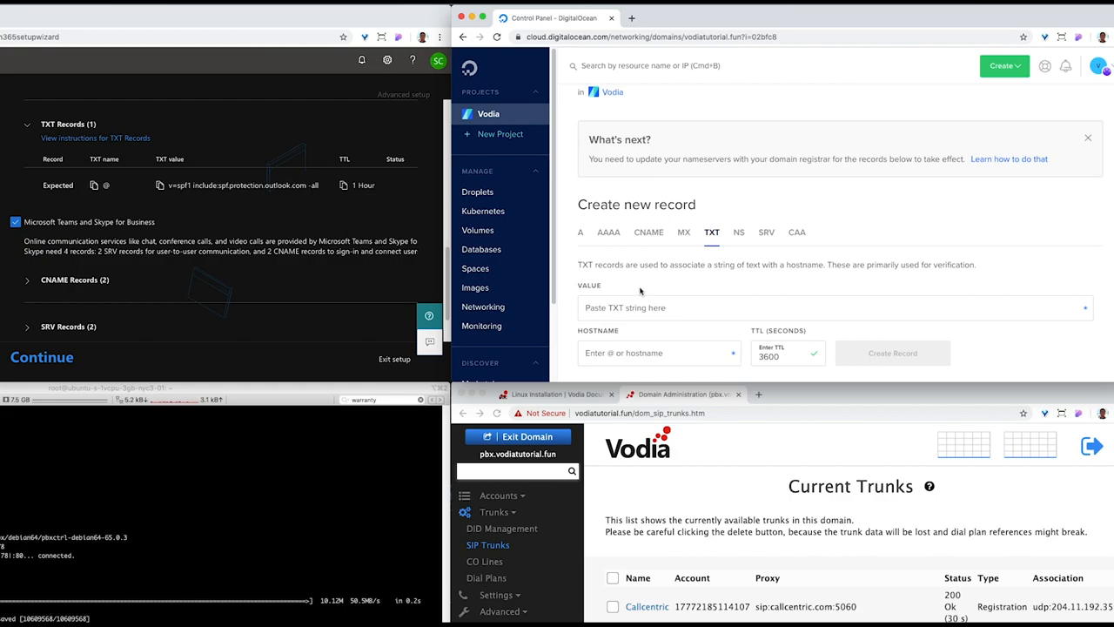
left_click(659, 353)
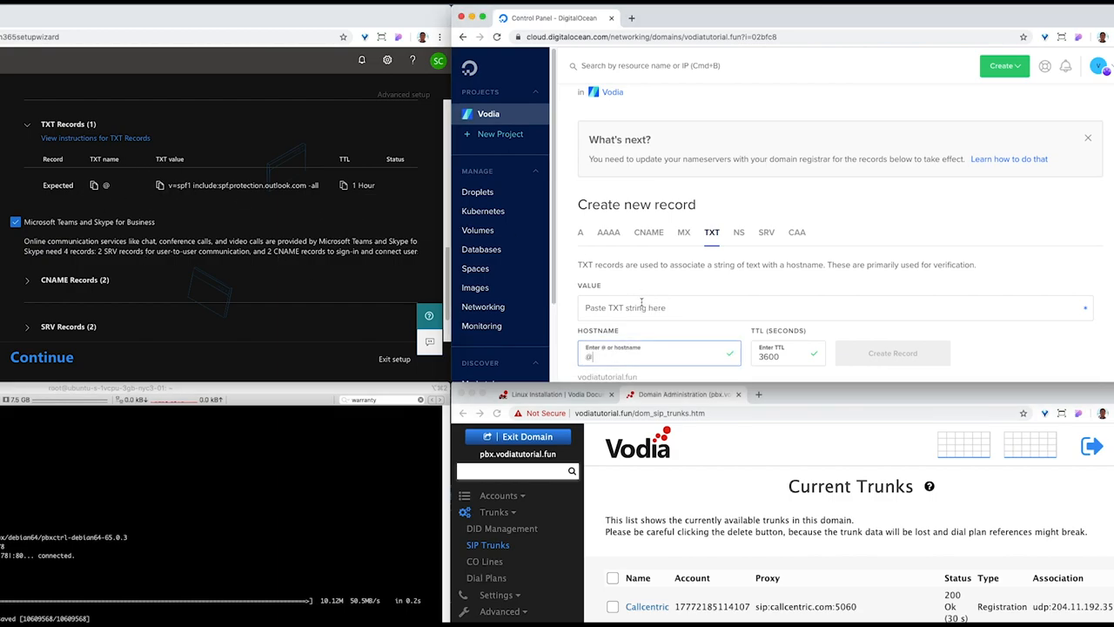
left_click(891, 352)
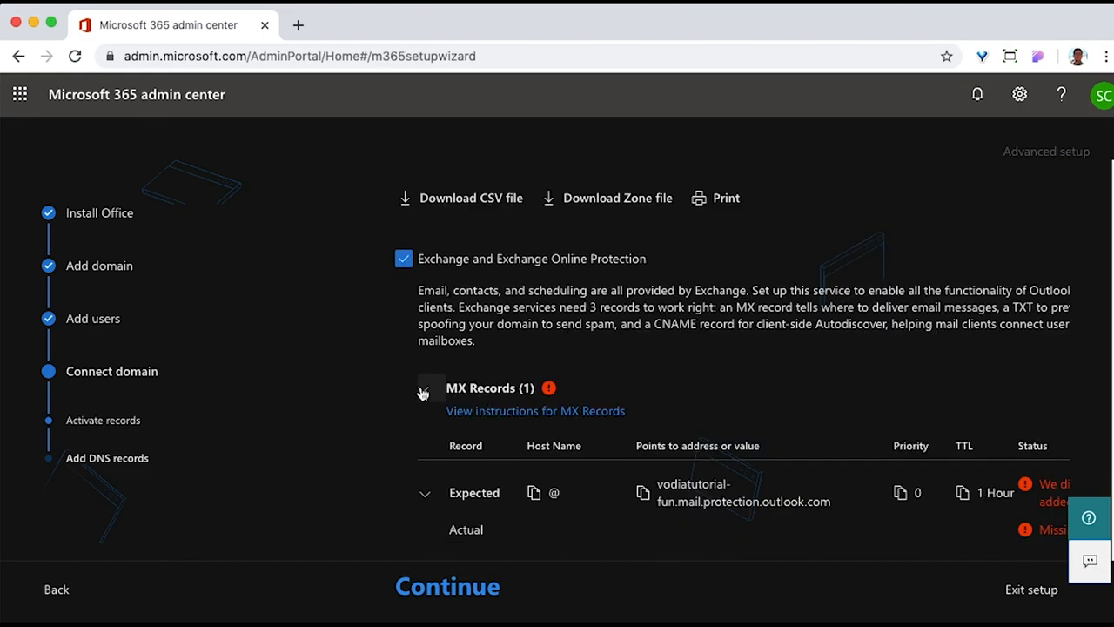
Scroll through the expected DNS records, where the MX record still shows missing
scroll("down", 3)
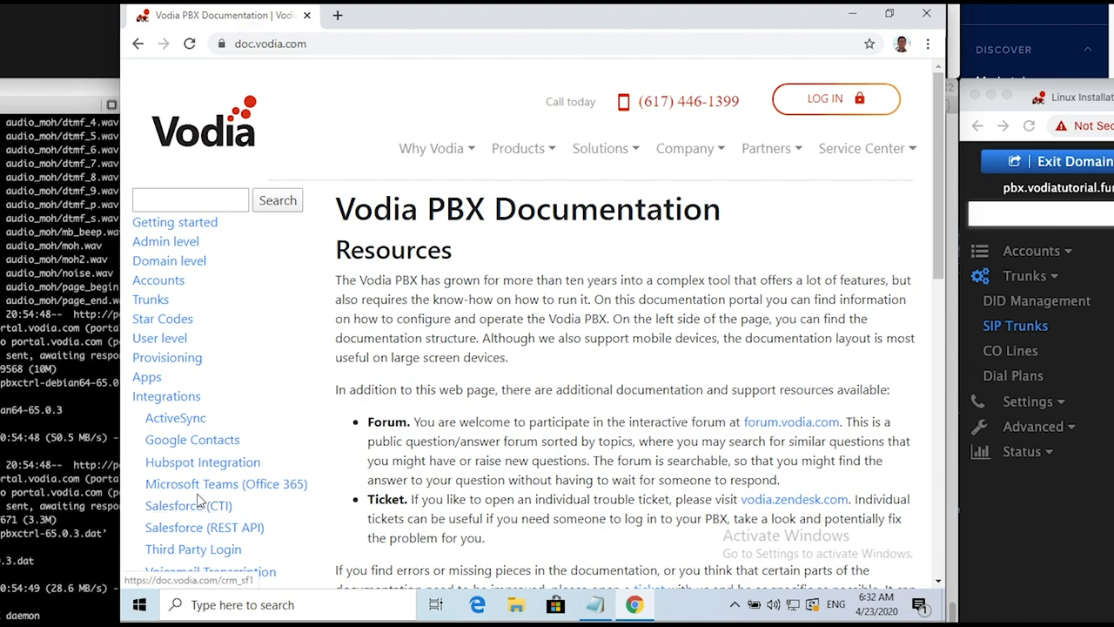
Open the Microsoft Teams (Office 365) guide and scroll to section 4 on PSTN gateways
left_click(226, 483)
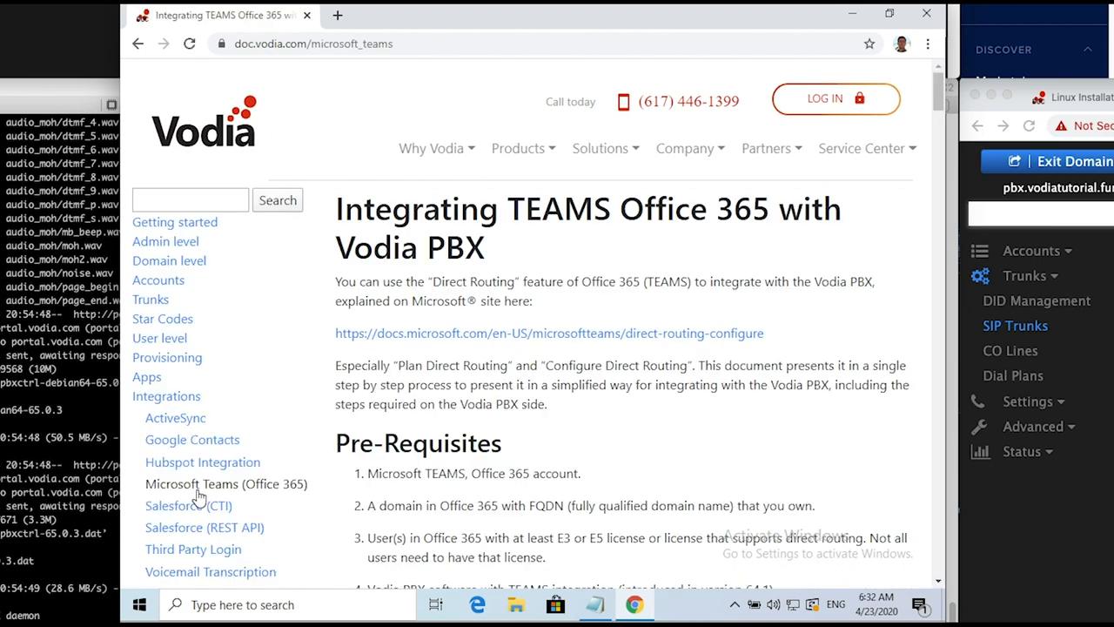
scroll("down", 3)
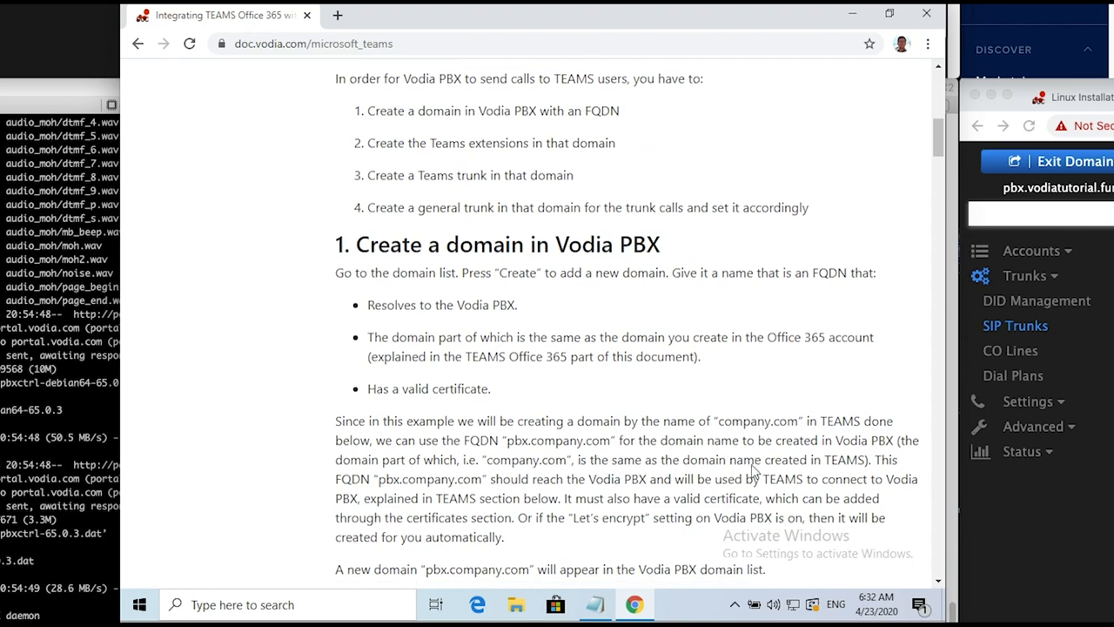
scroll("down", 3)
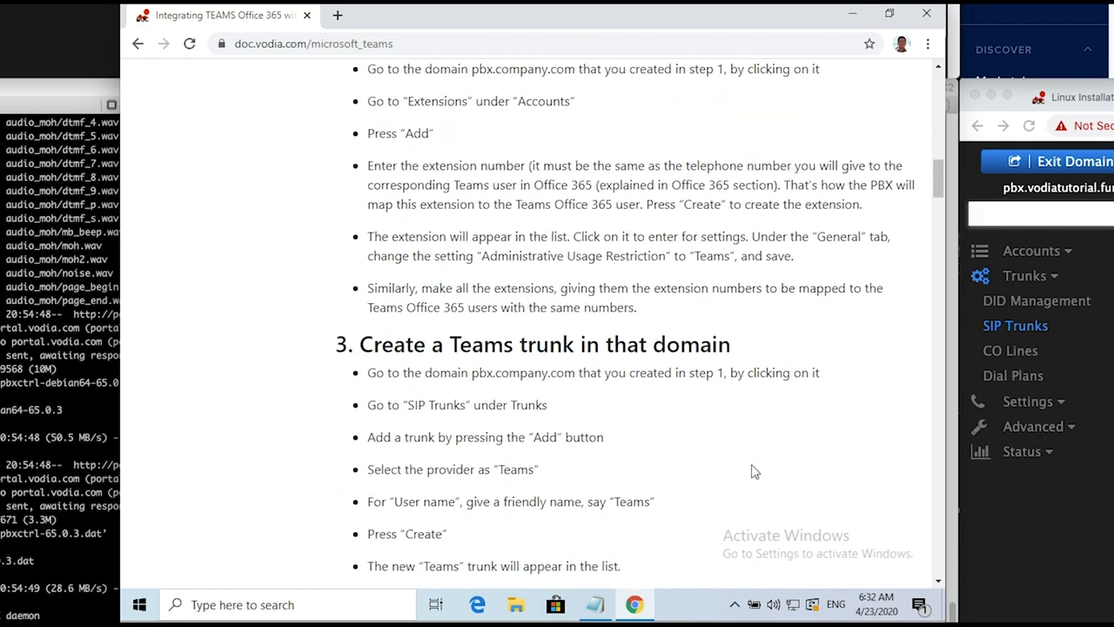
scroll("down", 3)
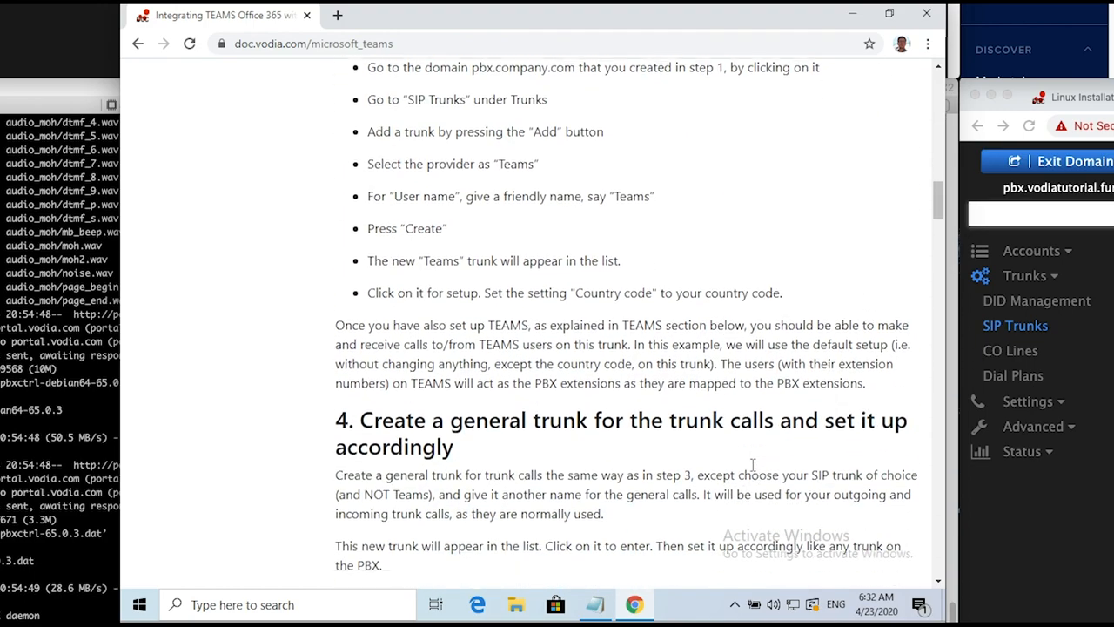
scroll("down", 3)
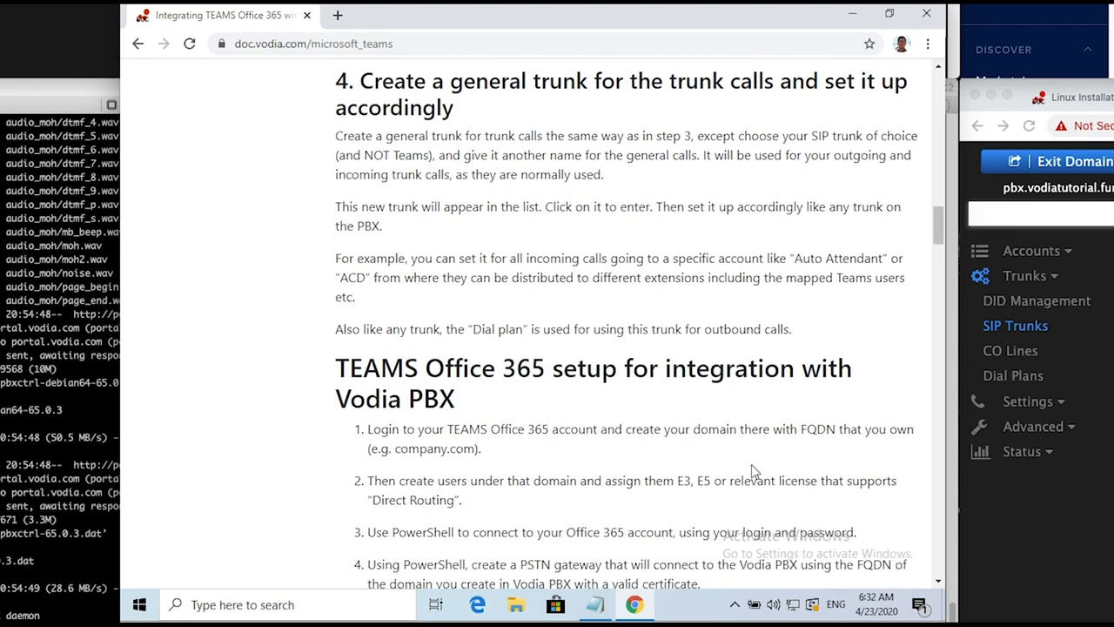
scroll("down", 3)
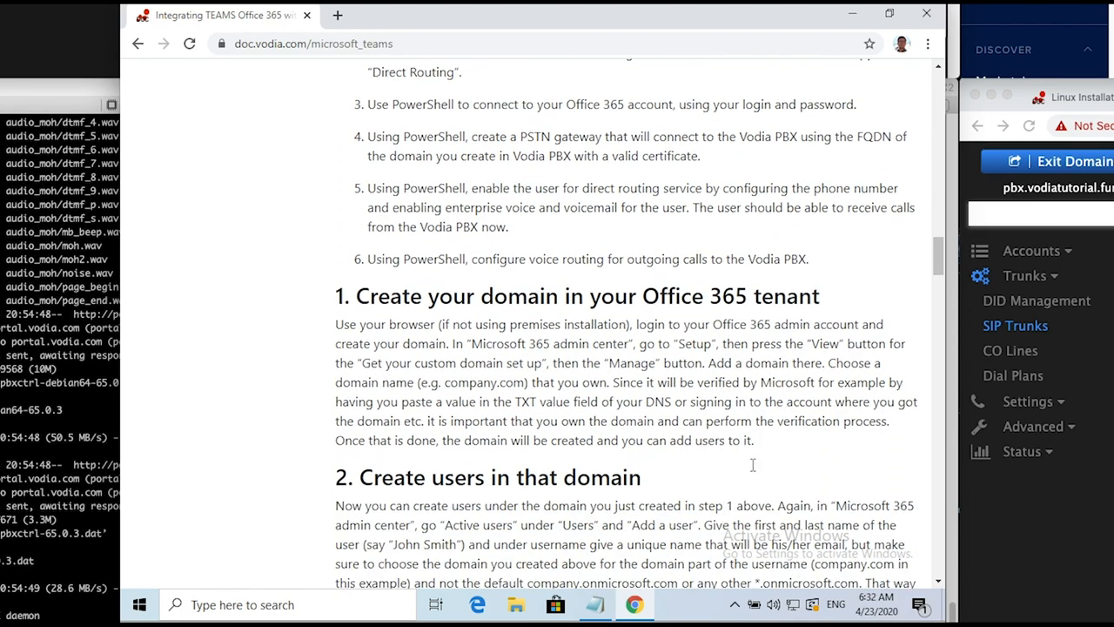
scroll("down", 3)
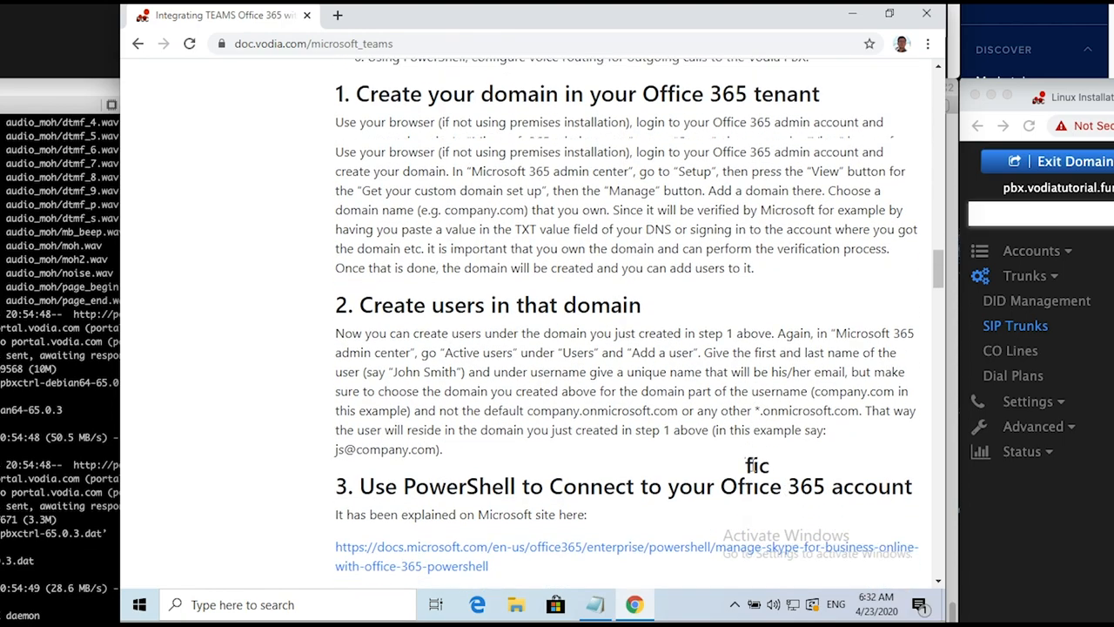
scroll("down", 3)
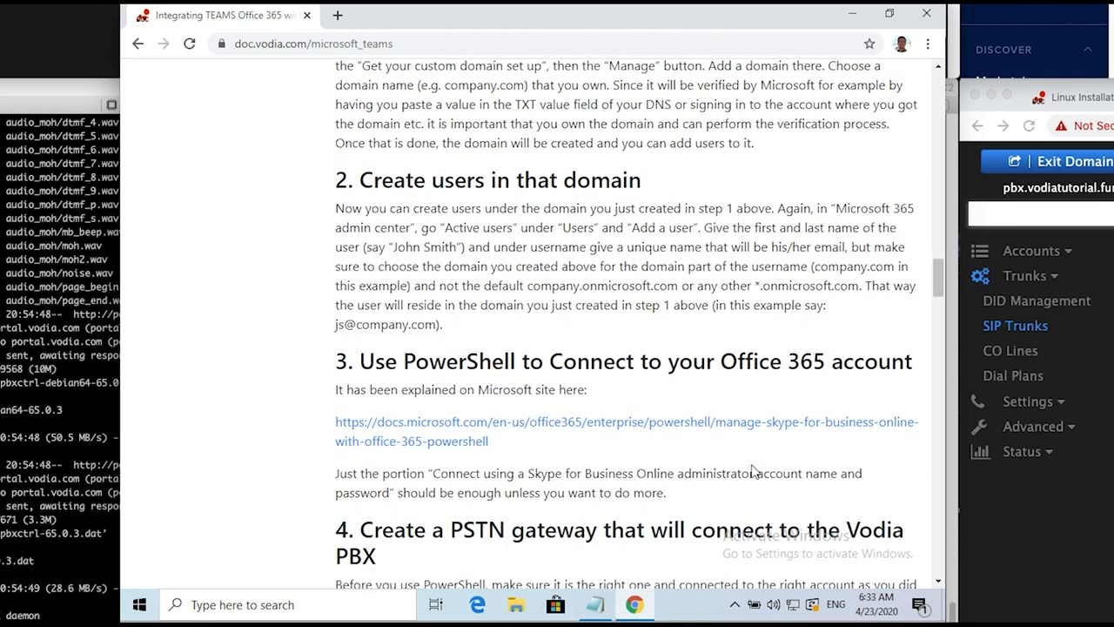
scroll("down", 3)
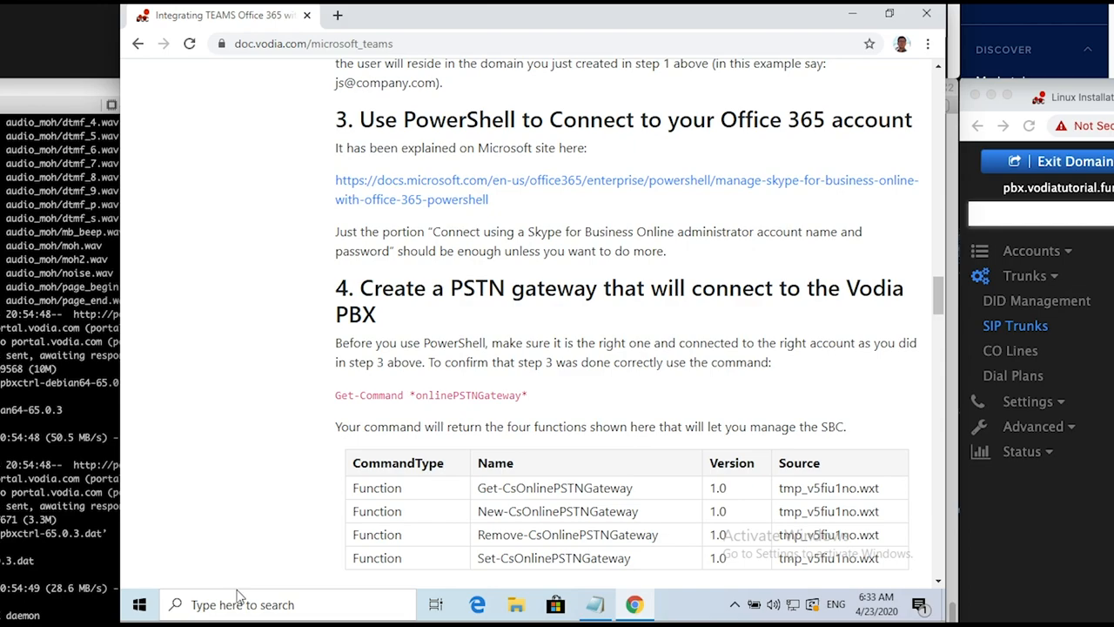
Launch Windows PowerShell as administrator and open Microsoft's PowerShell connection article
type("powe")
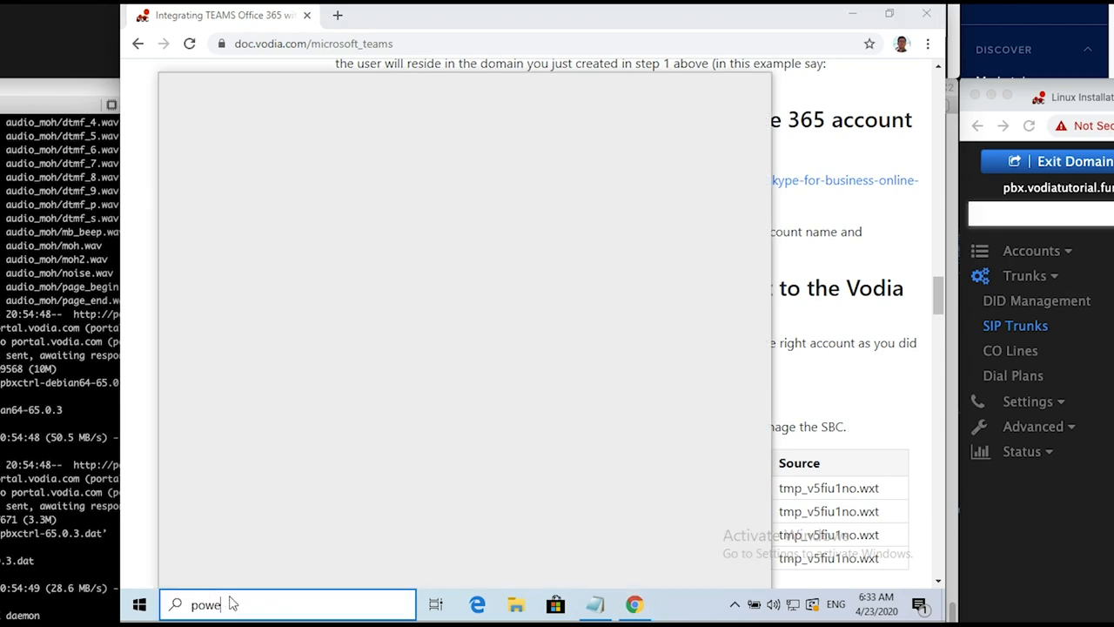
type("s")
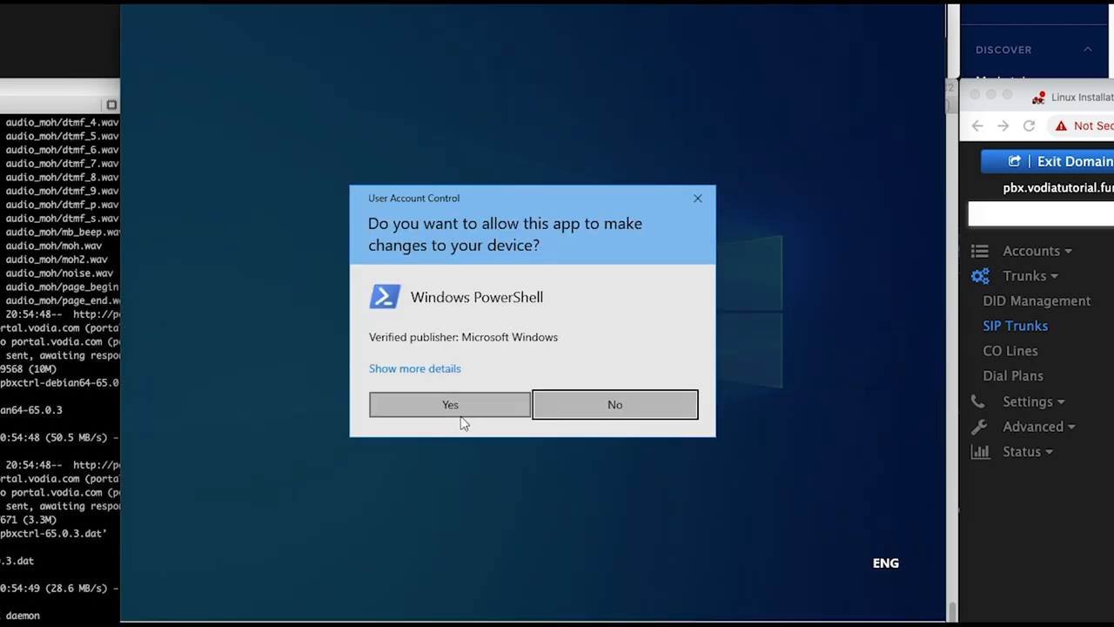
left_click(449, 404)
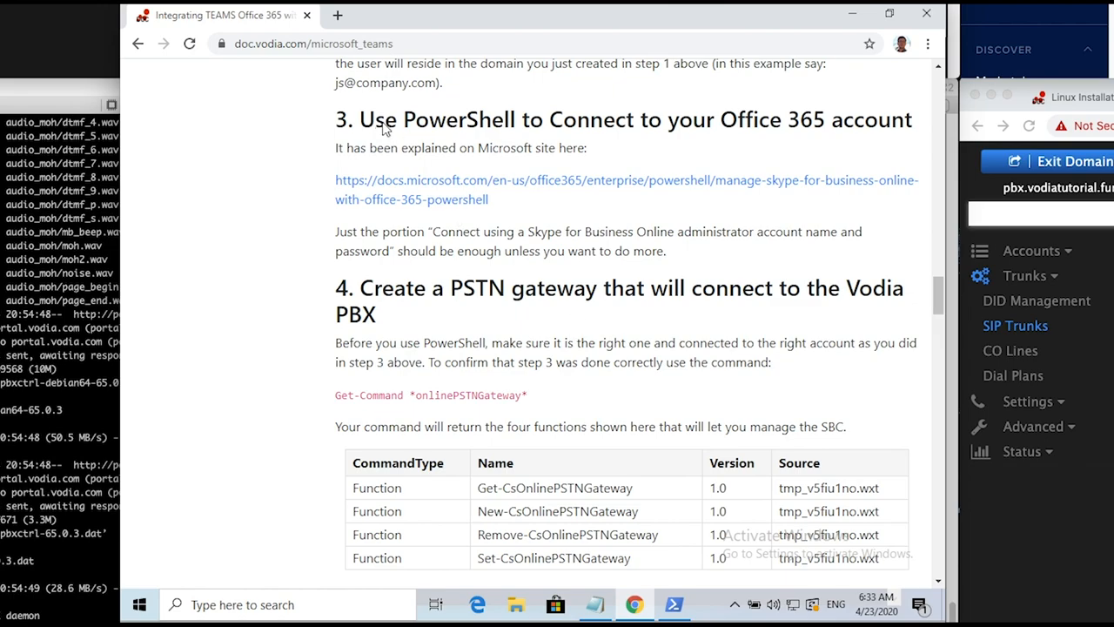
left_click(625, 180)
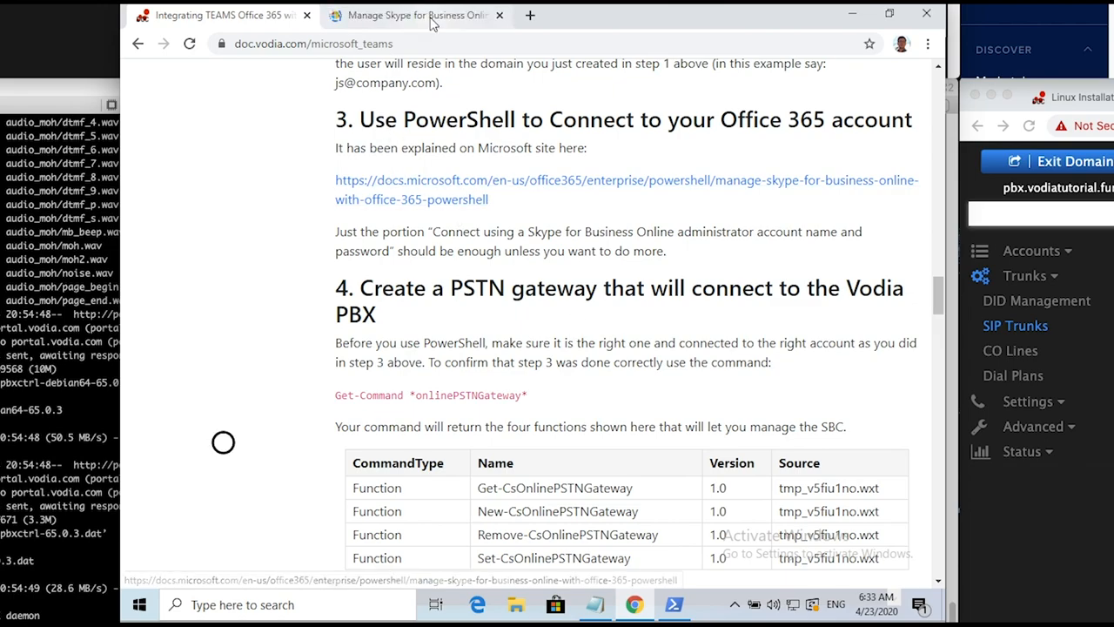
left_click(626, 180)
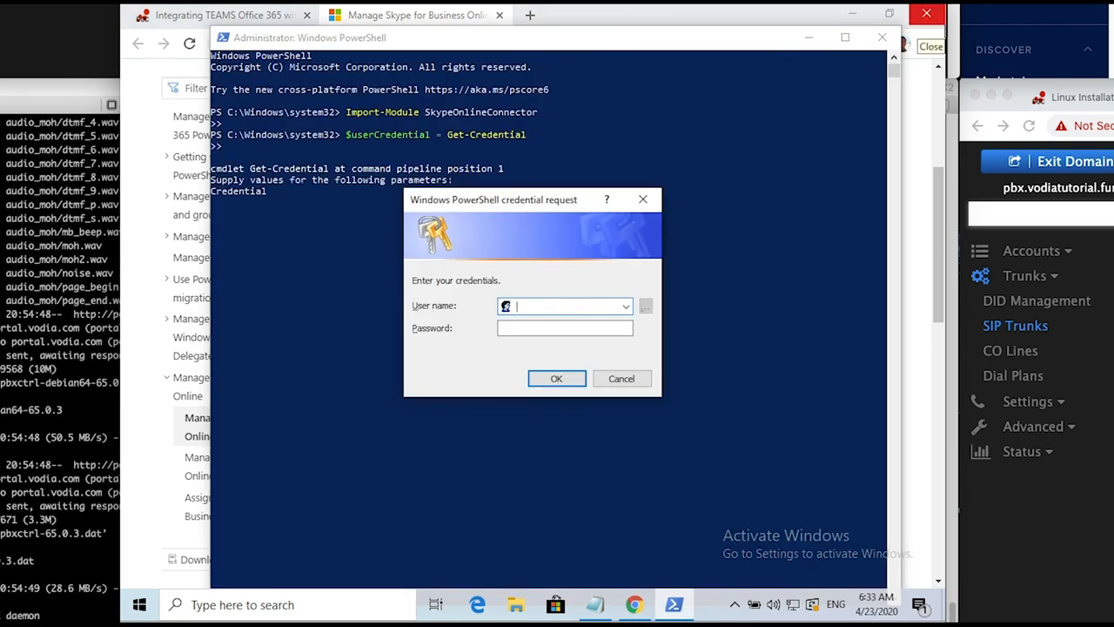
Sign in with admin credentials, create the Skype for Business Online session and import it
left_click(621, 378)
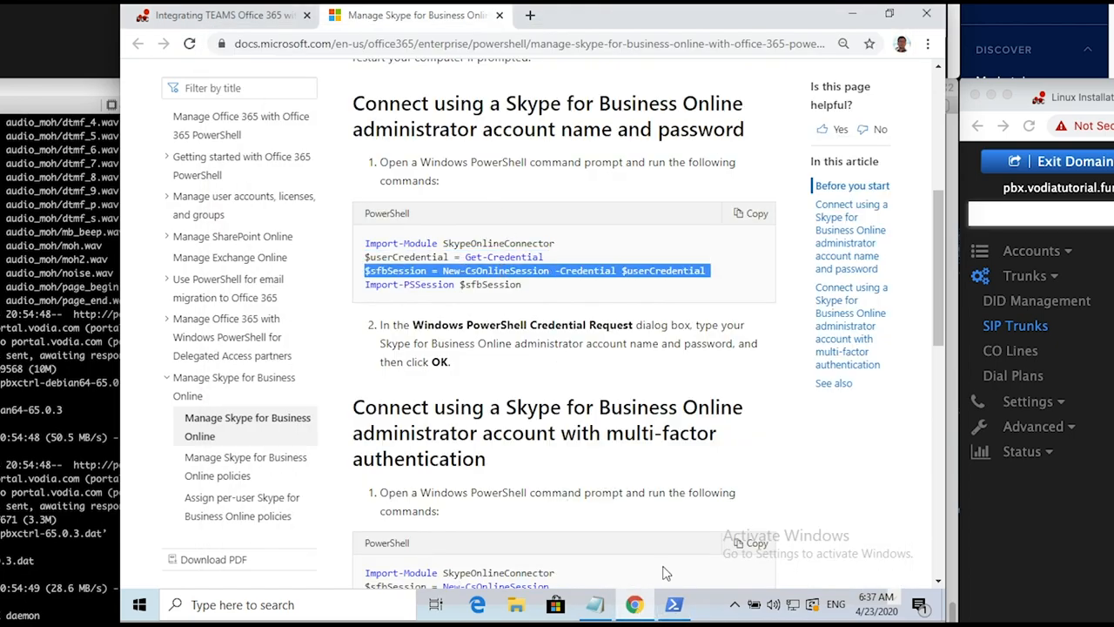
left_click(673, 604)
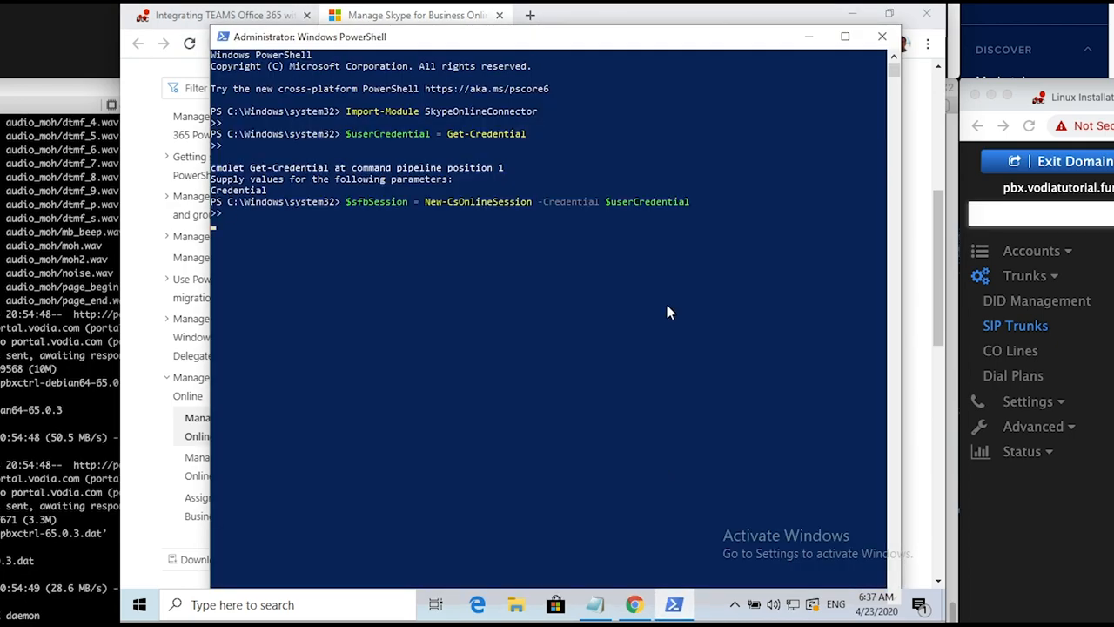
key("Return")
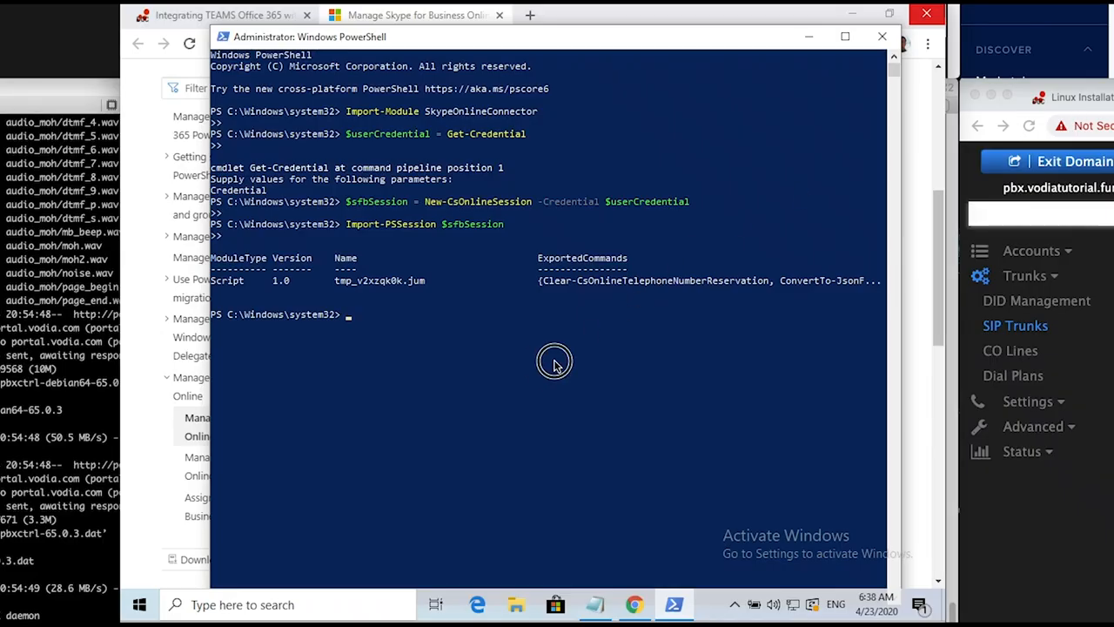
mouse_move(635, 604)
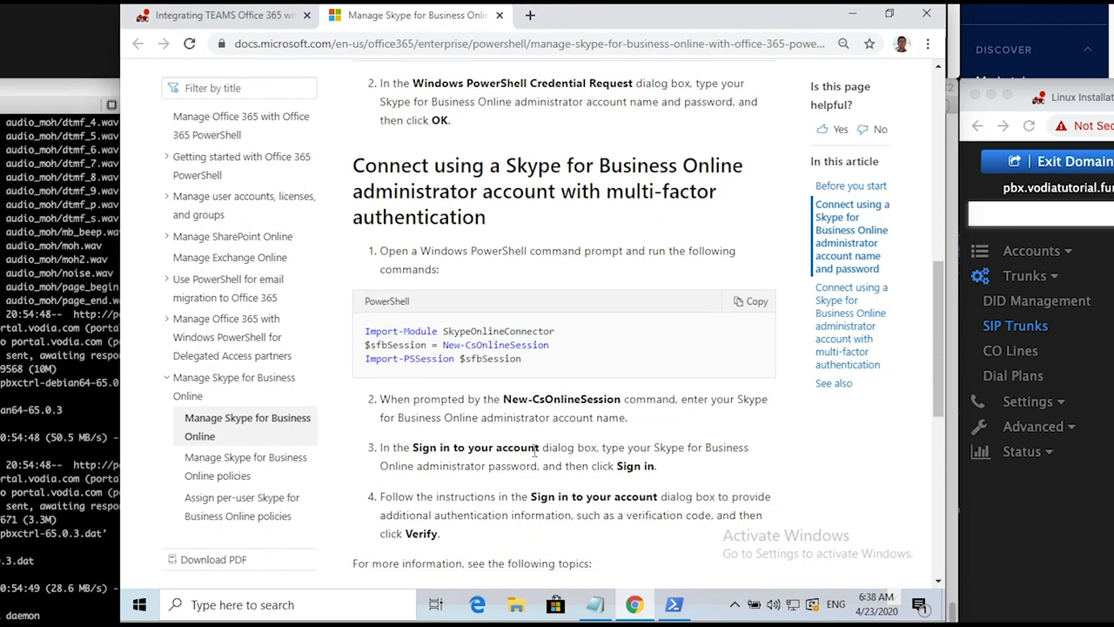
scroll("down", 3)
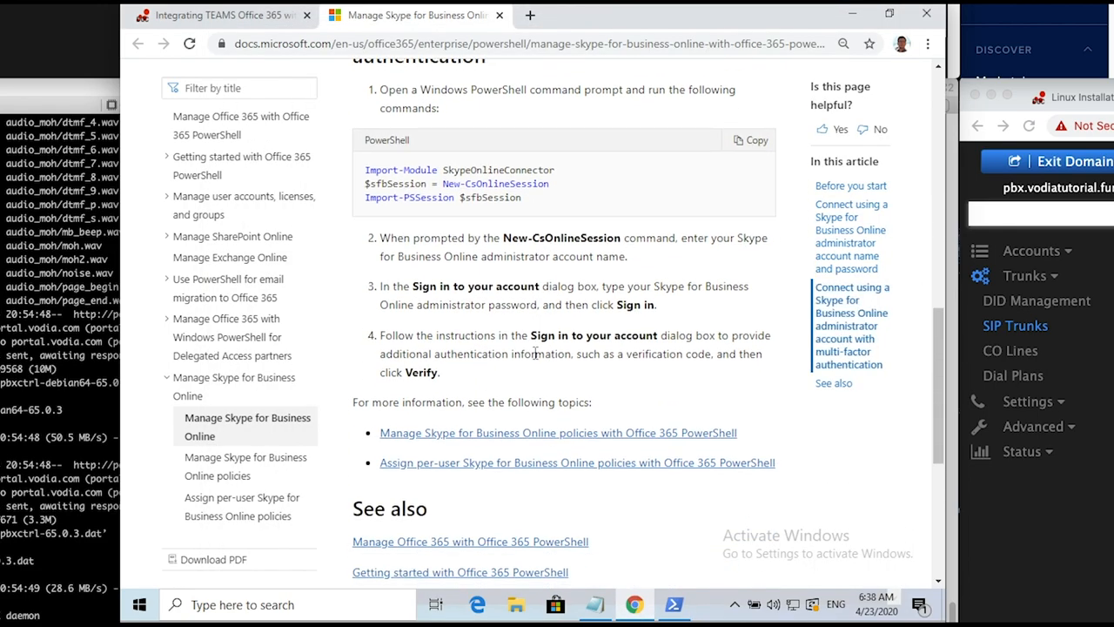
scroll("up", 3)
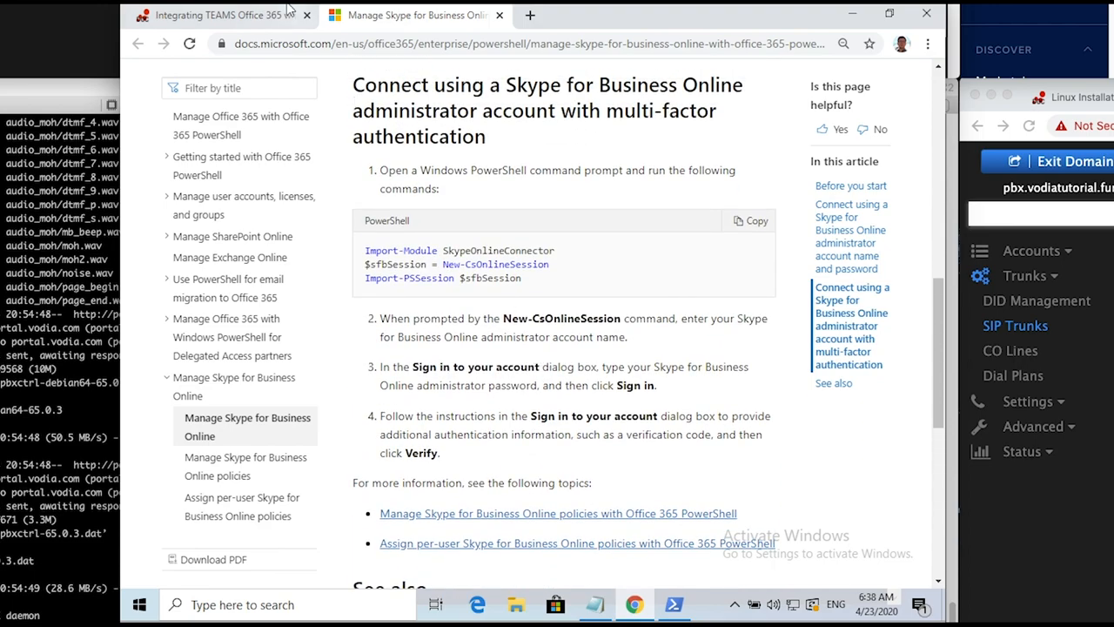
left_click(222, 14)
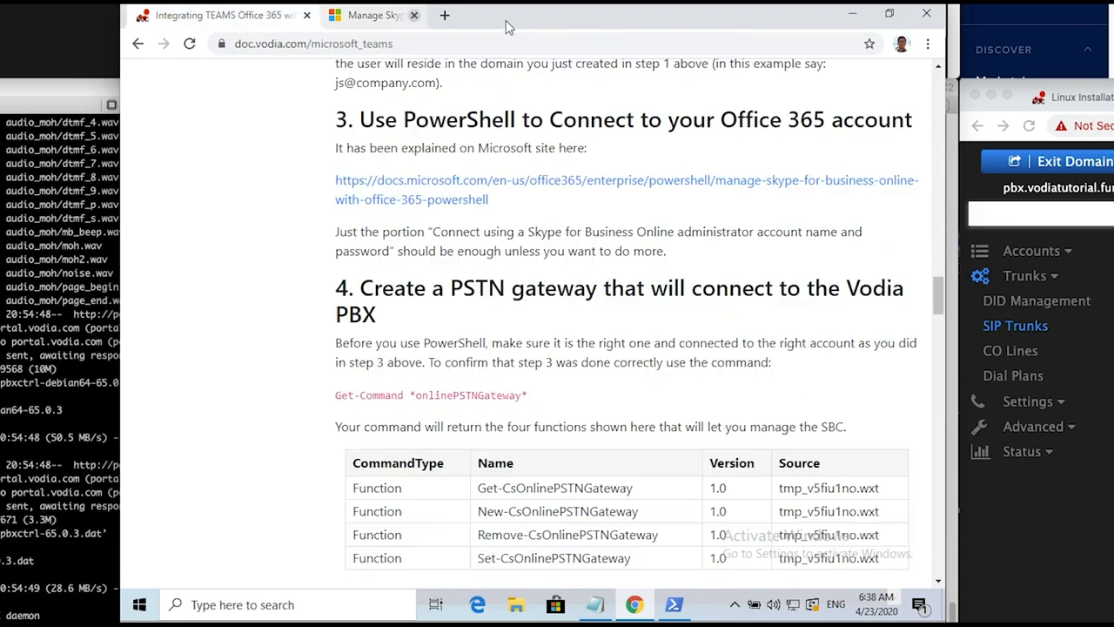
left_click(413, 14)
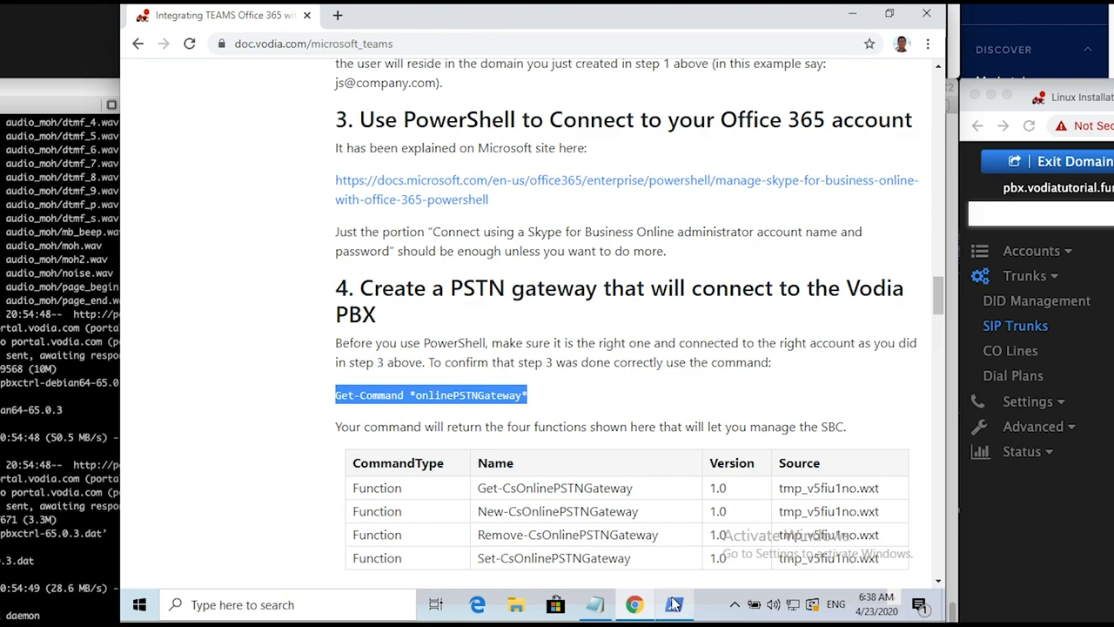
Run New-CsOnlinePSTNGateway for pbx.vodiatutorial.fun (port 5061, 100 sessions) and verify with Get-CsOnlinePSTNGateway
left_click(674, 604)
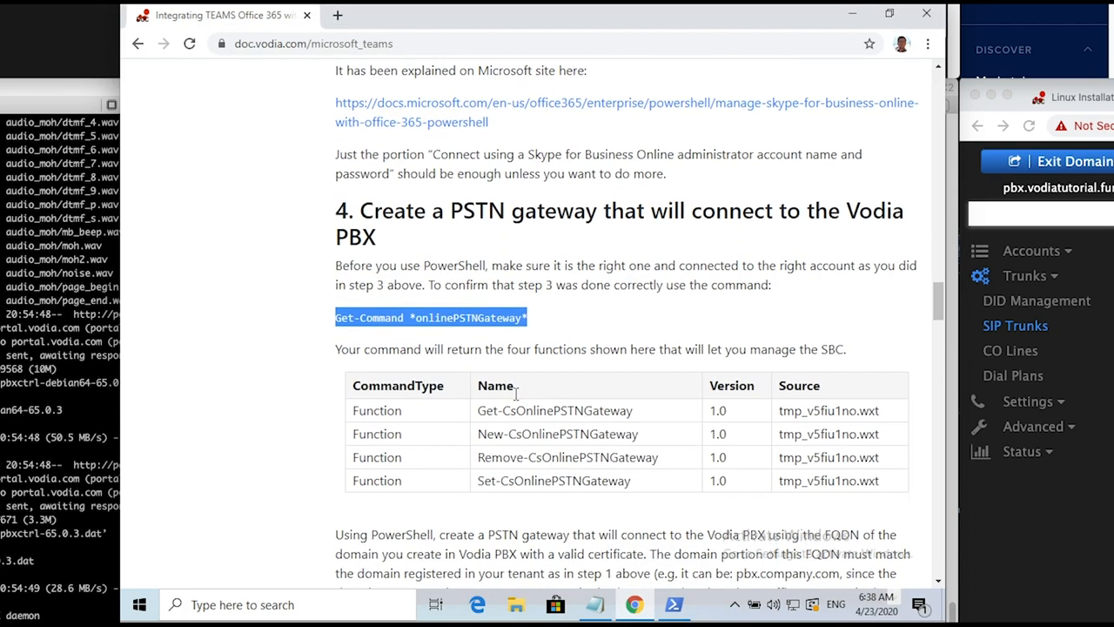
scroll("down", 3)
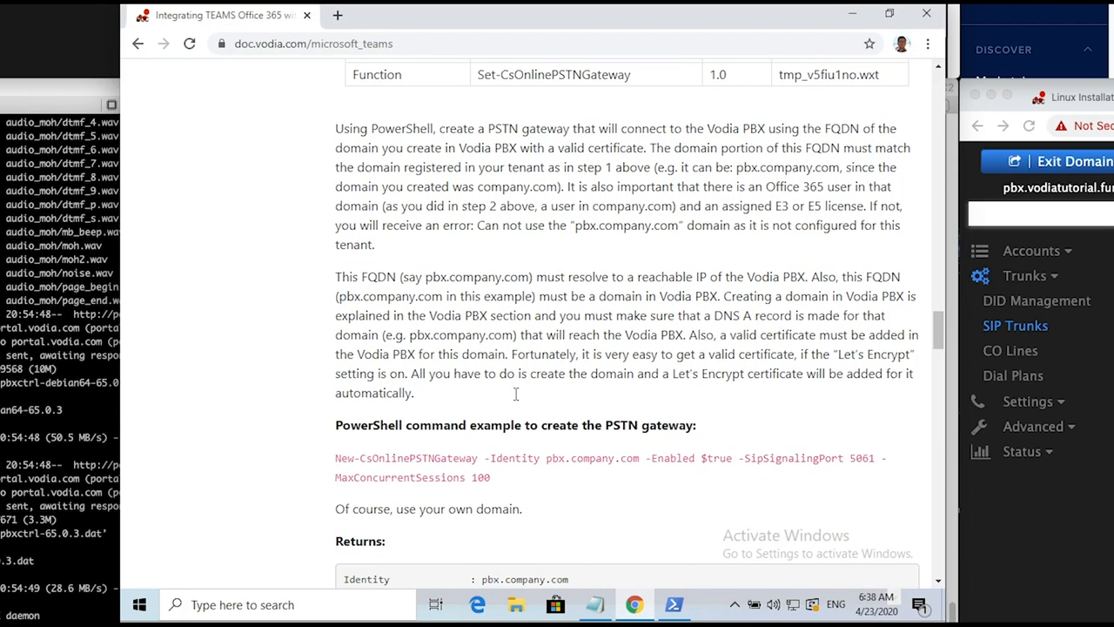
scroll("down", 3)
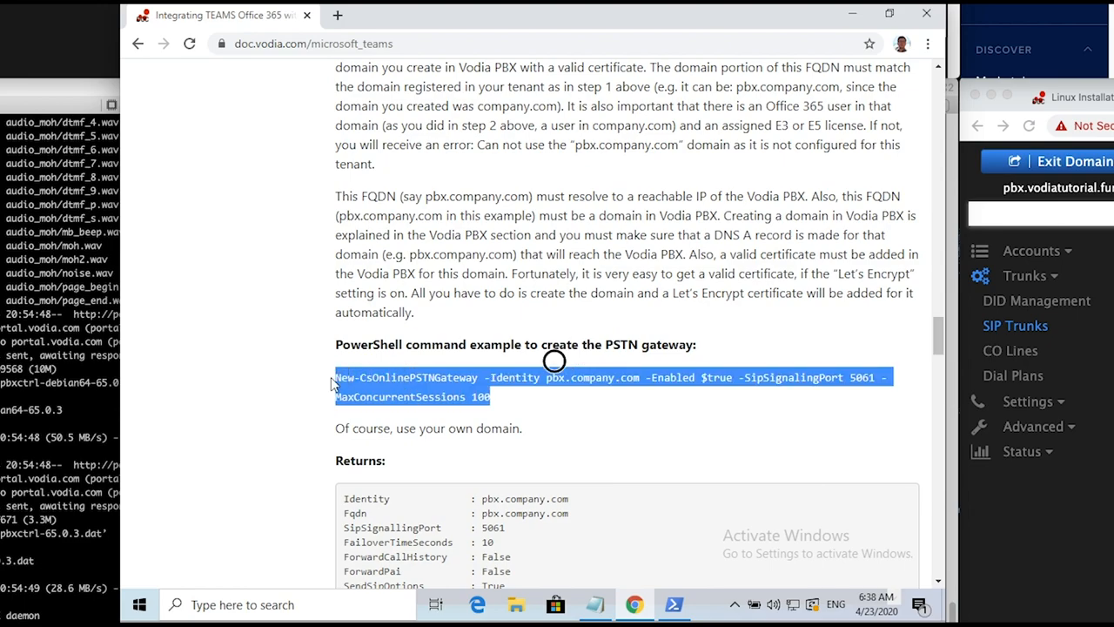
mouse_move(468, 428)
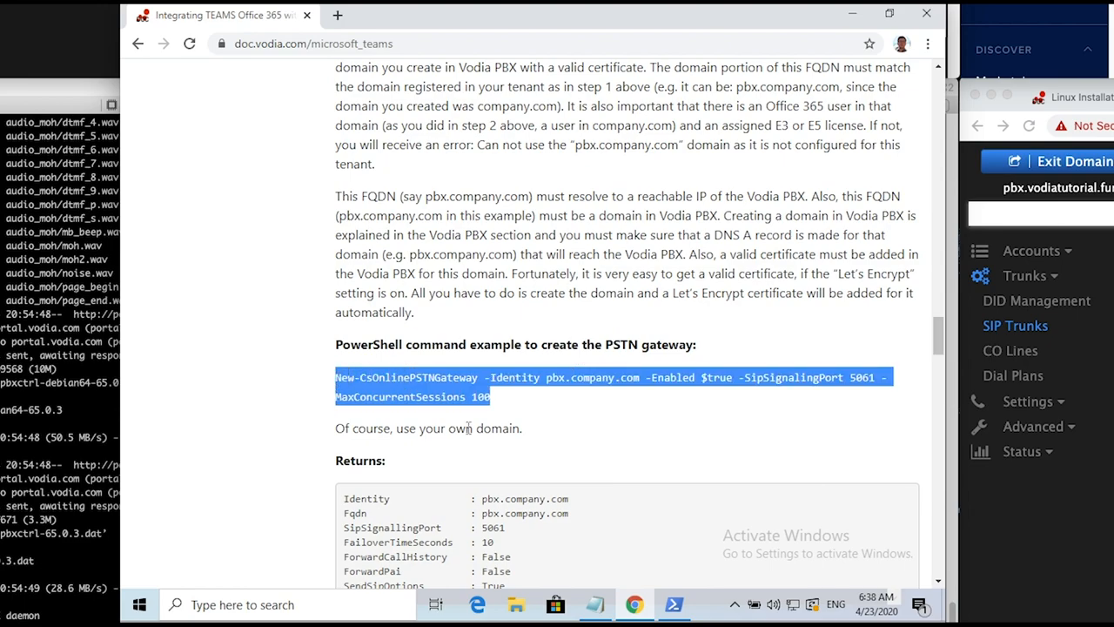
left_click(674, 604)
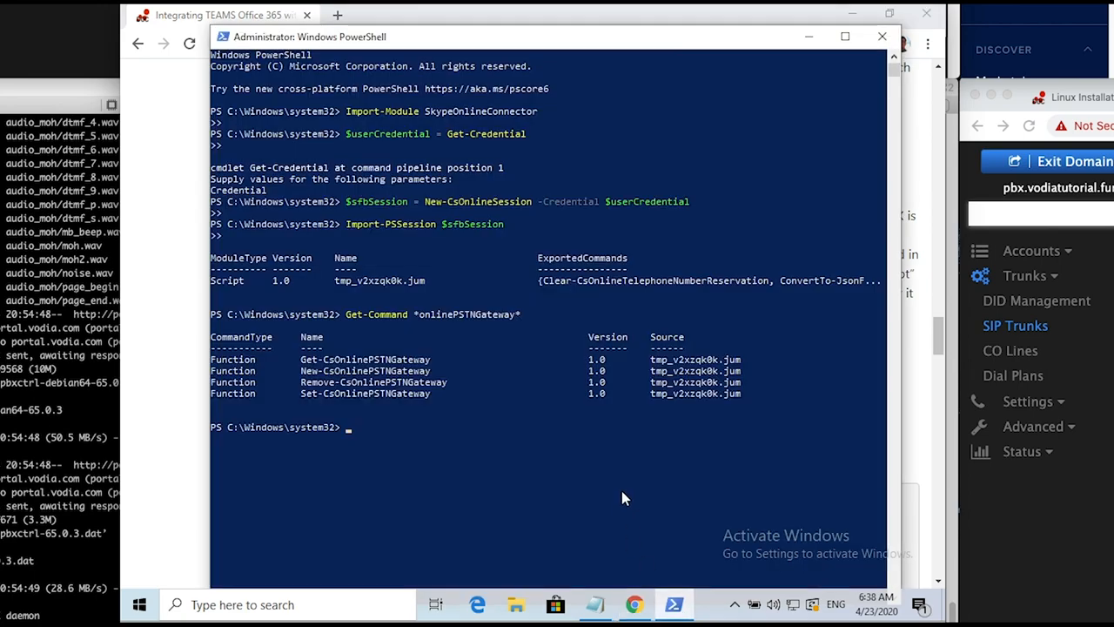
type("New-CsOnlinePSTNGateway -Identity pbx.company.com -Enabled $true -SipSignalingPort 5061 -MaxConcurrentSessions 100")
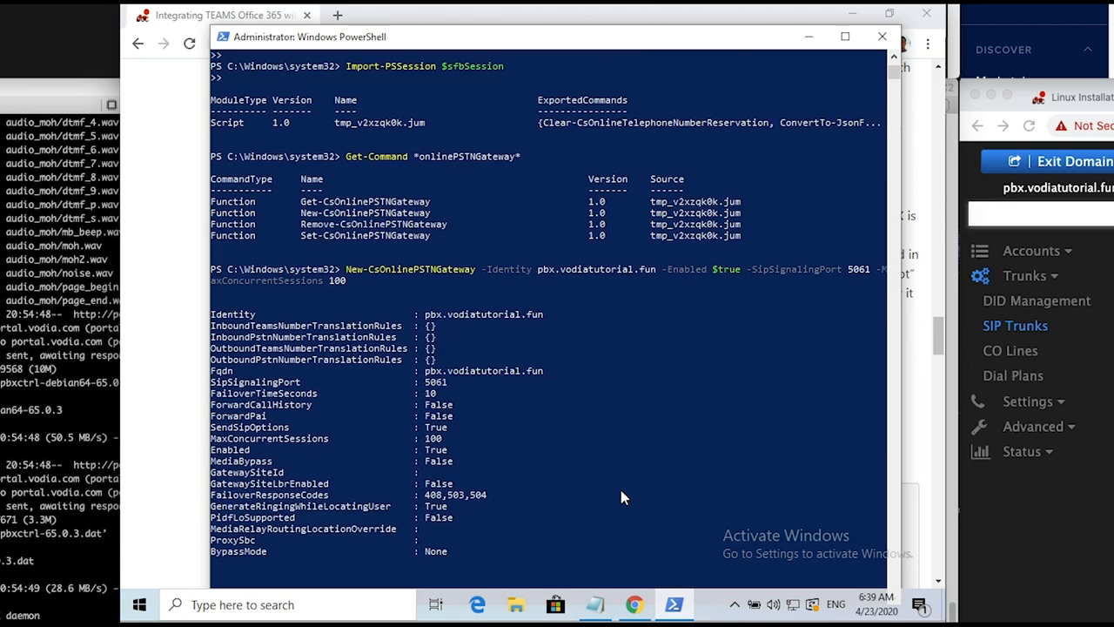
mouse_move(866, 10)
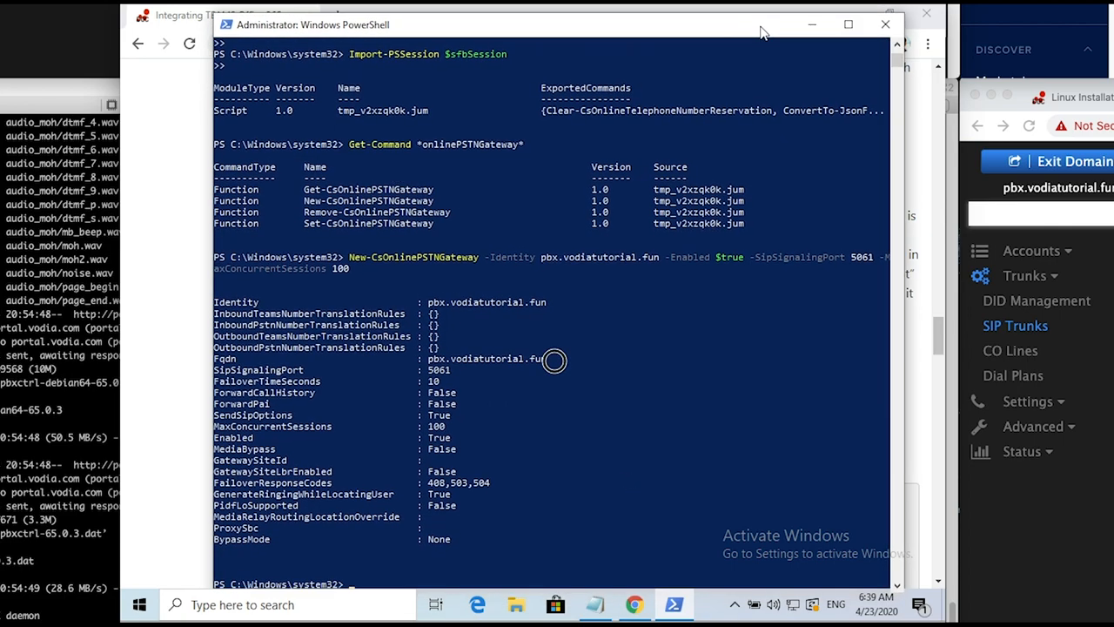
scroll("down", 3)
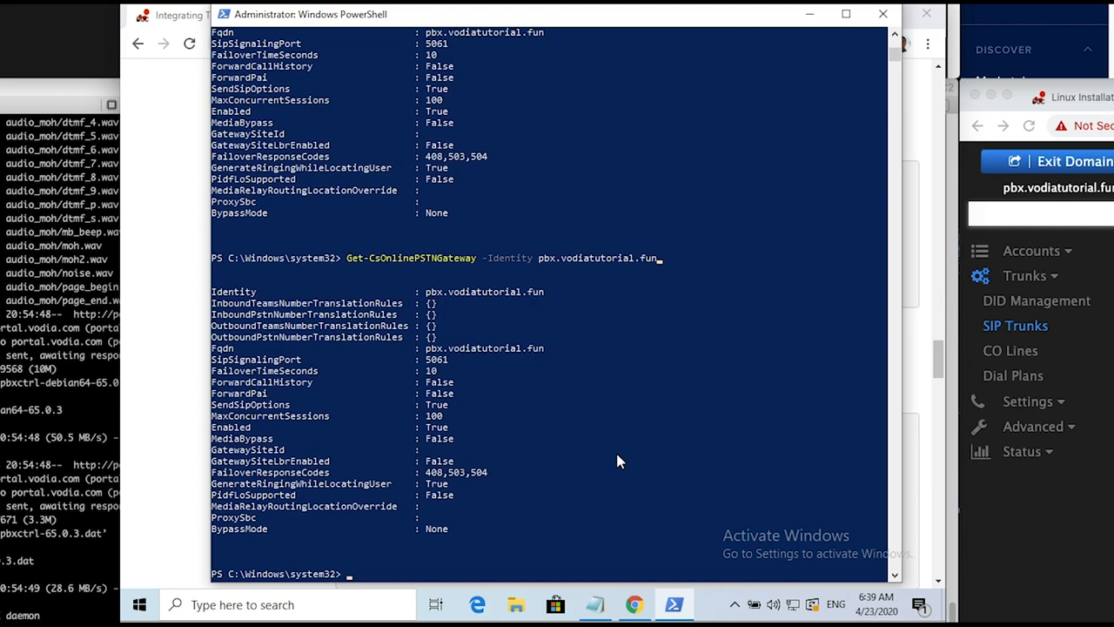
mouse_move(679, 96)
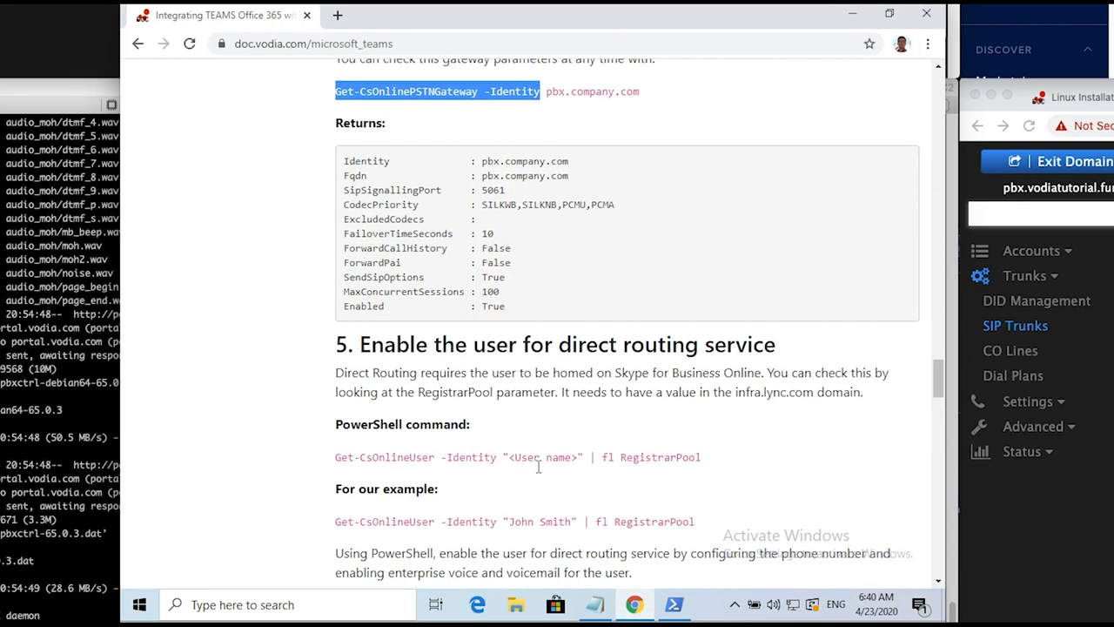
Check the RegistrarPool of John Smith, Barbara and other Teams users with Get-CsOnlineUser
scroll("down", 3)
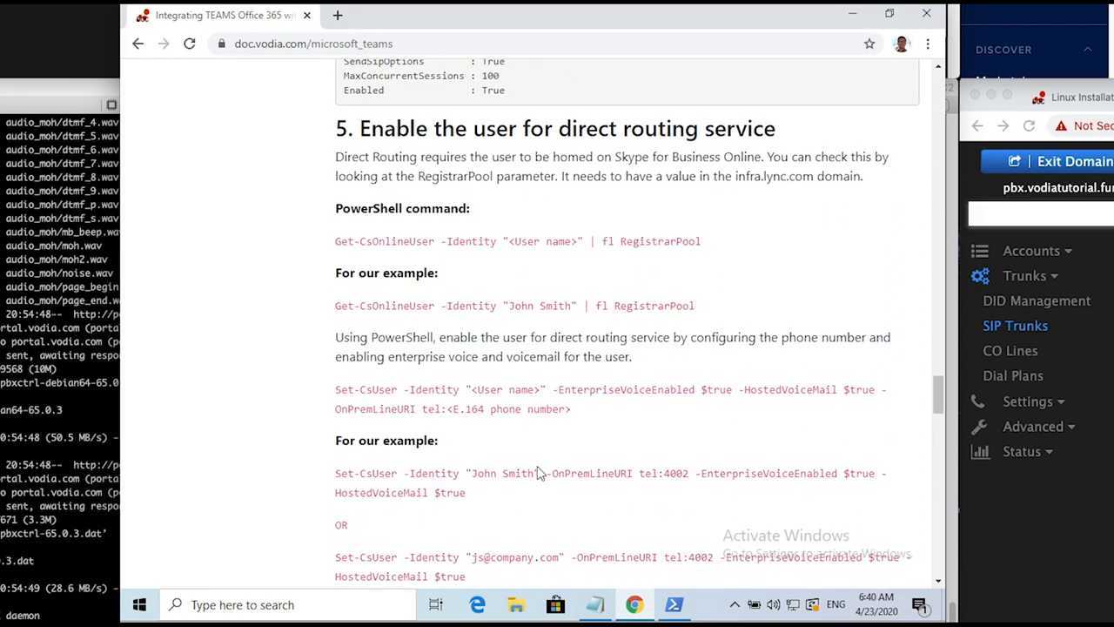
mouse_move(690, 276)
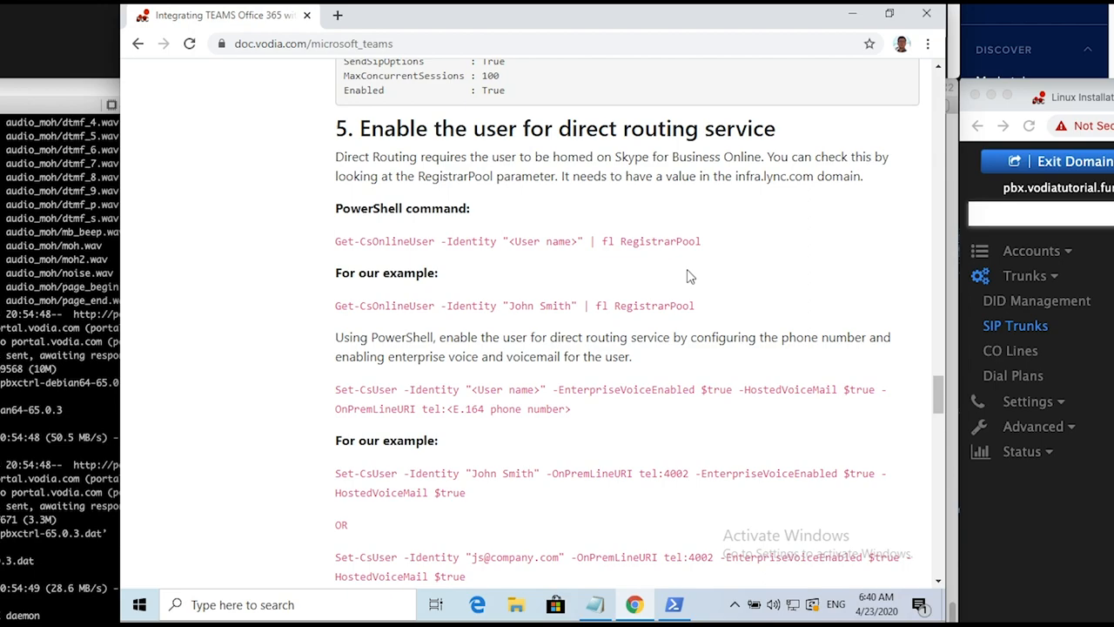
mouse_move(703, 314)
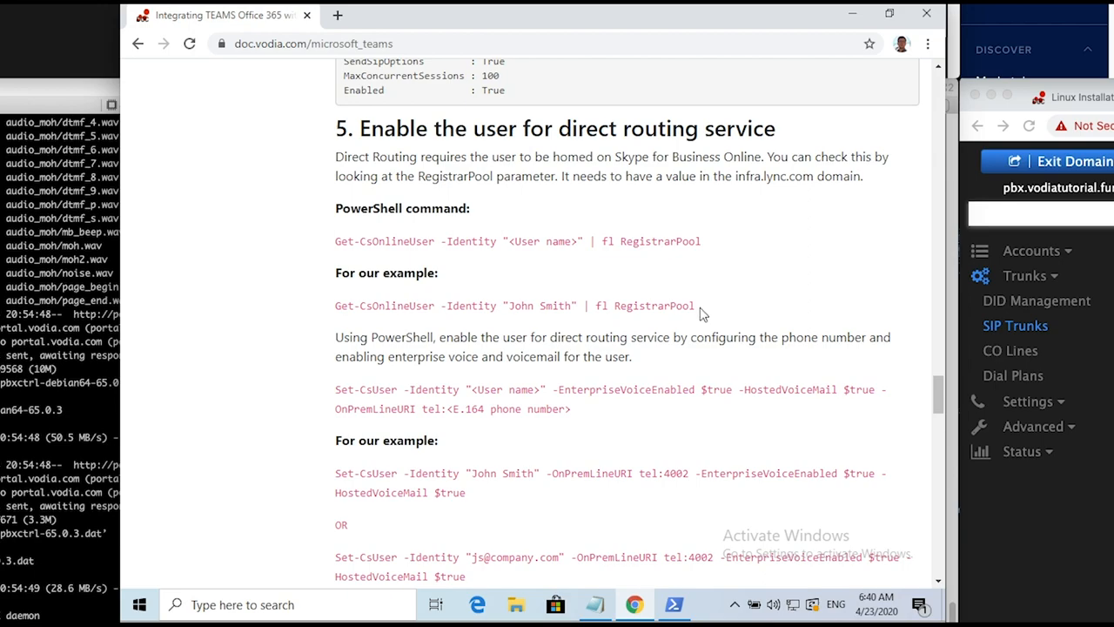
triple_click(515, 306)
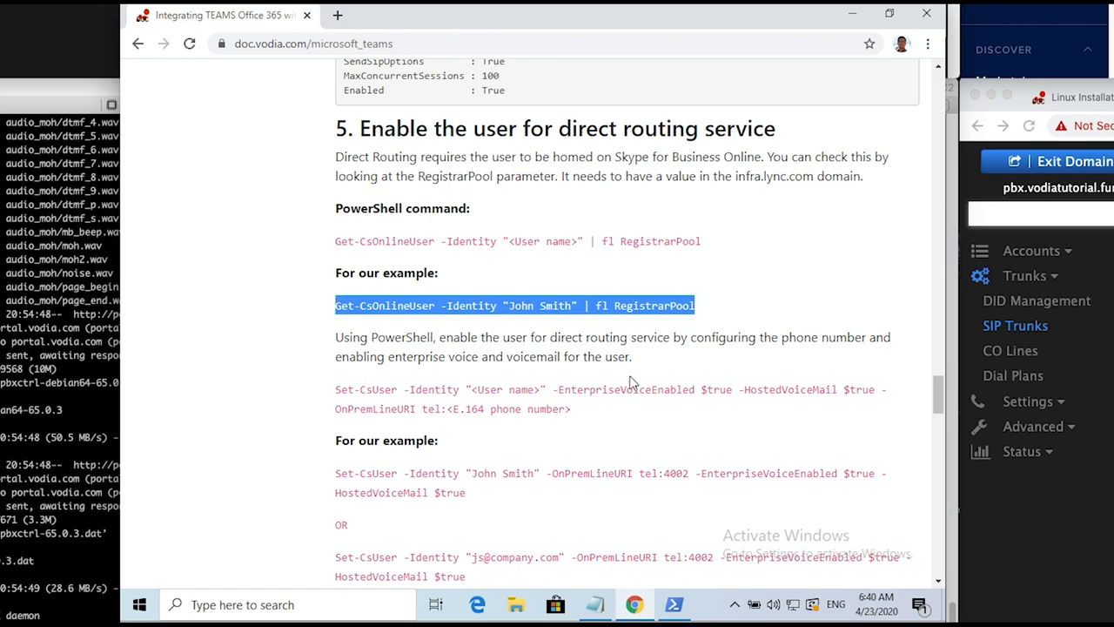
left_click(675, 604)
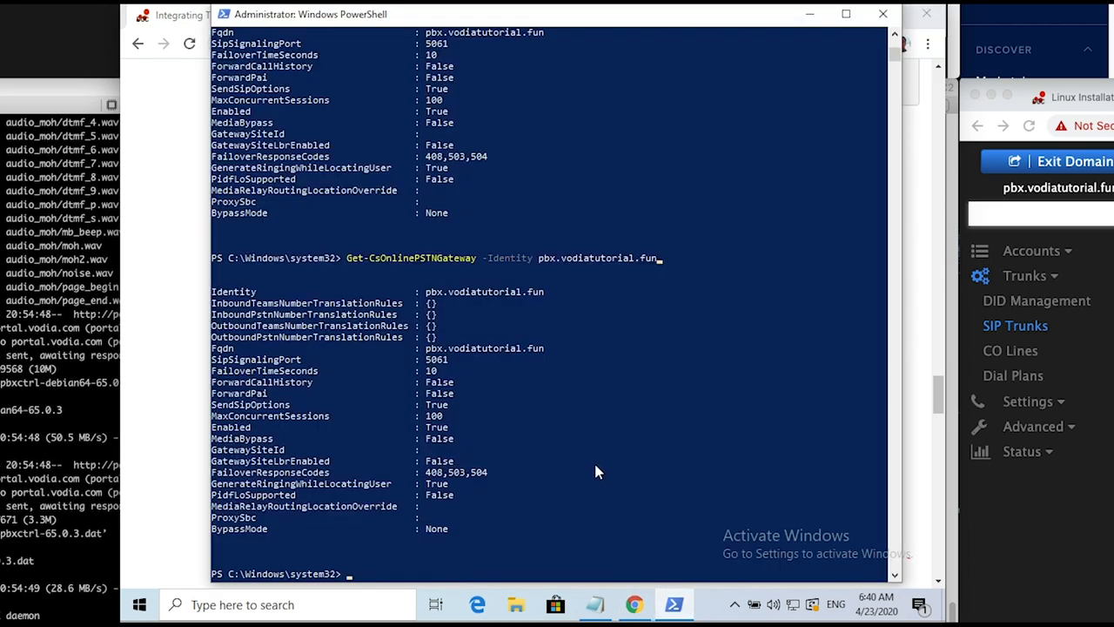
type("Get-CsOnlineUser -Identity \"John Smith\" | fl RegistrarPool")
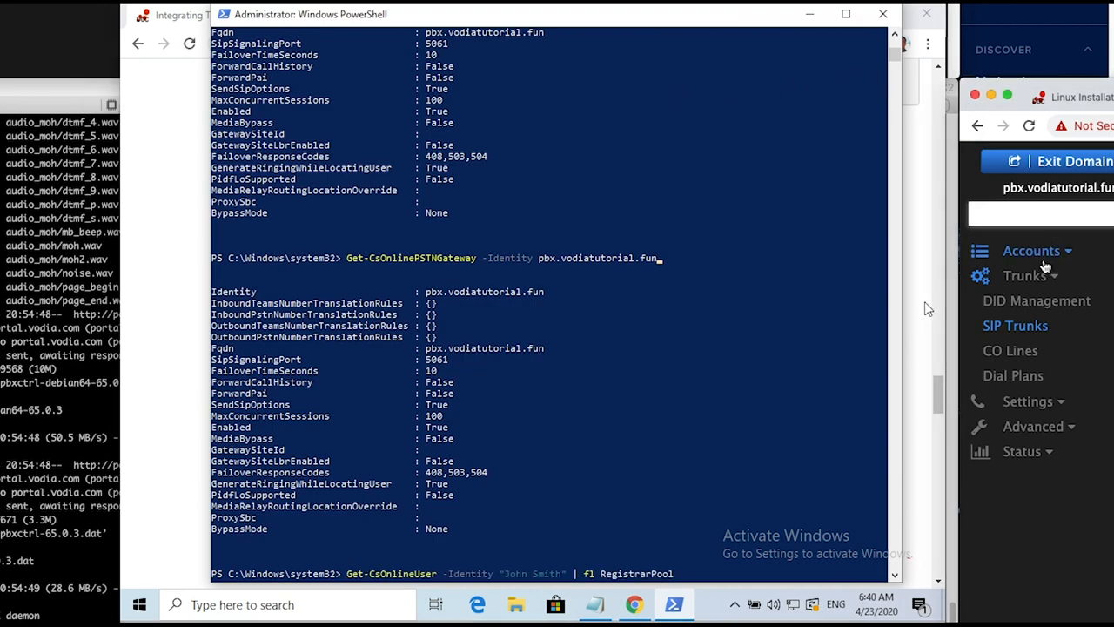
left_click(1031, 251)
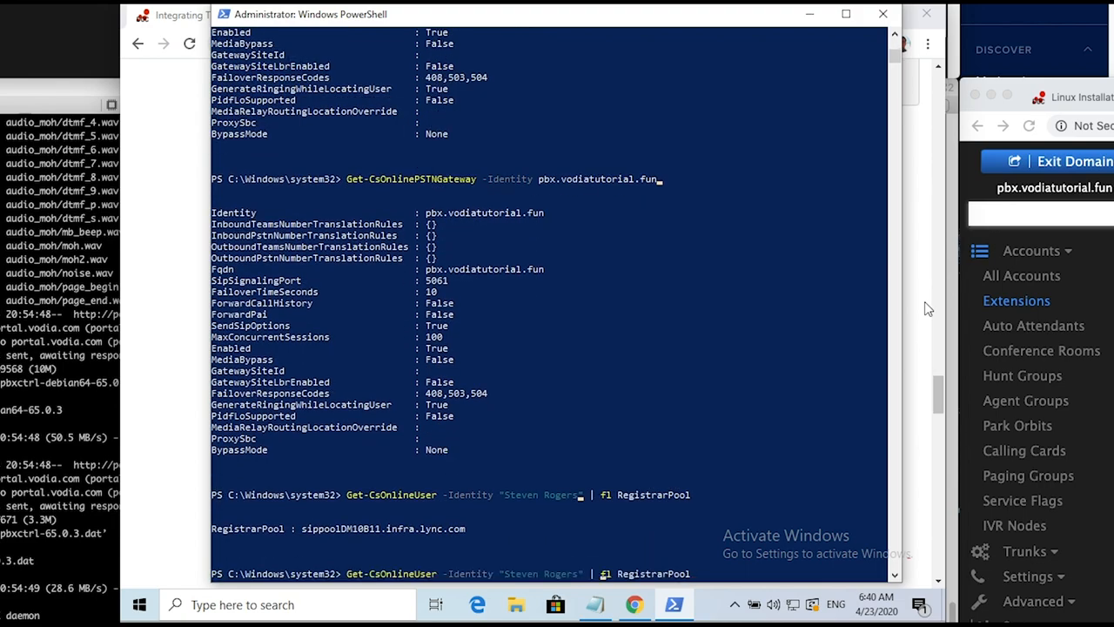
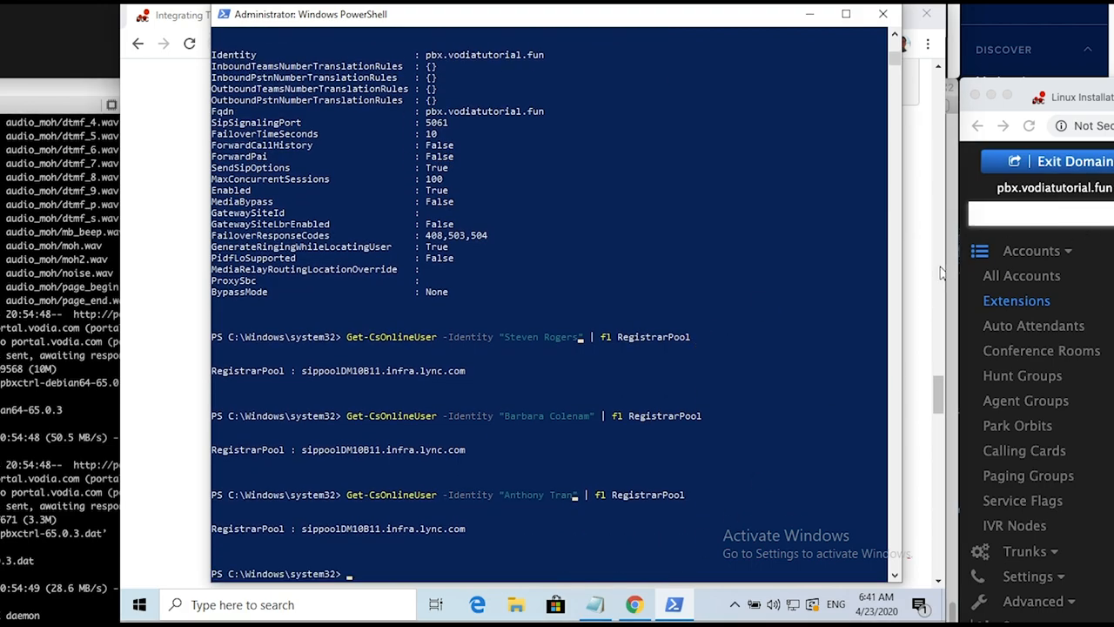
Enable enterprise voice and hosted voicemail for users on lines tel:4001–4004 with Set-CsUser
left_click(634, 604)
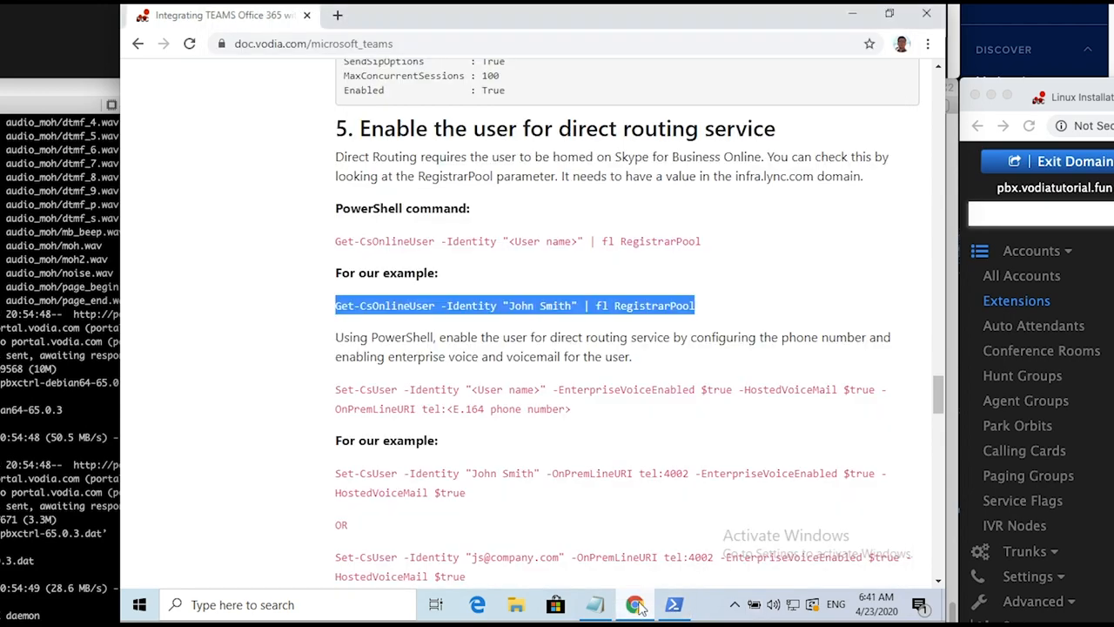
scroll("down", 3)
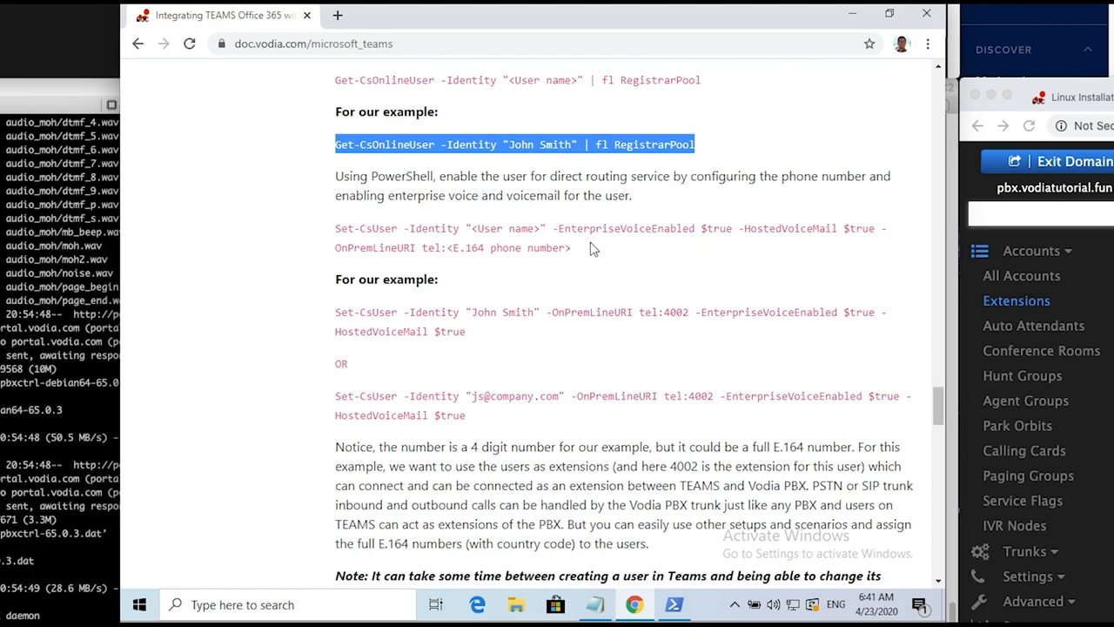
mouse_move(512, 329)
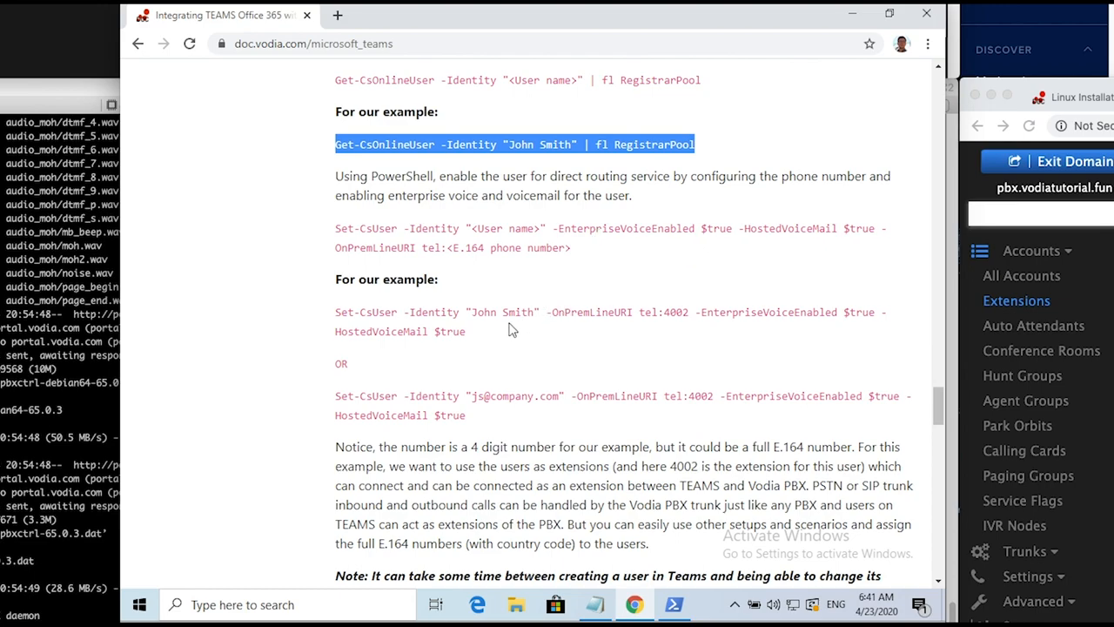
mouse_move(490, 338)
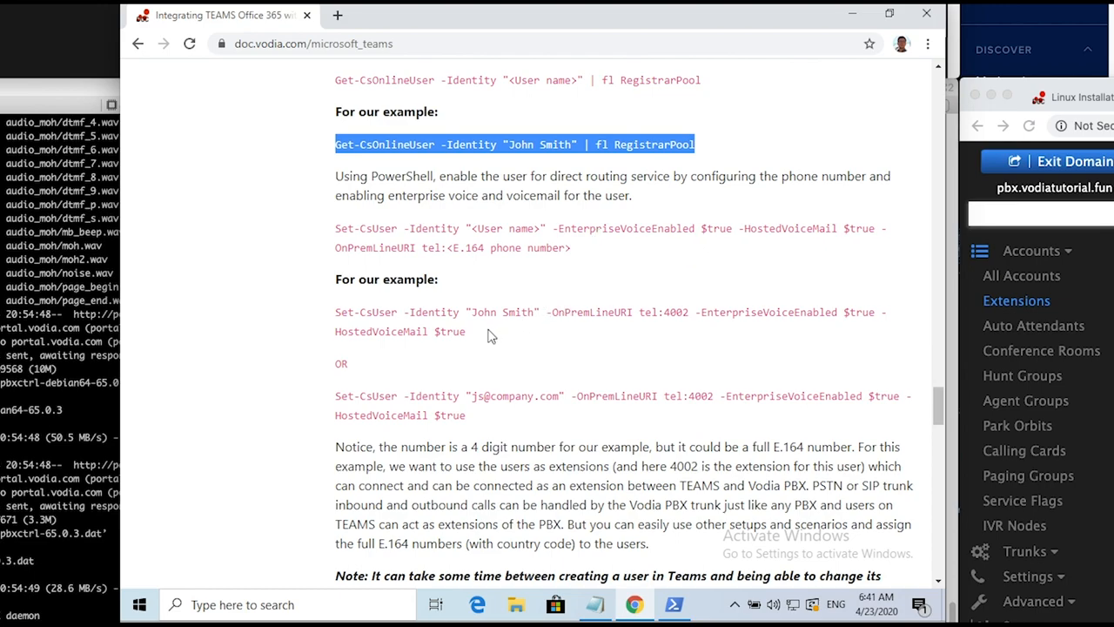
mouse_move(483, 424)
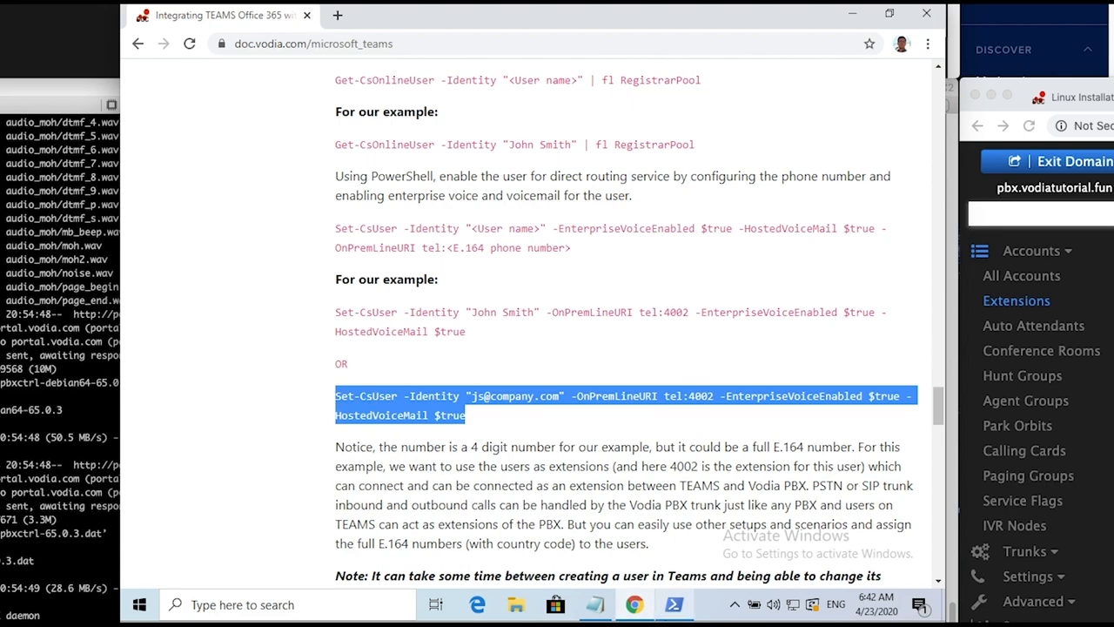
left_click(674, 604)
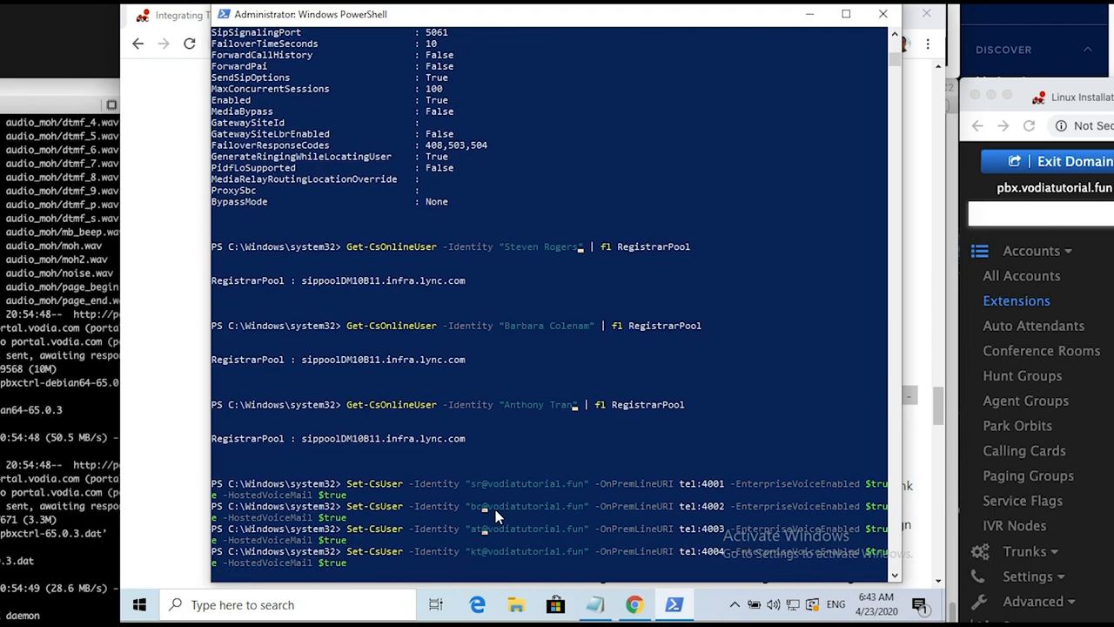
Run Set-CsUser for lines tel:4005–4007 with enterprise voice and hosted voicemail enabled
scroll("down", 3)
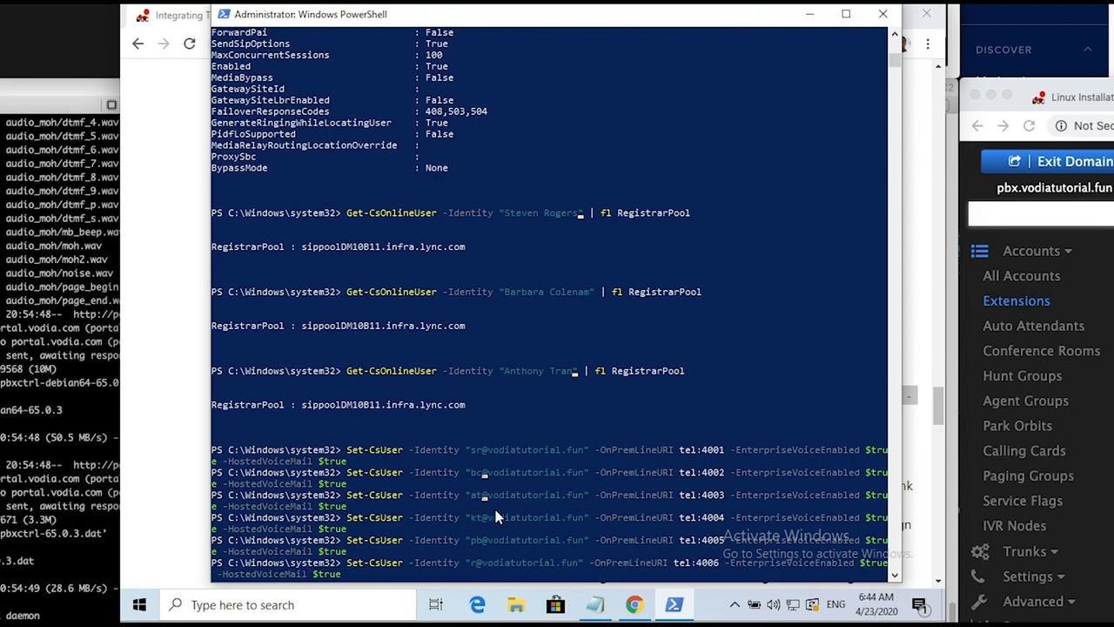
scroll("up", 3)
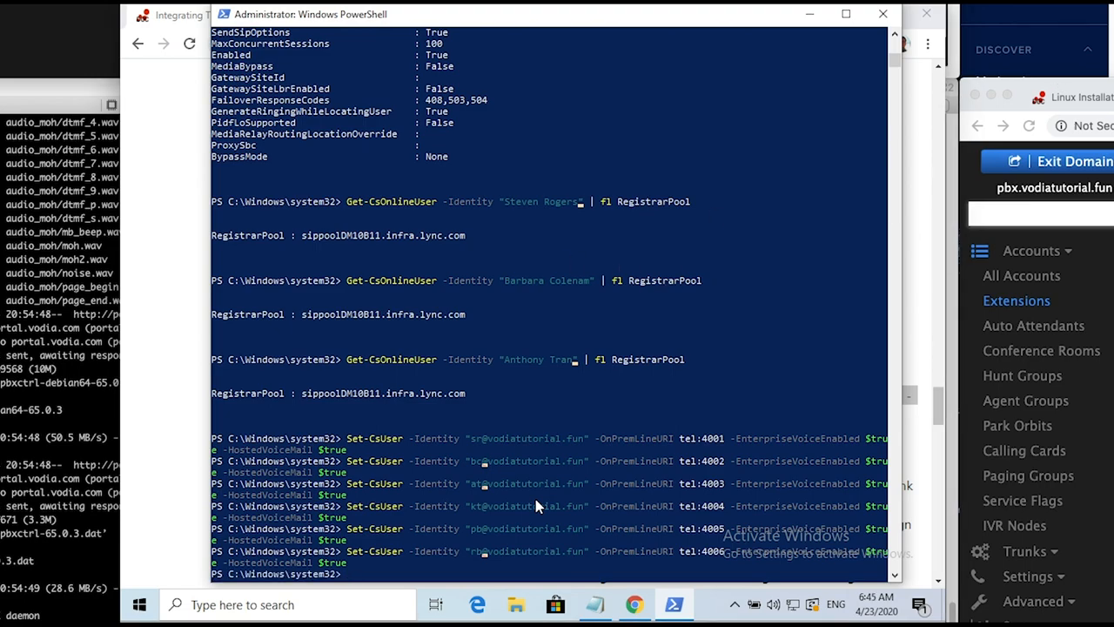
scroll("down", 3)
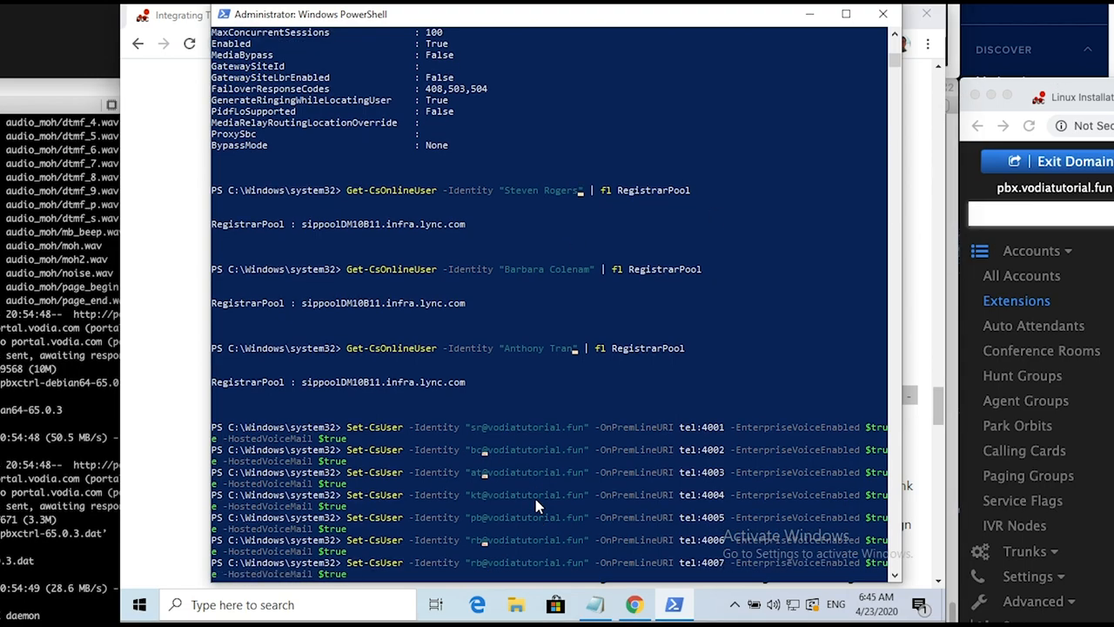
scroll("down", 3)
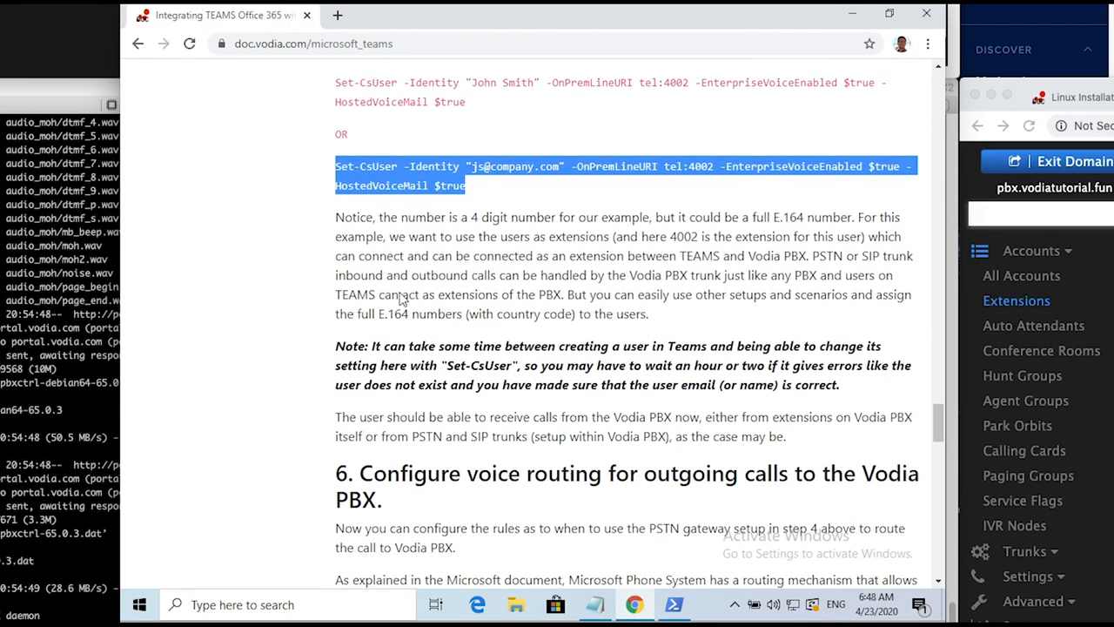
Add Usage1 as the global PSTN usage and list the available usages
scroll("down", 3)
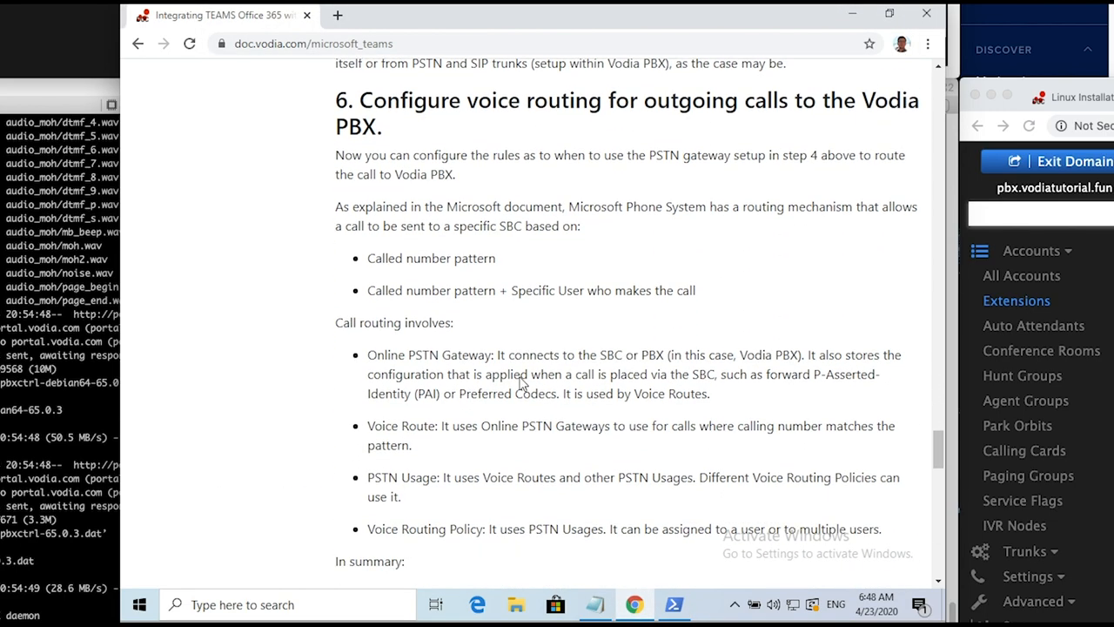
scroll("down", 3)
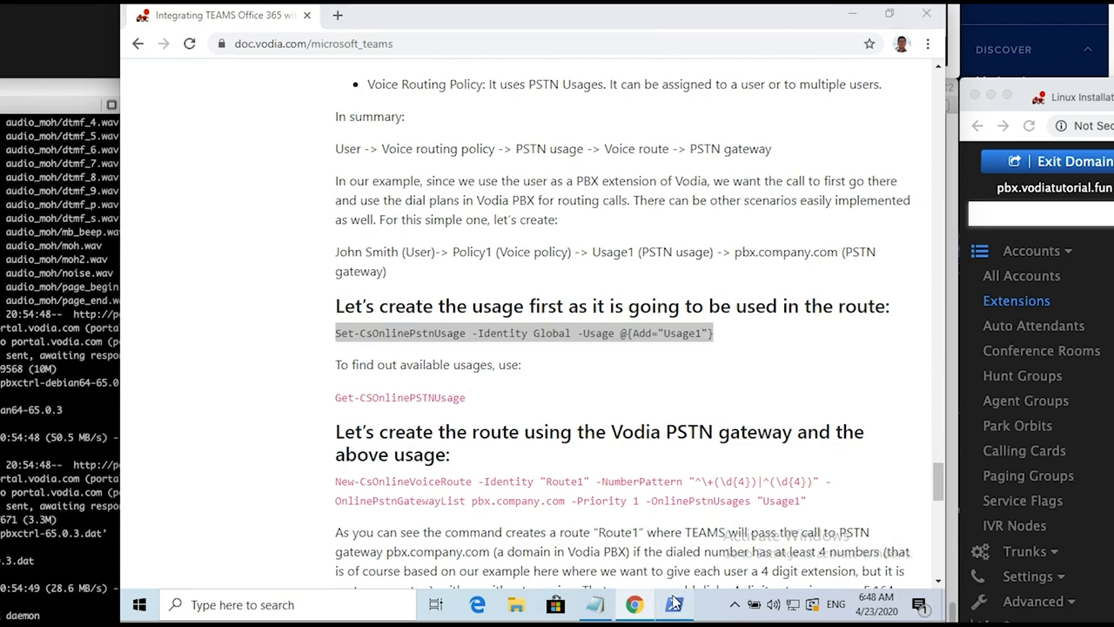
left_click(675, 604)
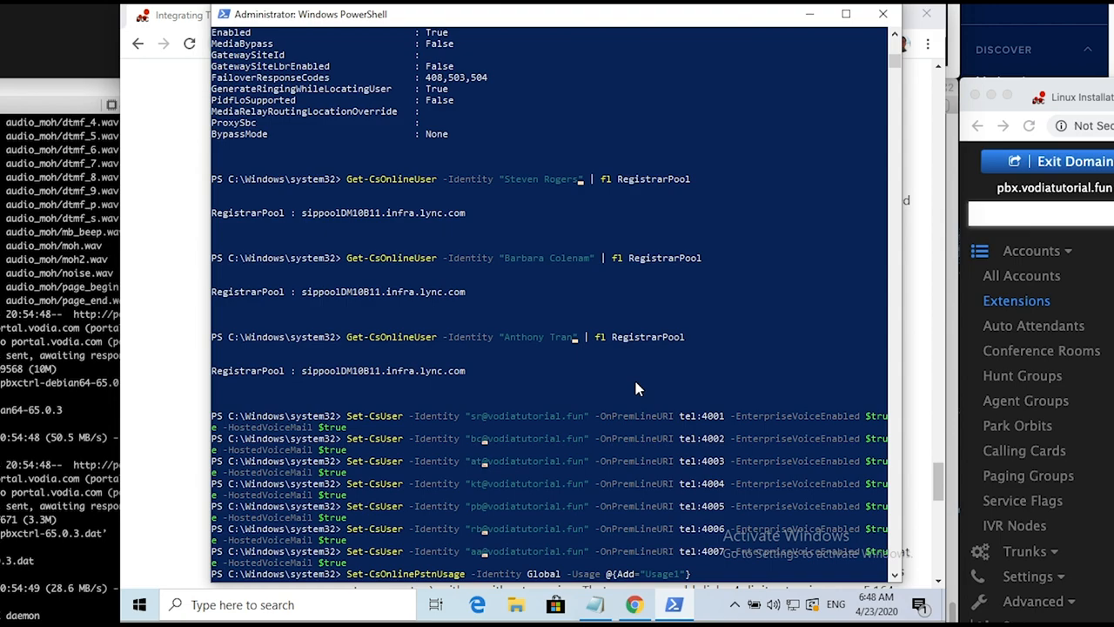
scroll("up", 3)
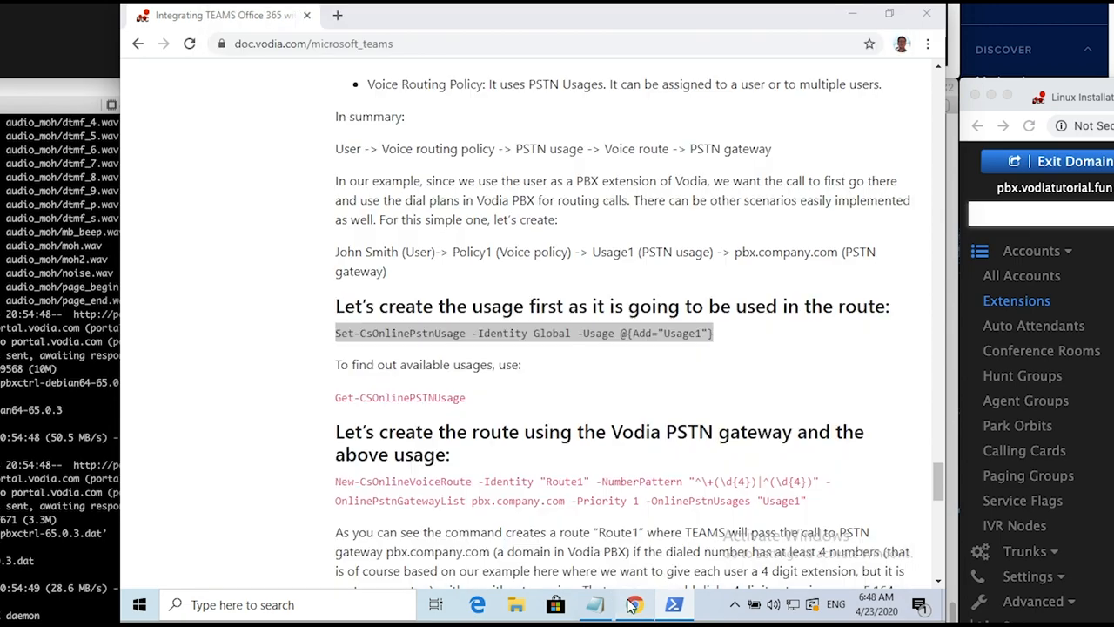
double_click(416, 397)
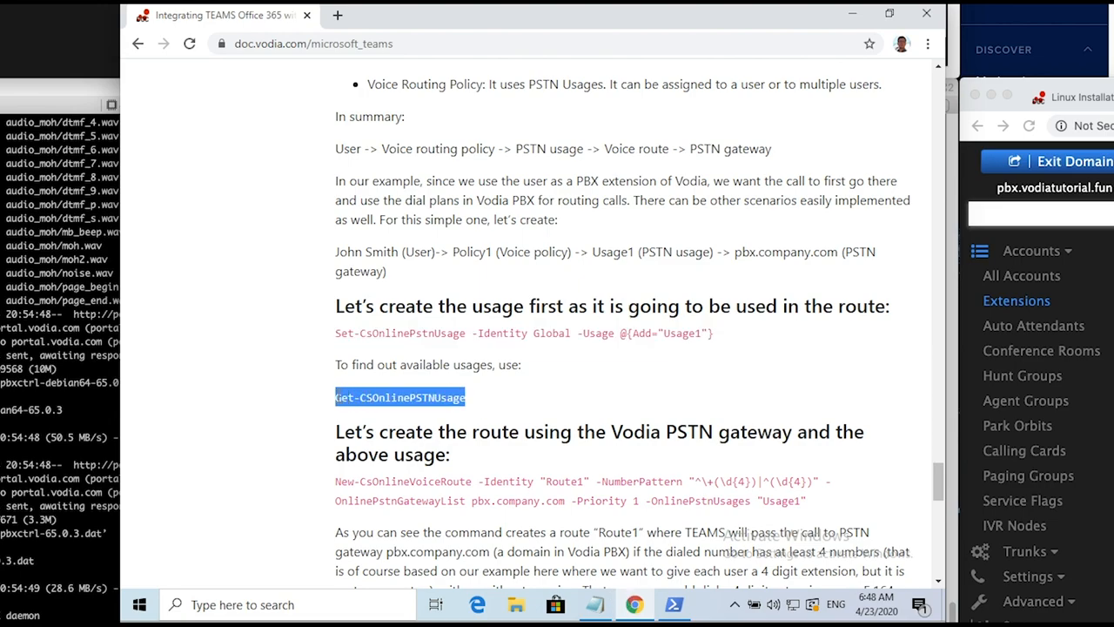
Enter the Route1 New-CsOnlineVoiceRoute command with pbx.vodiatutorial.fun from the Vodia docs
left_click(674, 604)
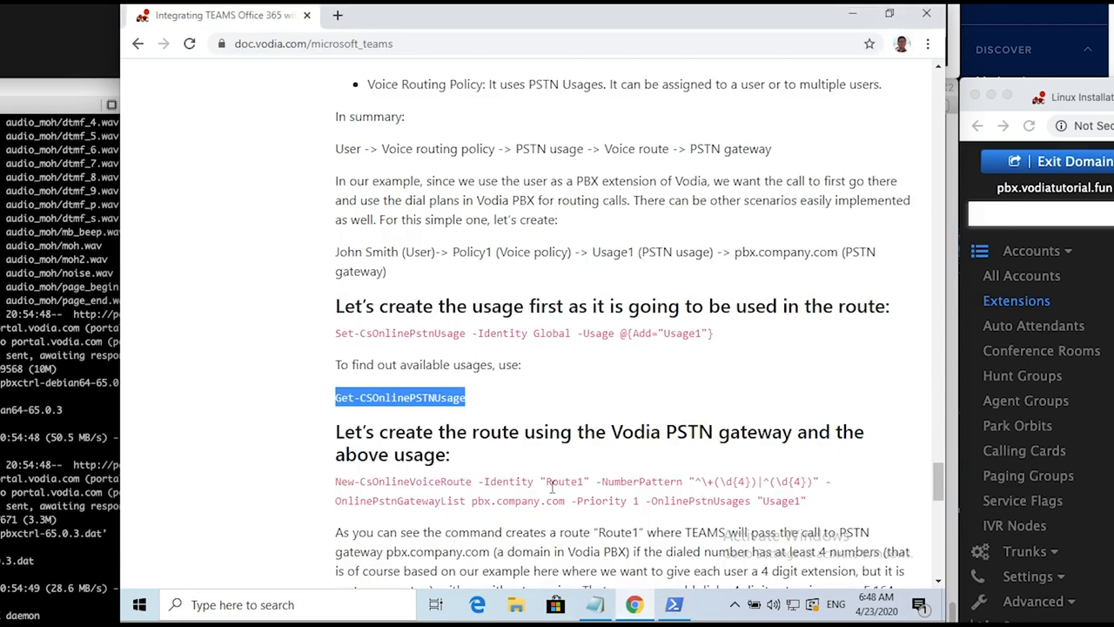
scroll("down", 3)
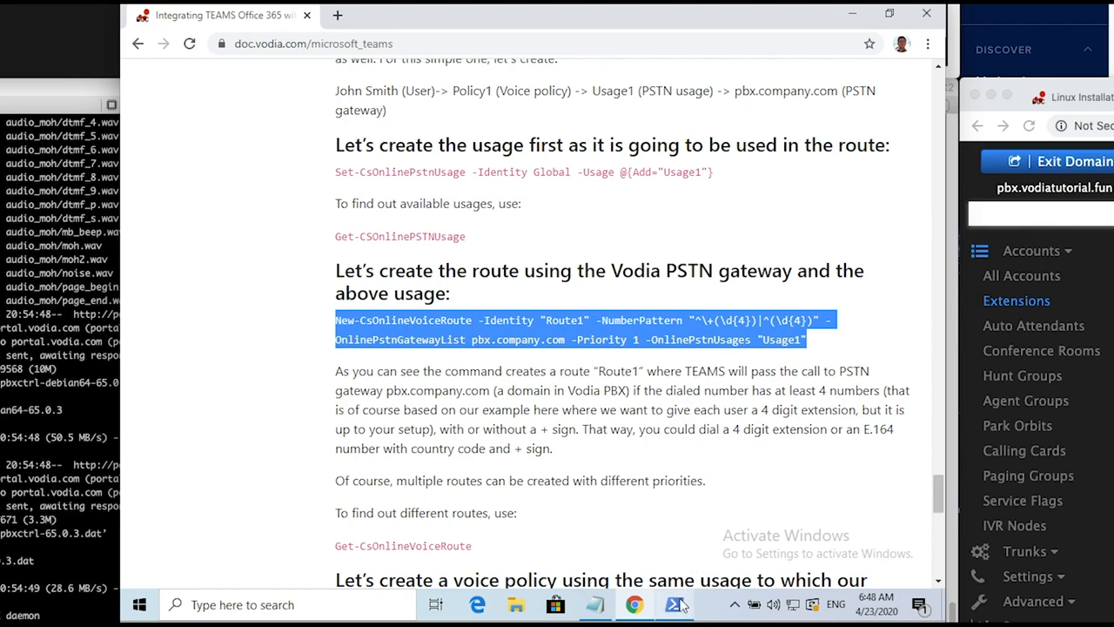
left_click(675, 604)
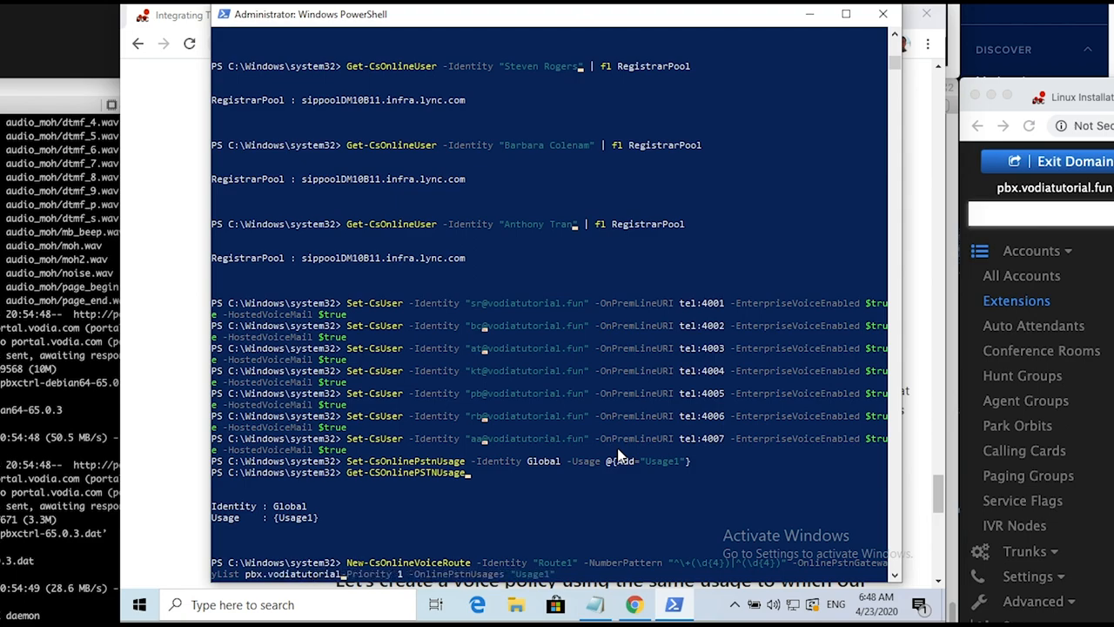
Create voice route Route1 through pbx.vodiatutorial.fun
scroll("up", 3)
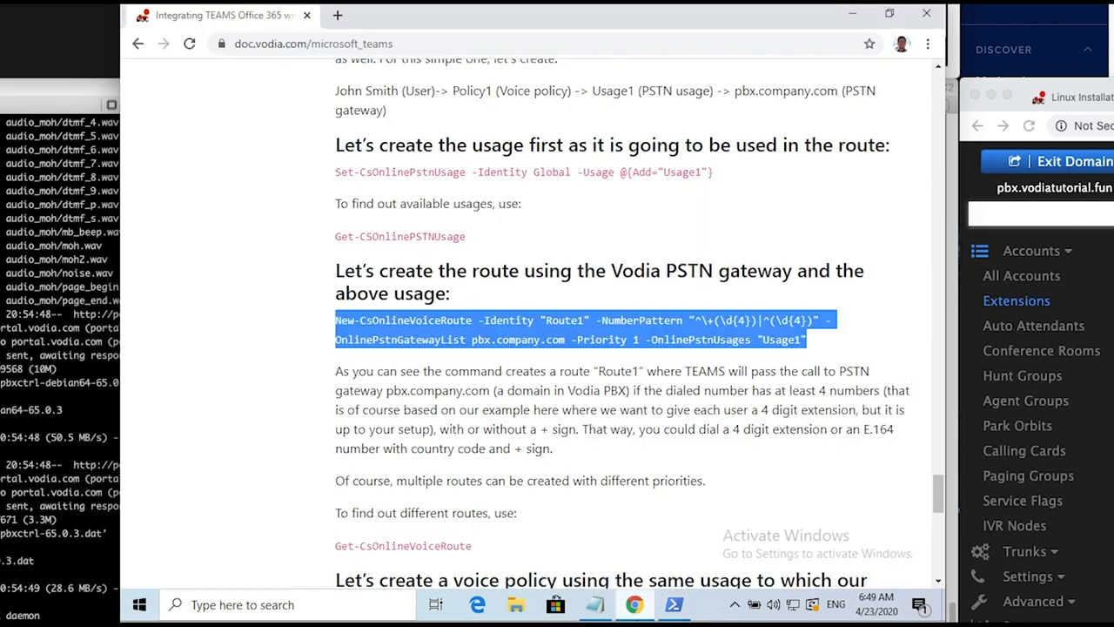
scroll("down", 3)
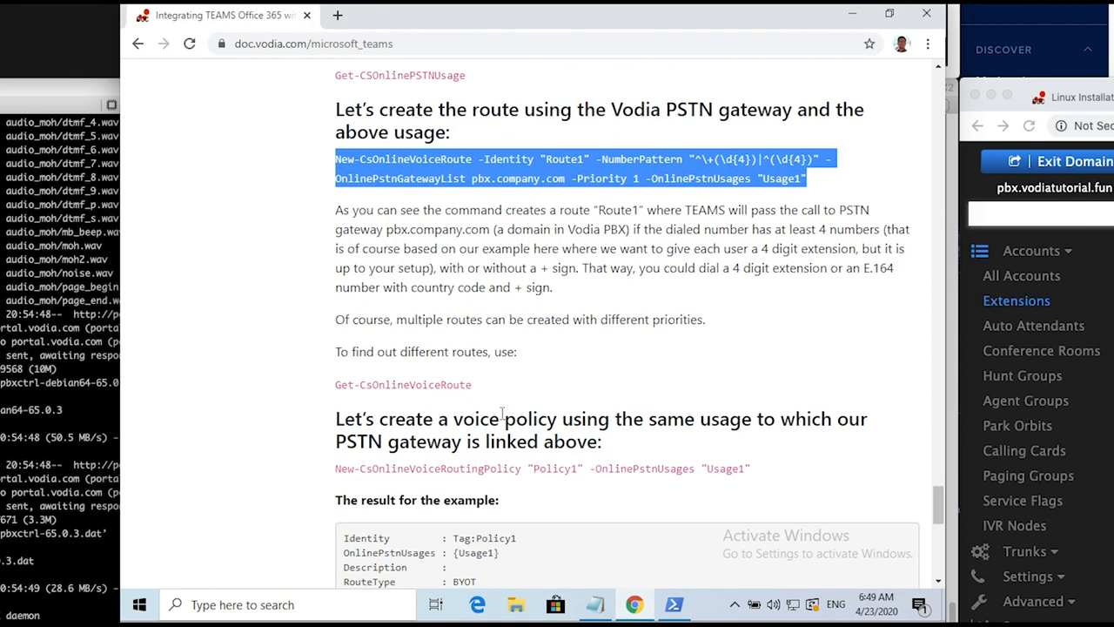
scroll("down", 3)
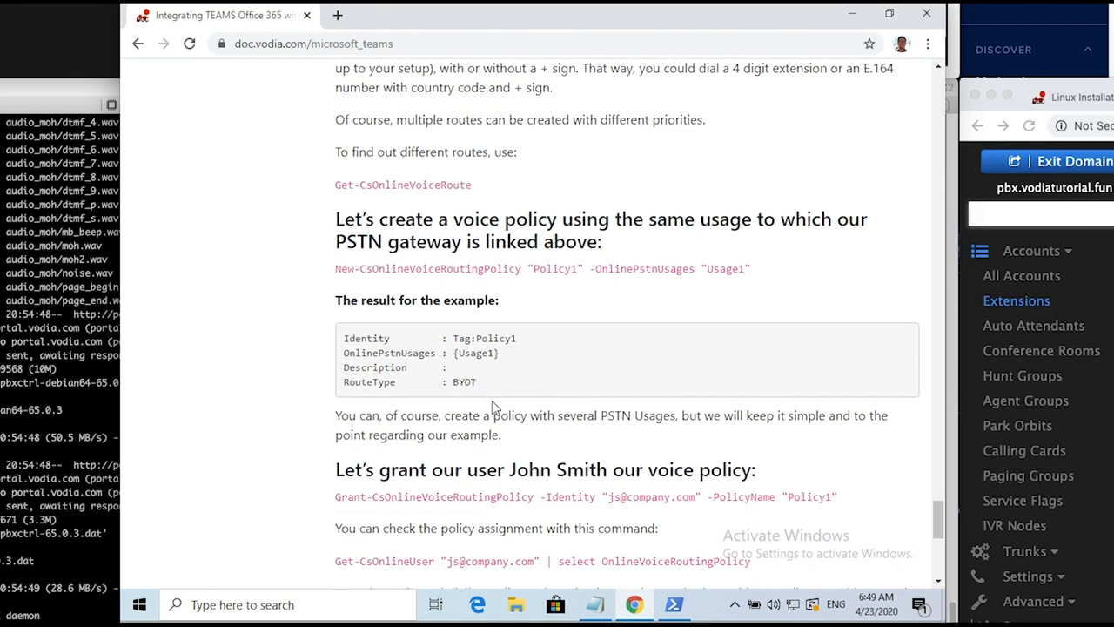
scroll("down", 3)
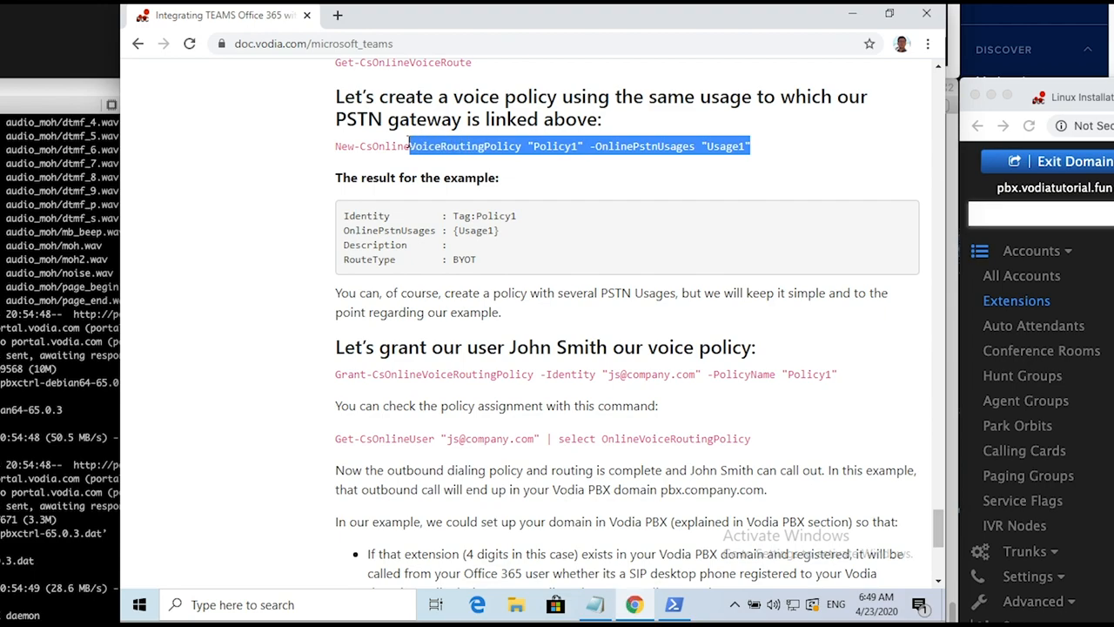
Create voice routing policy Policy1 with Usage1 and grant it to five users
left_click(753, 165)
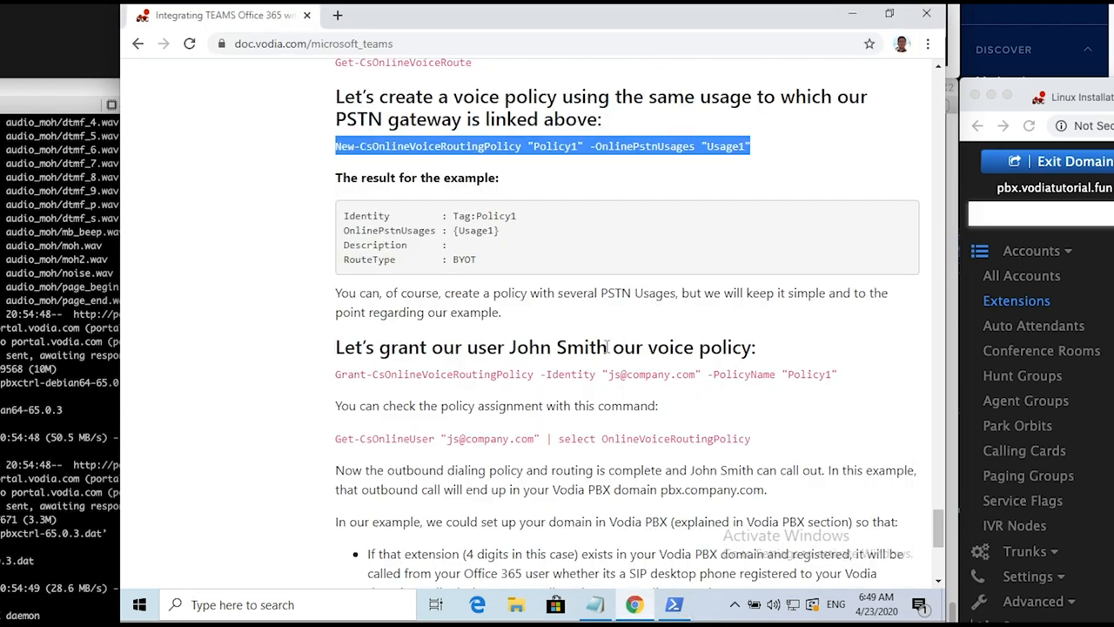
scroll("down", 3)
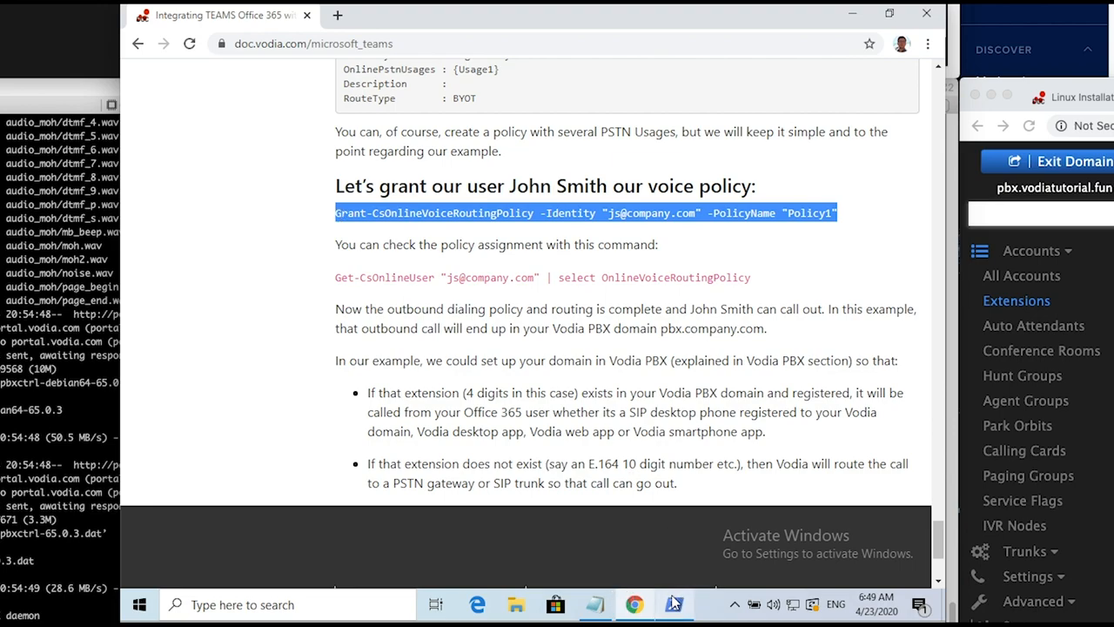
left_click(675, 604)
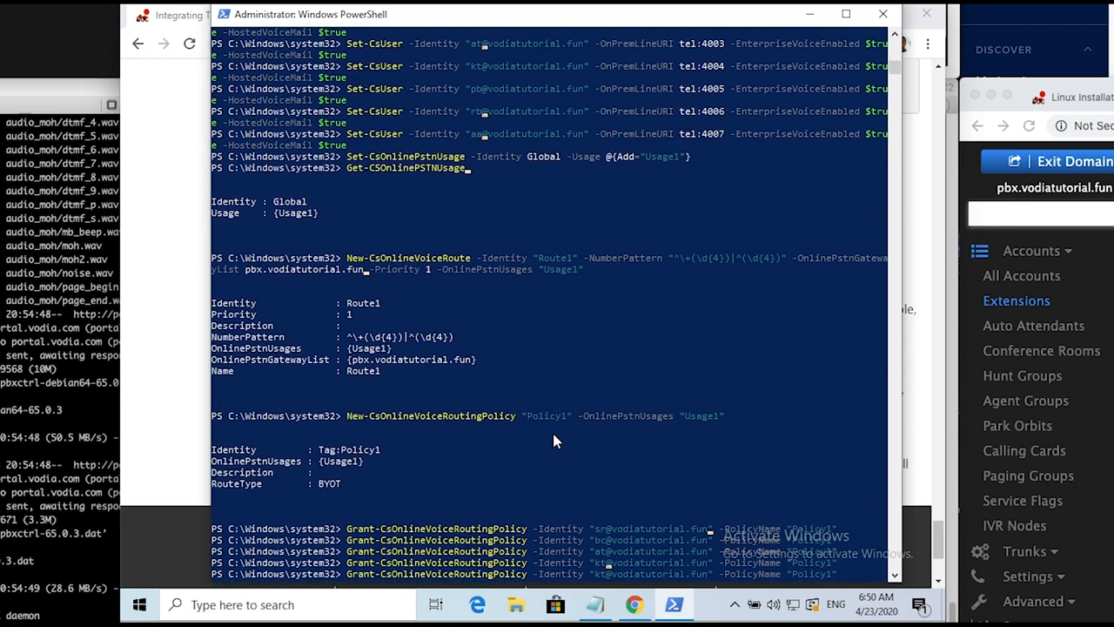
Finish the Policy1 grant commands before moving to the admin center's active users
scroll("down", 3)
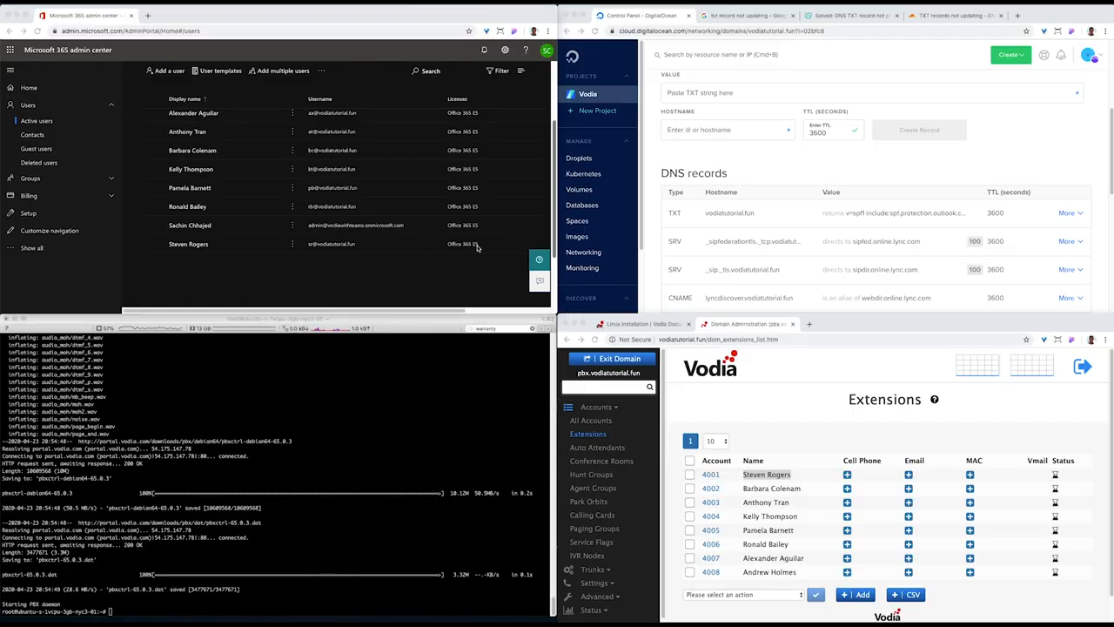
left_click(193, 113)
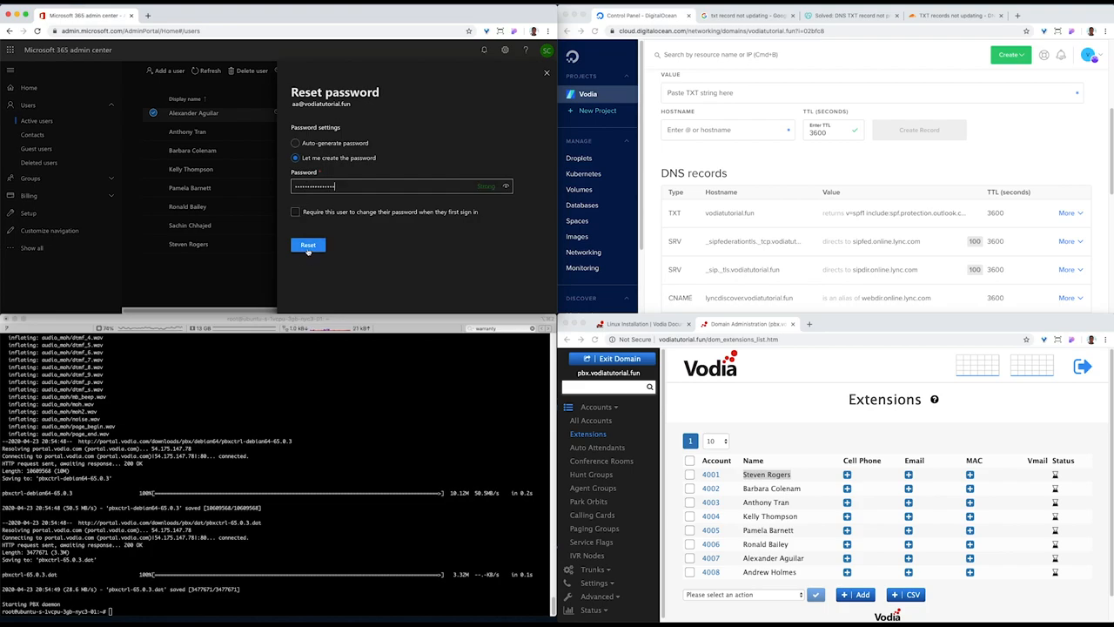
left_click(307, 245)
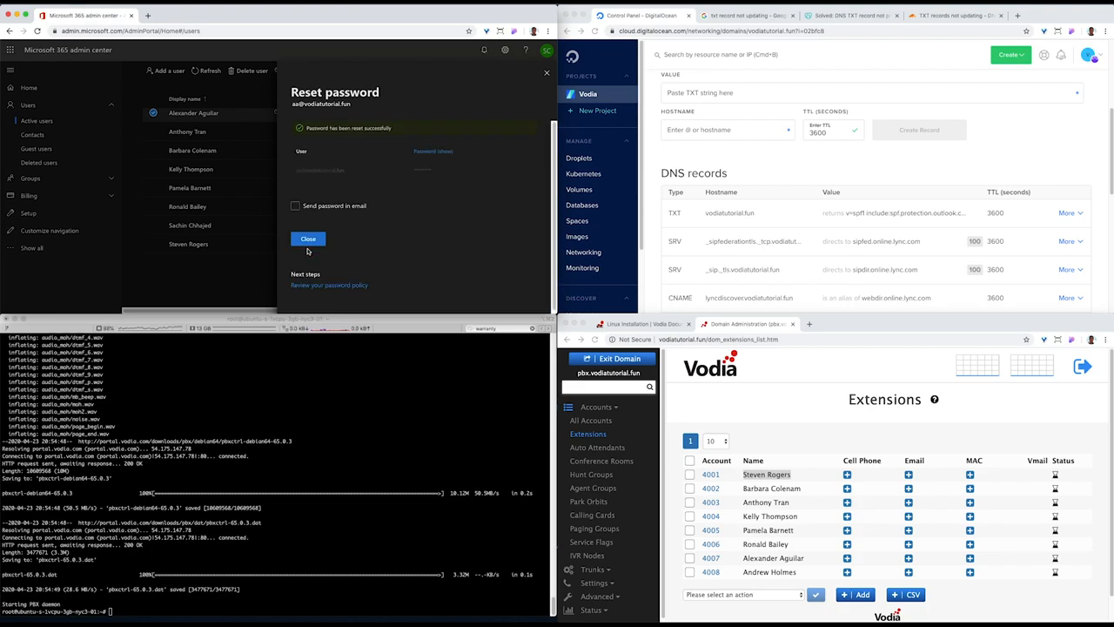
left_click(308, 238)
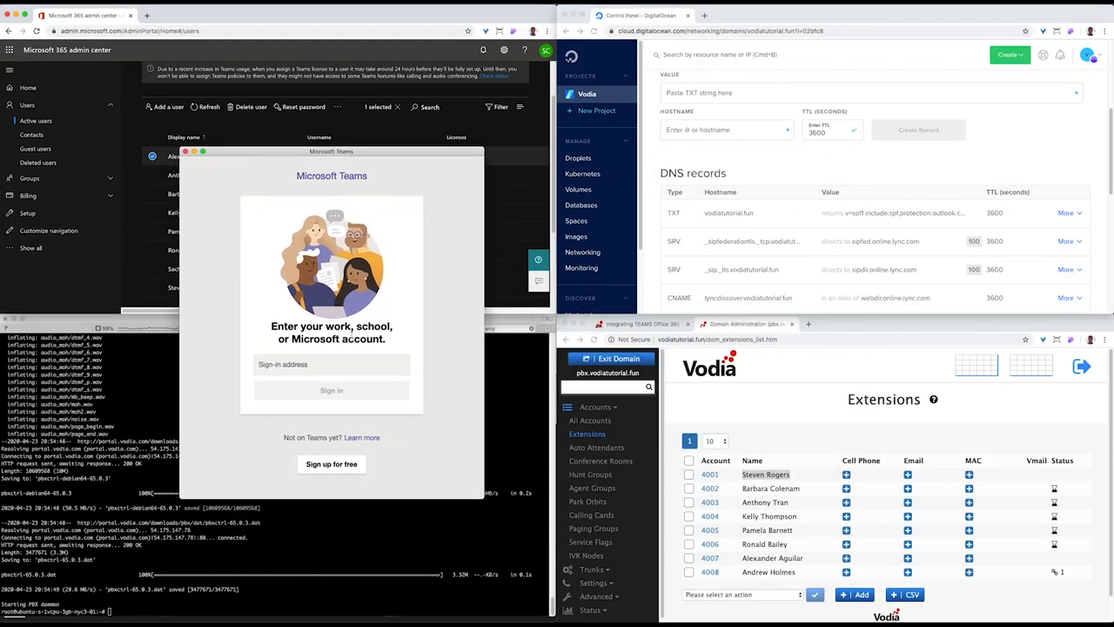
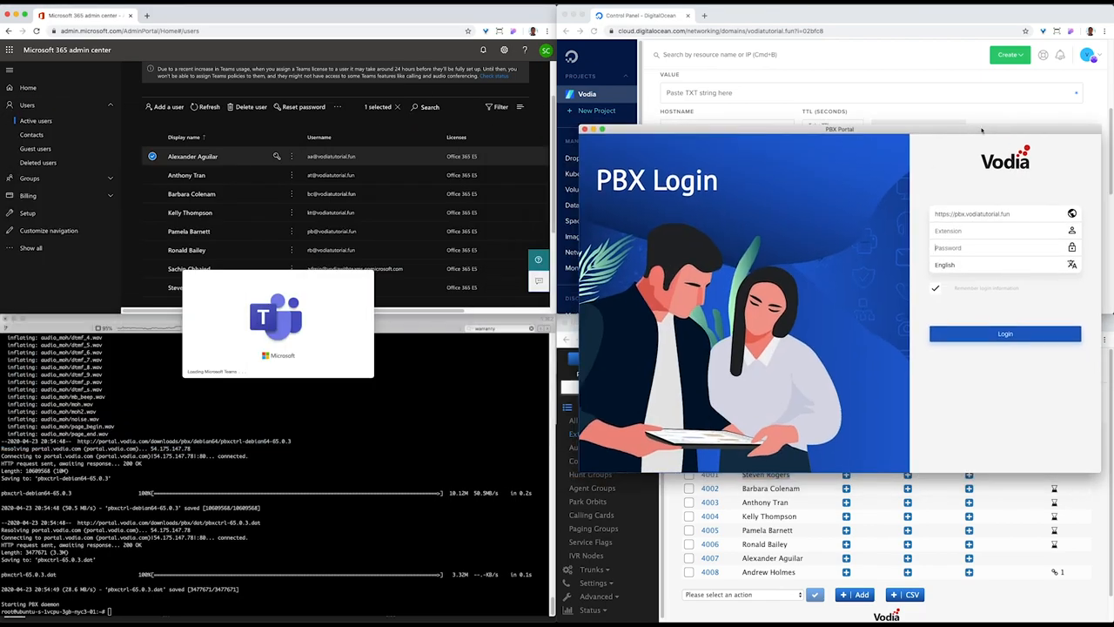
type("4008")
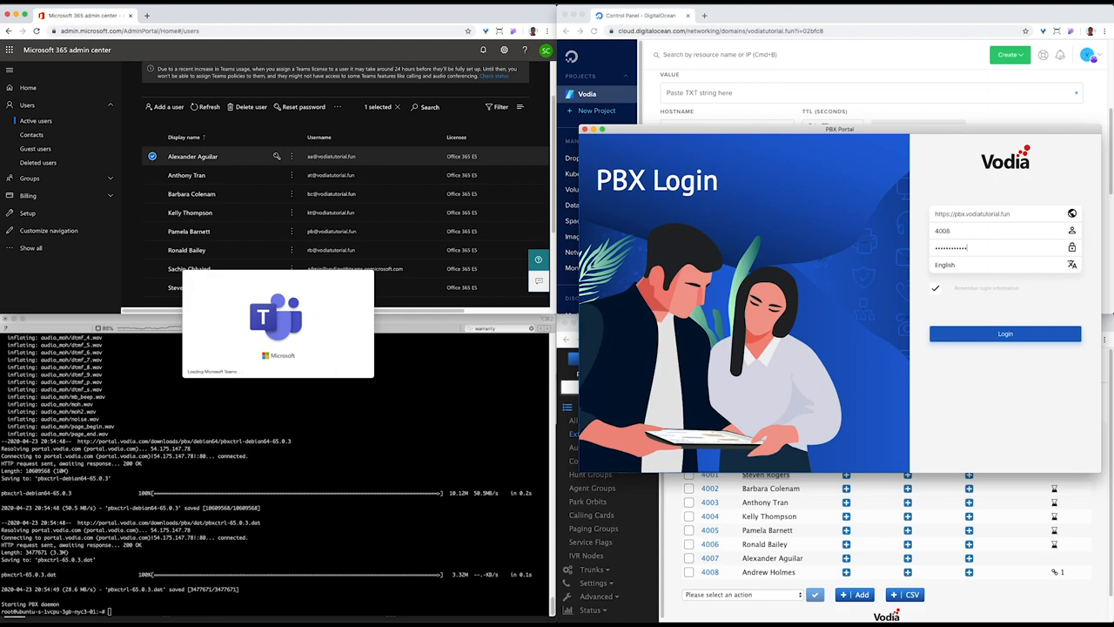
left_click(1004, 333)
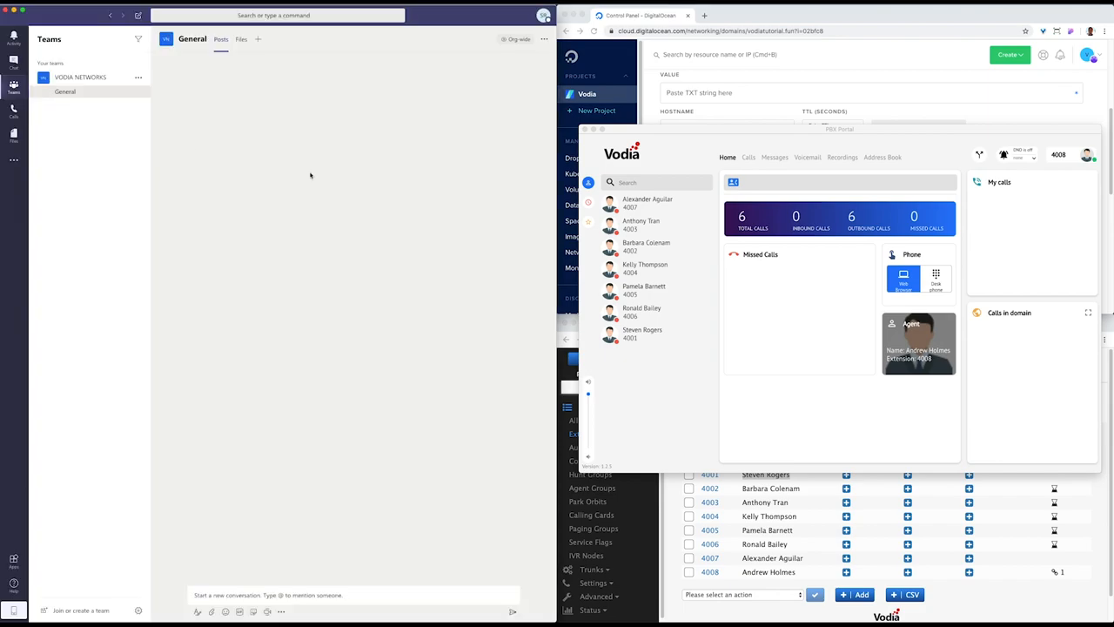
mouse_move(957, 251)
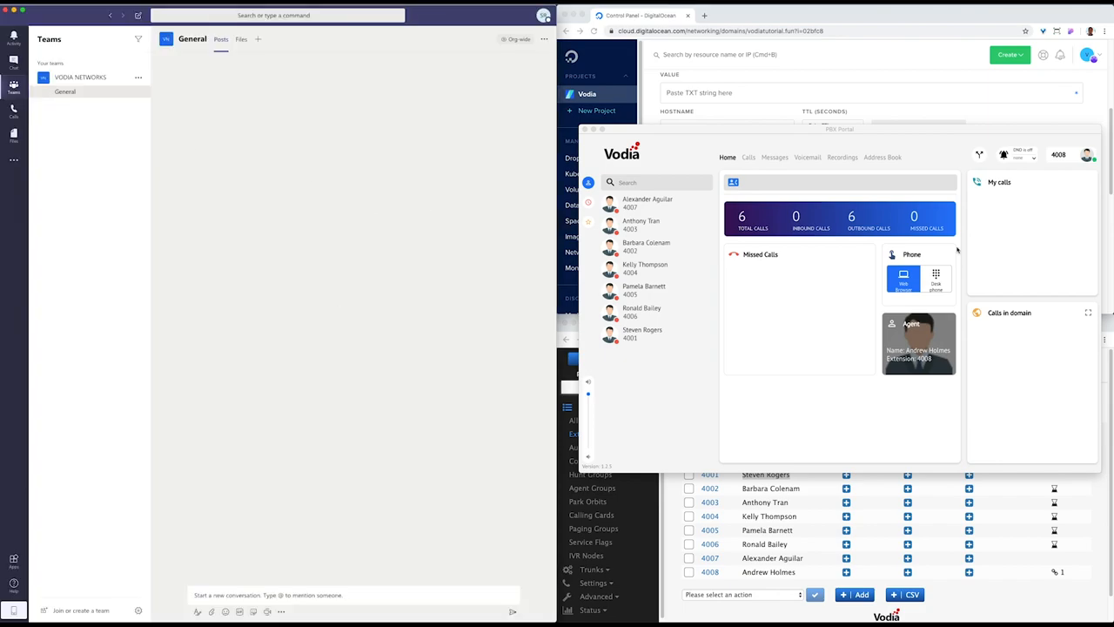
left_click(192, 38)
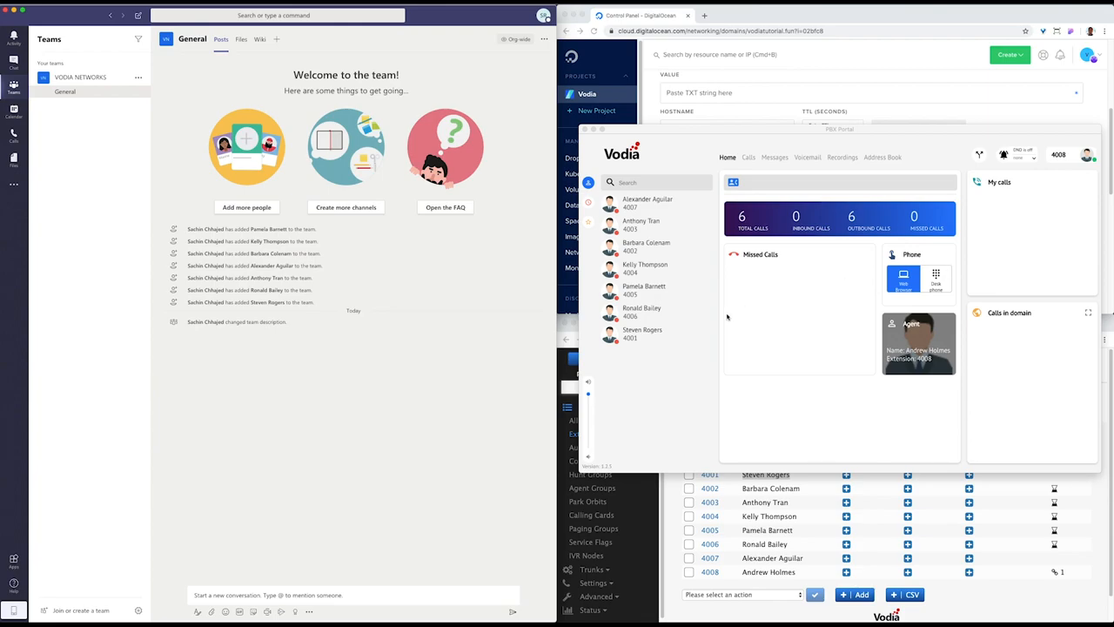
mouse_move(647, 357)
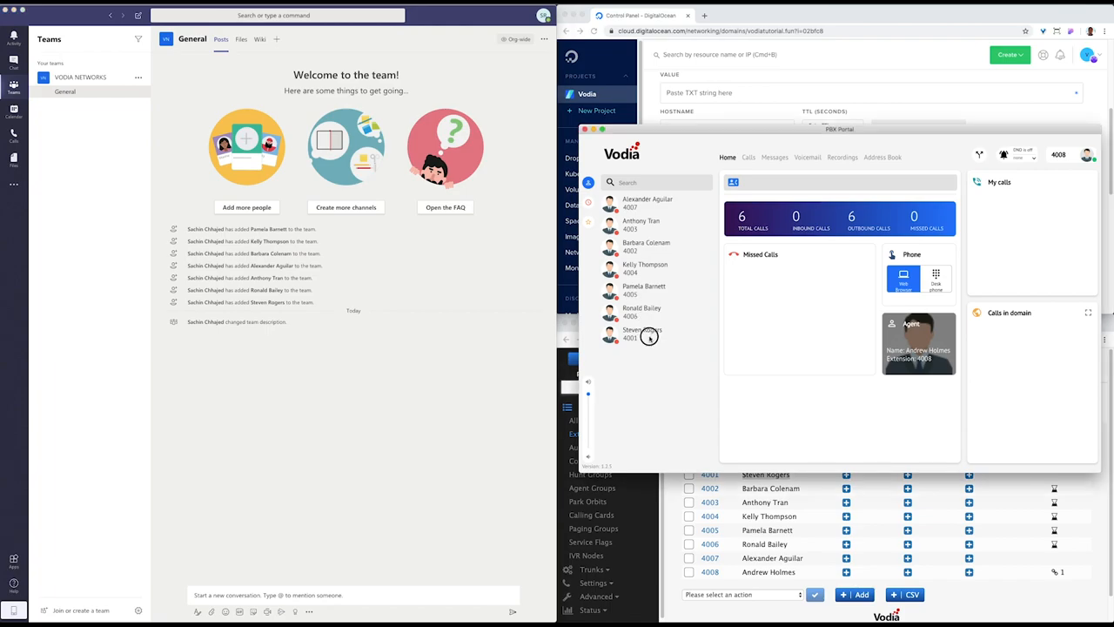
left_click(642, 332)
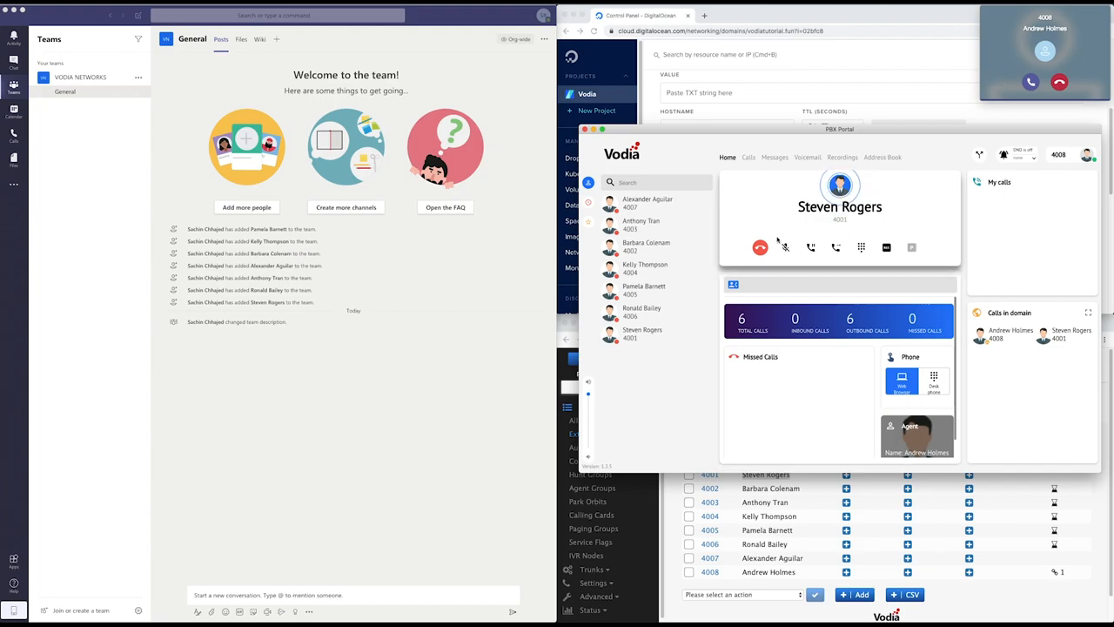
Hang up the test call to 4001 and go to Teams' calling area
left_click(759, 248)
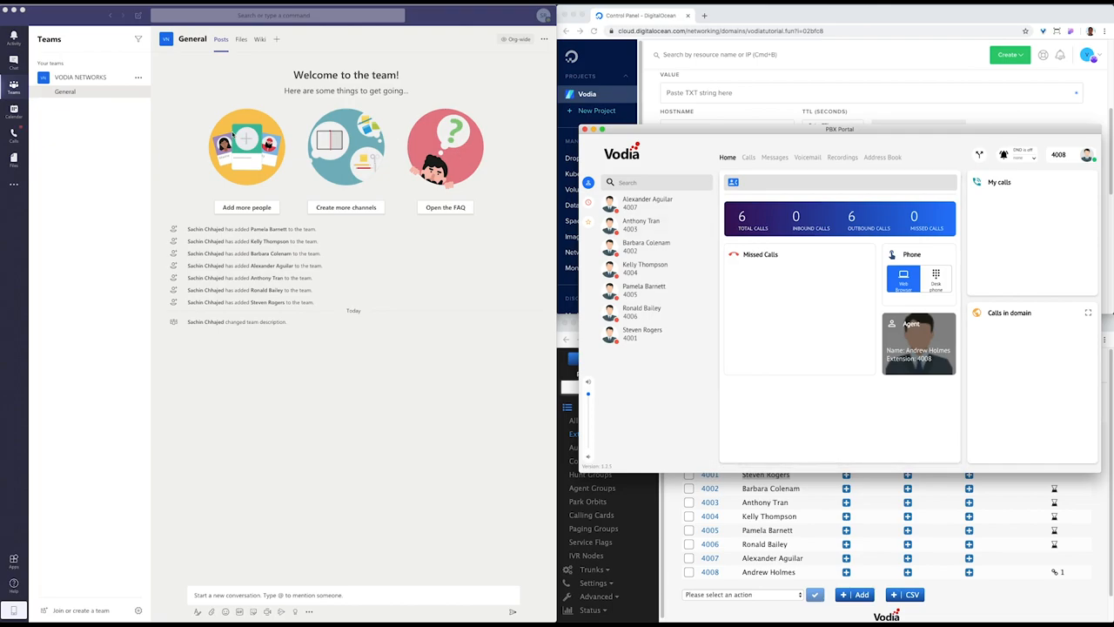
left_click(13, 135)
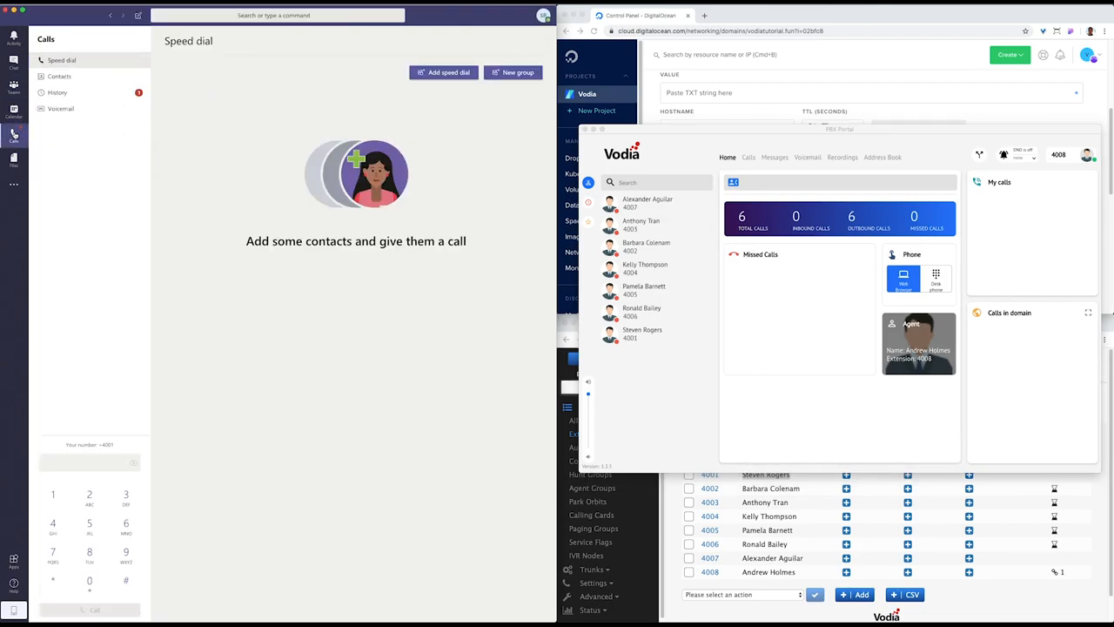
Call 4008 back from Teams call history, answer in Vodia, then hang up
left_click(56, 92)
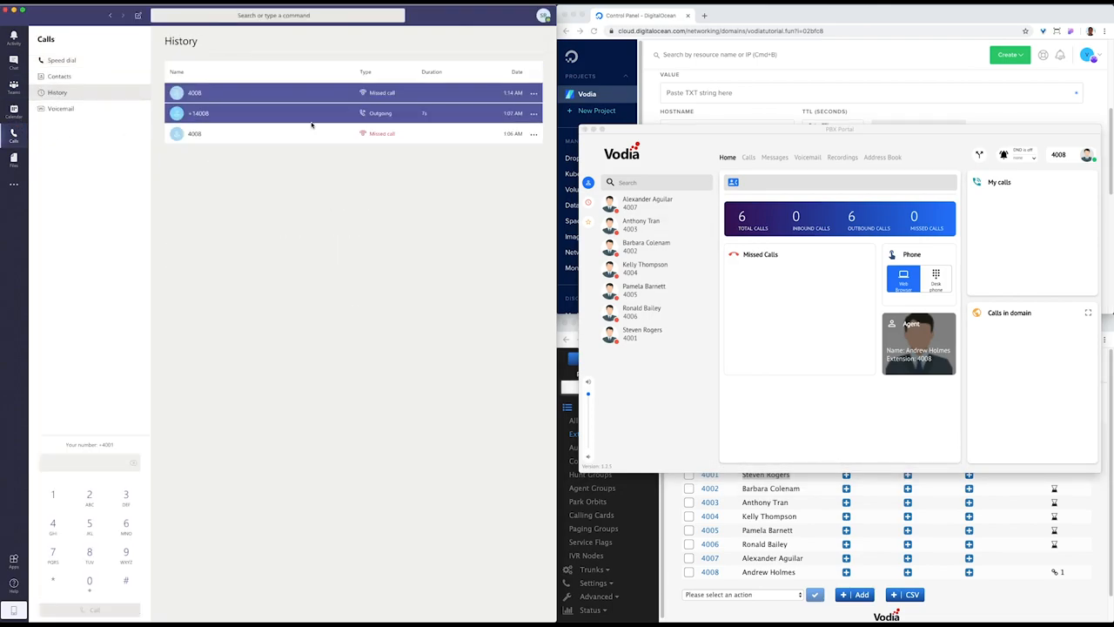
left_click(533, 94)
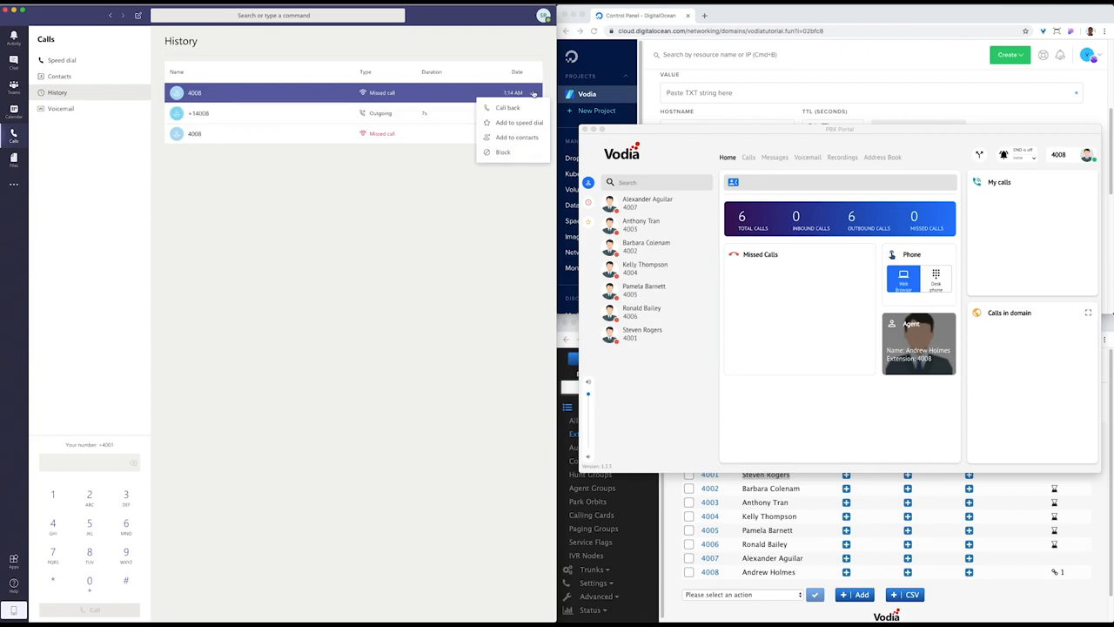
left_click(508, 107)
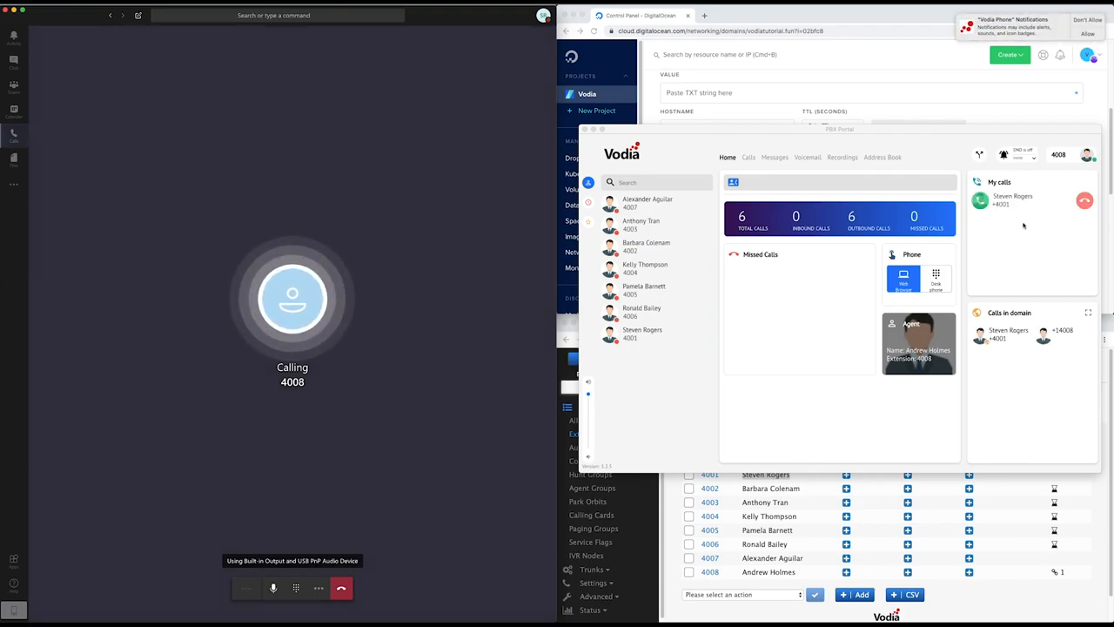
mouse_move(1035, 227)
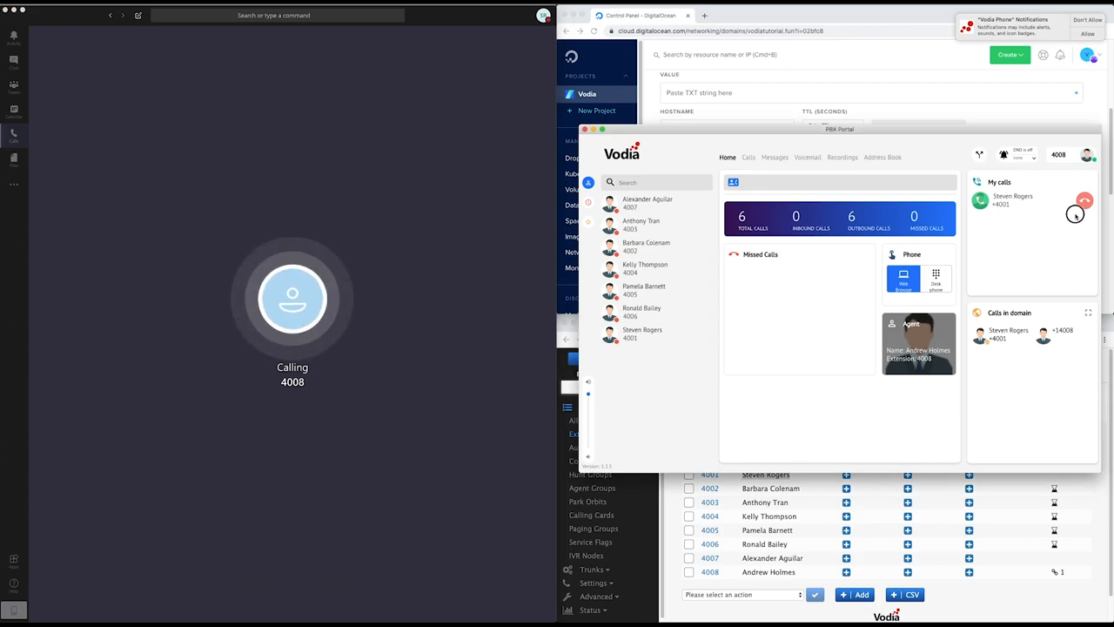
left_click(1084, 200)
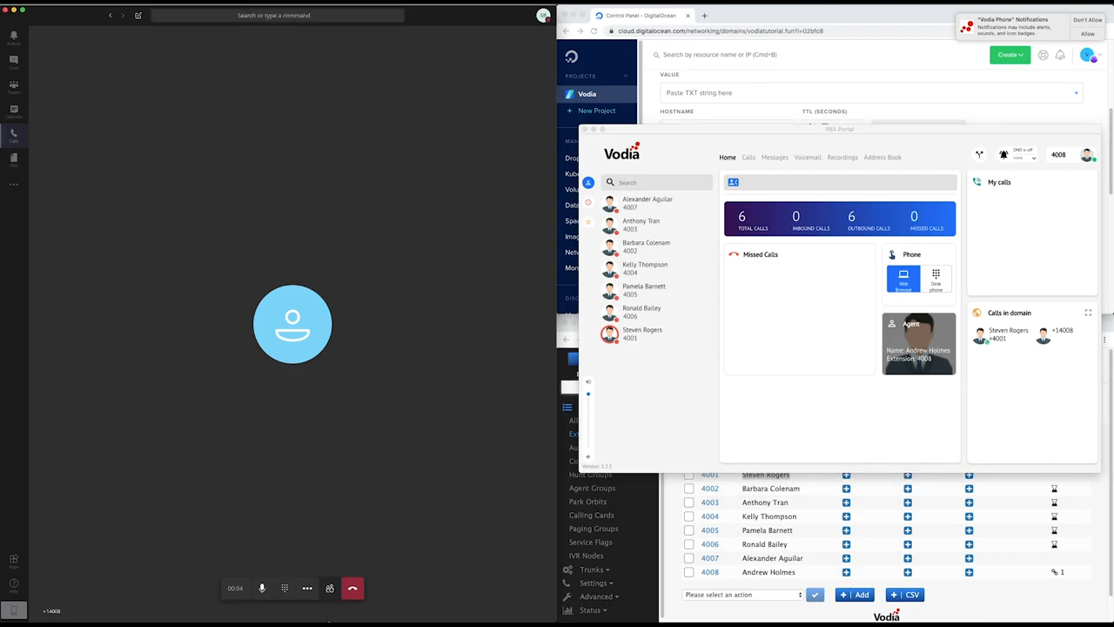
left_click(352, 588)
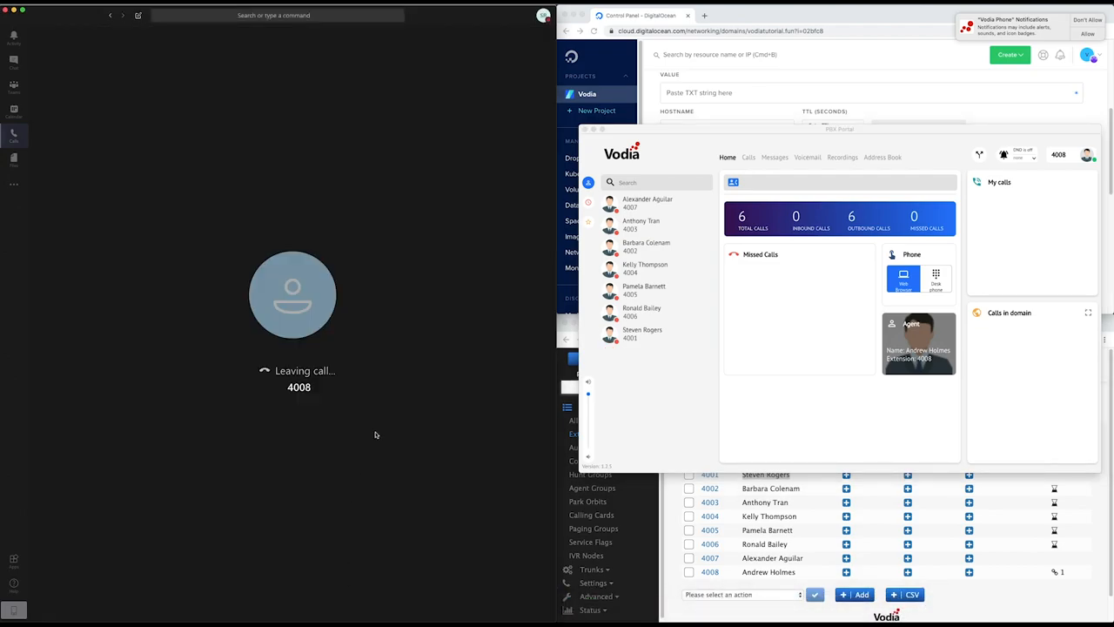